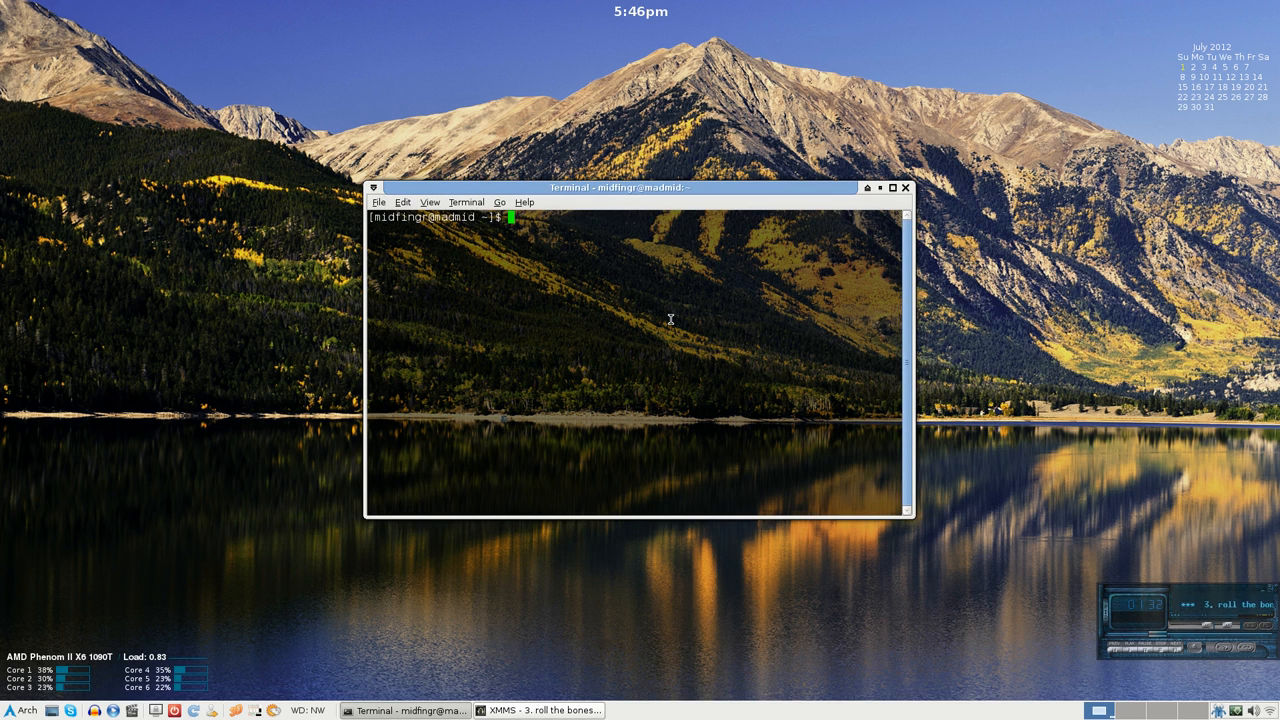
Run 'yaourt grip' to confirm grip 3.3.1 is installed, cancel the prompt, and close Terminal.
type("yaourt")
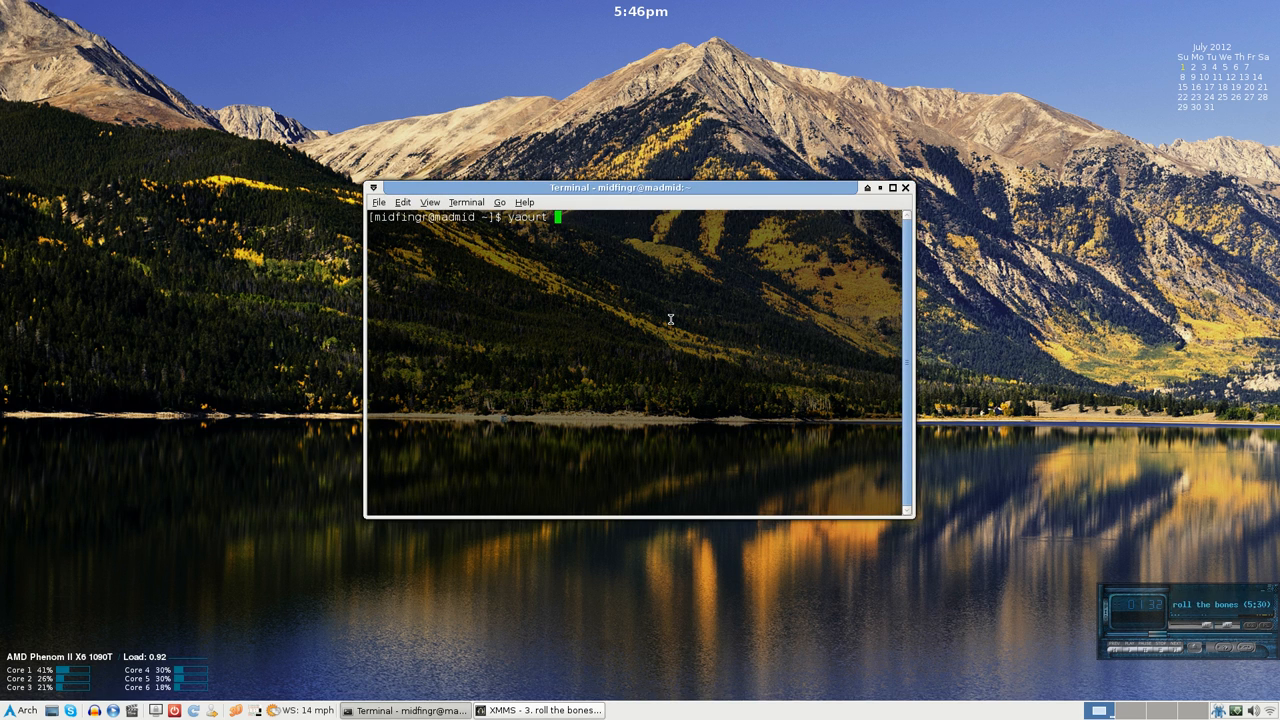
type("grip")
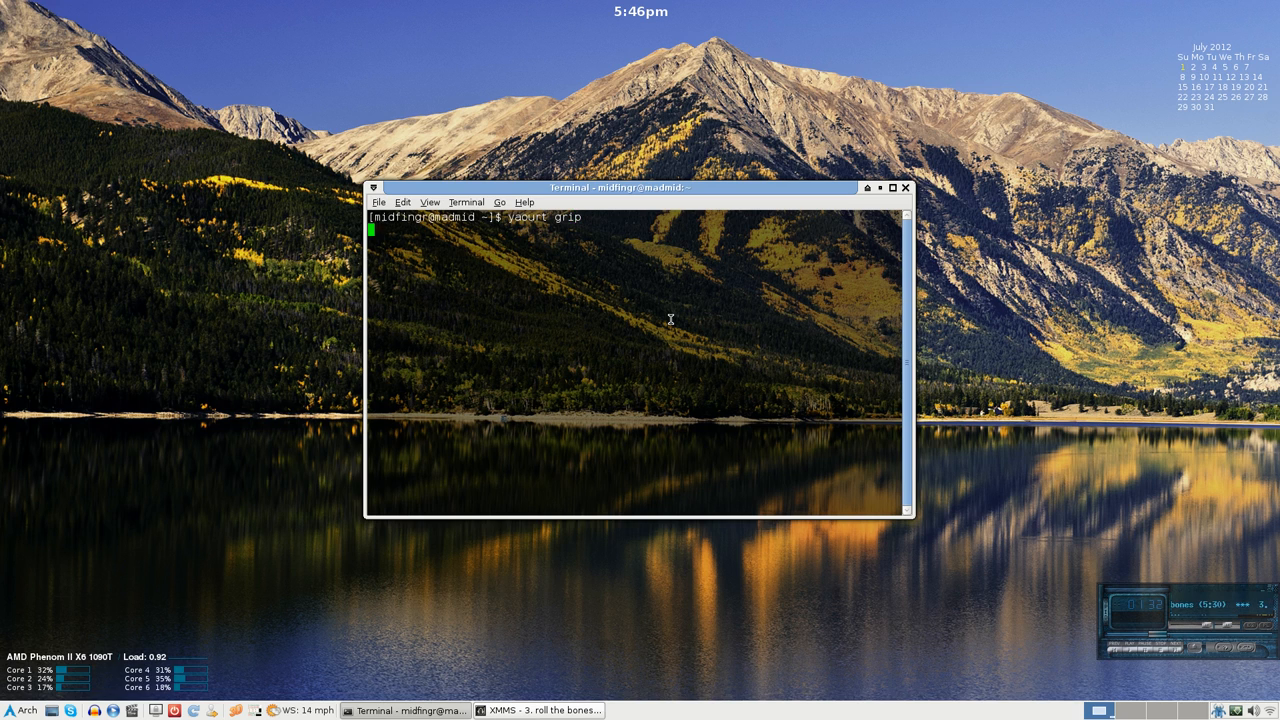
key("Return")
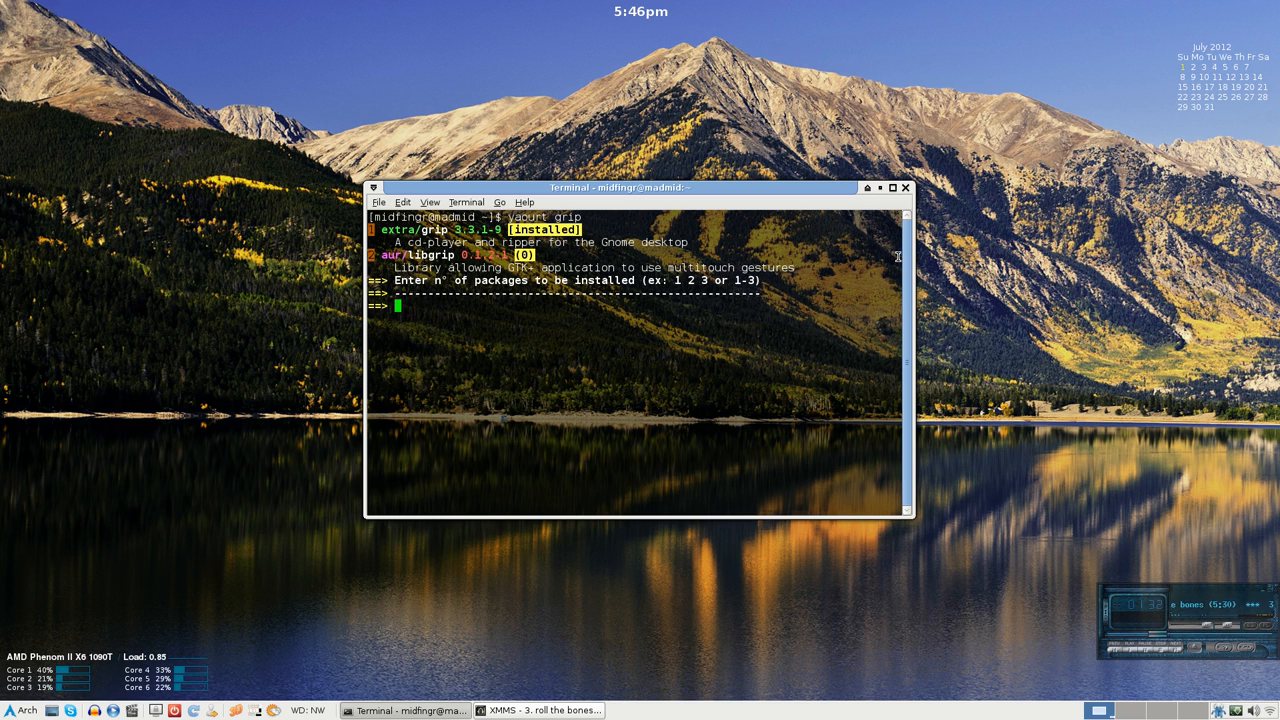
key("ctrl+c")
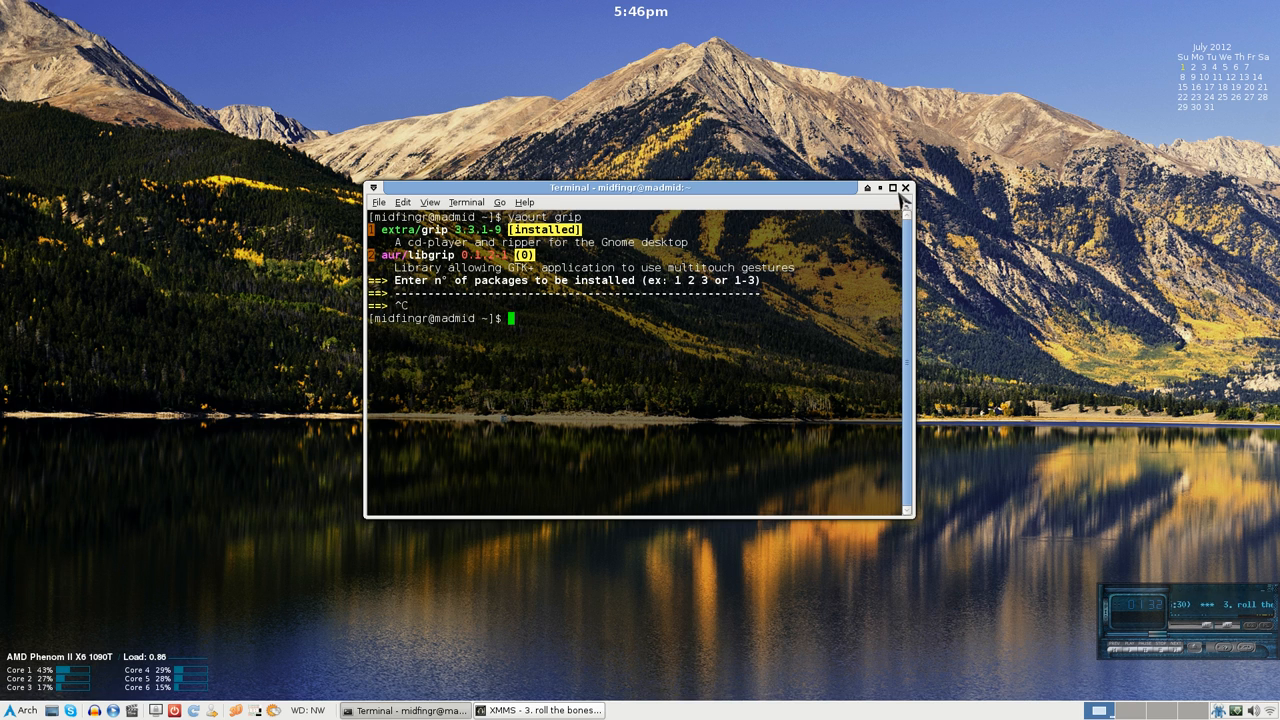
left_click(903, 187)
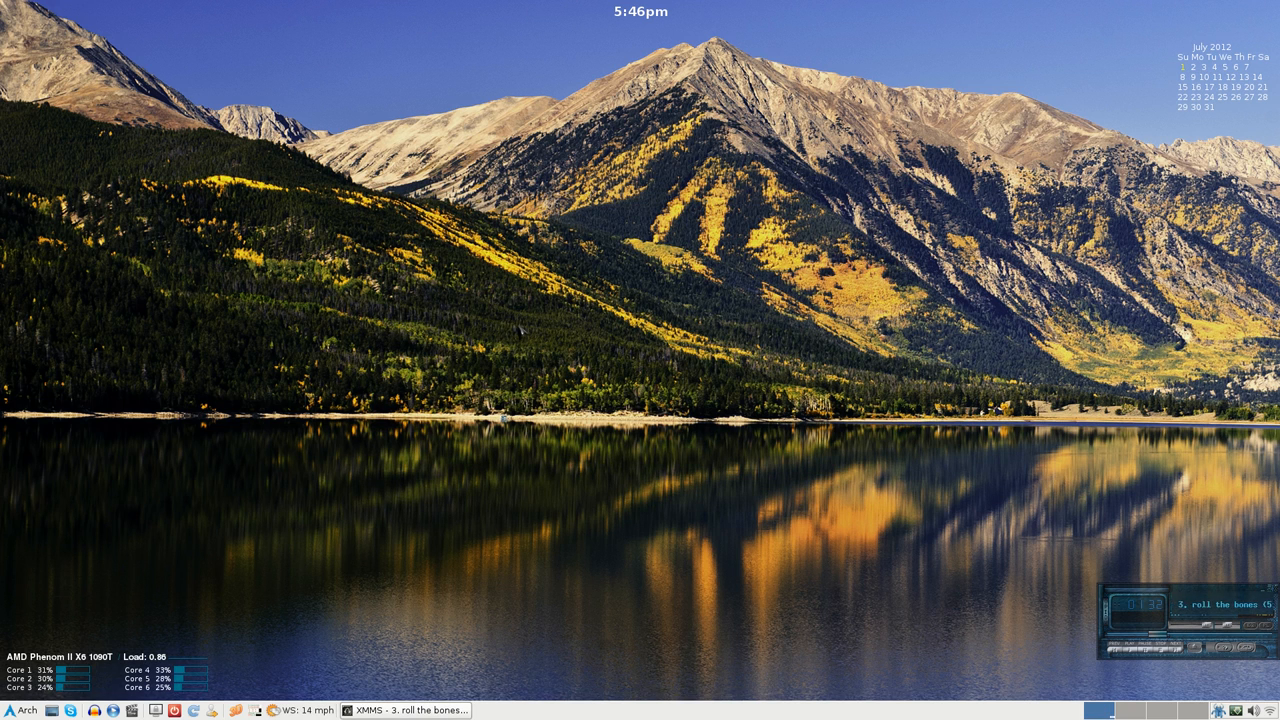
Launch Grip from the Multimedia section of the applications menu.
left_click(24, 710)
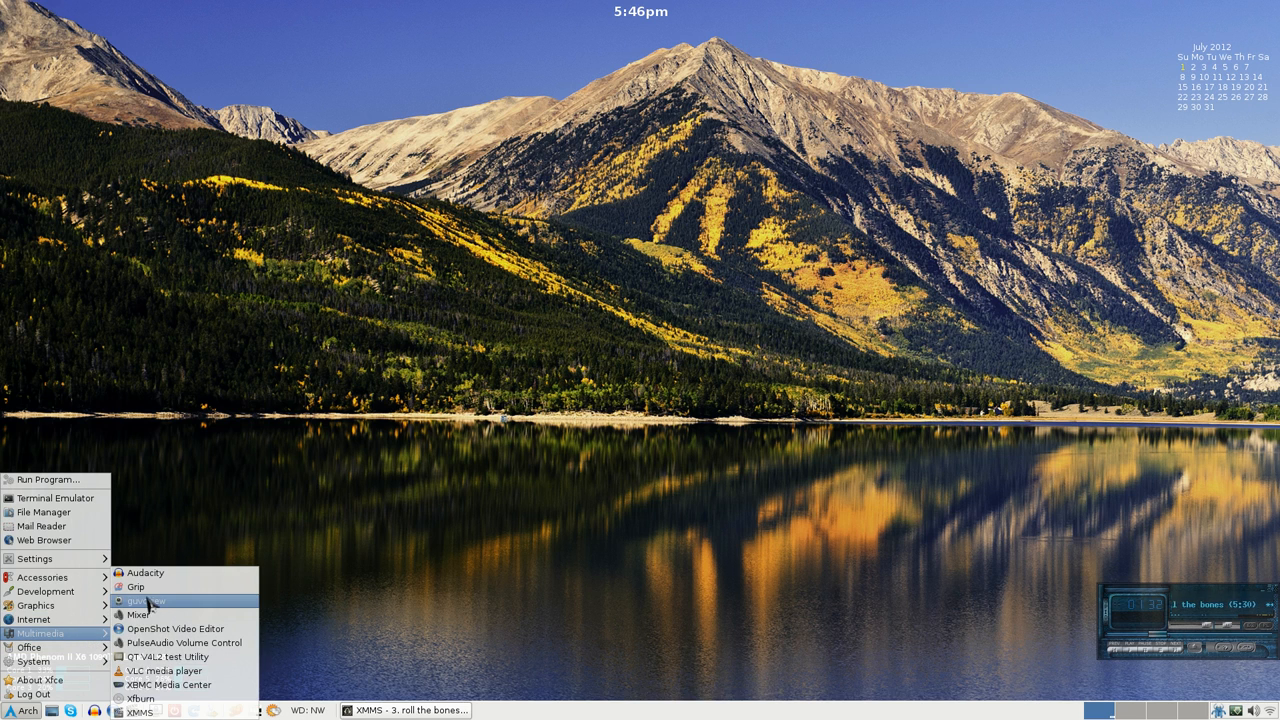
left_click(135, 587)
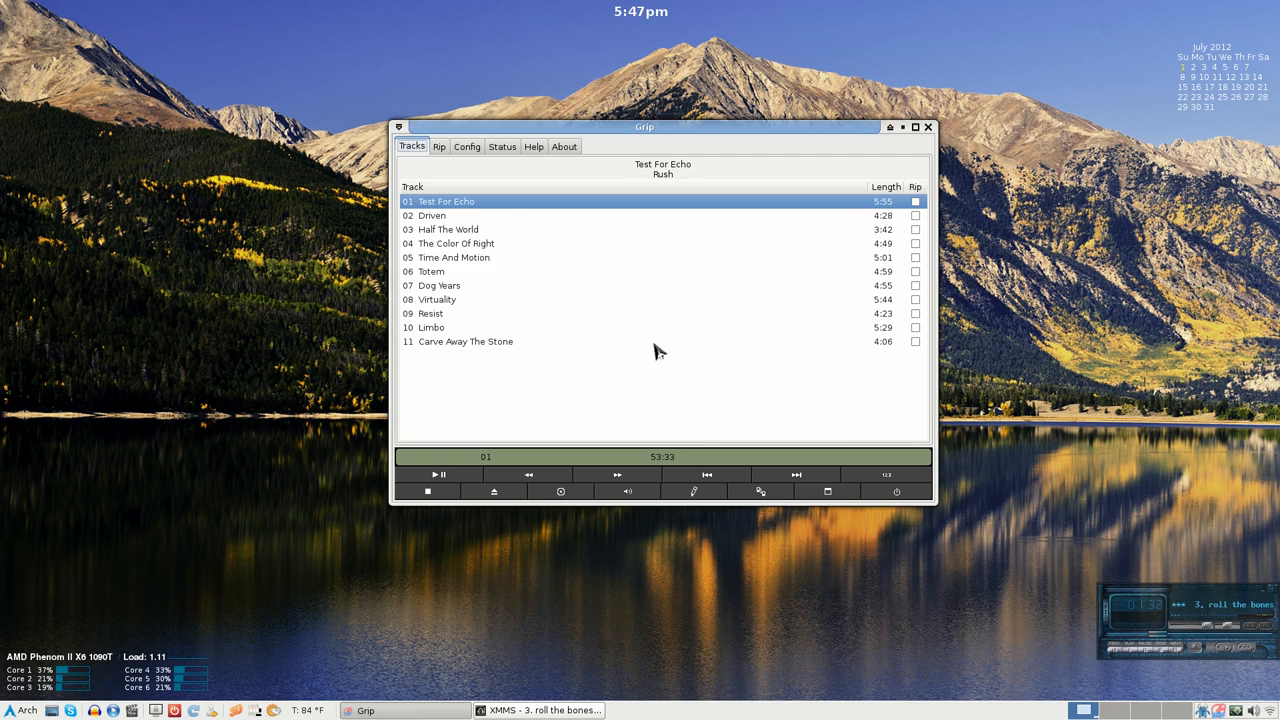
mouse_move(613, 303)
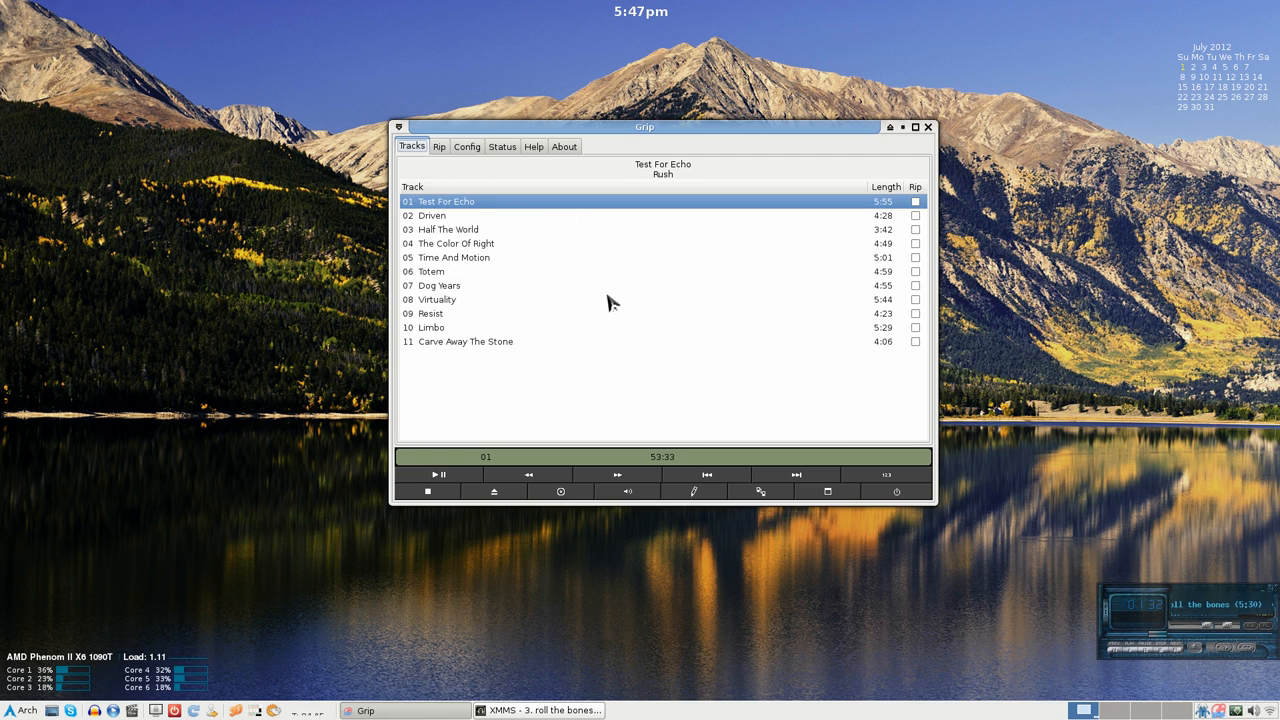
mouse_move(495, 260)
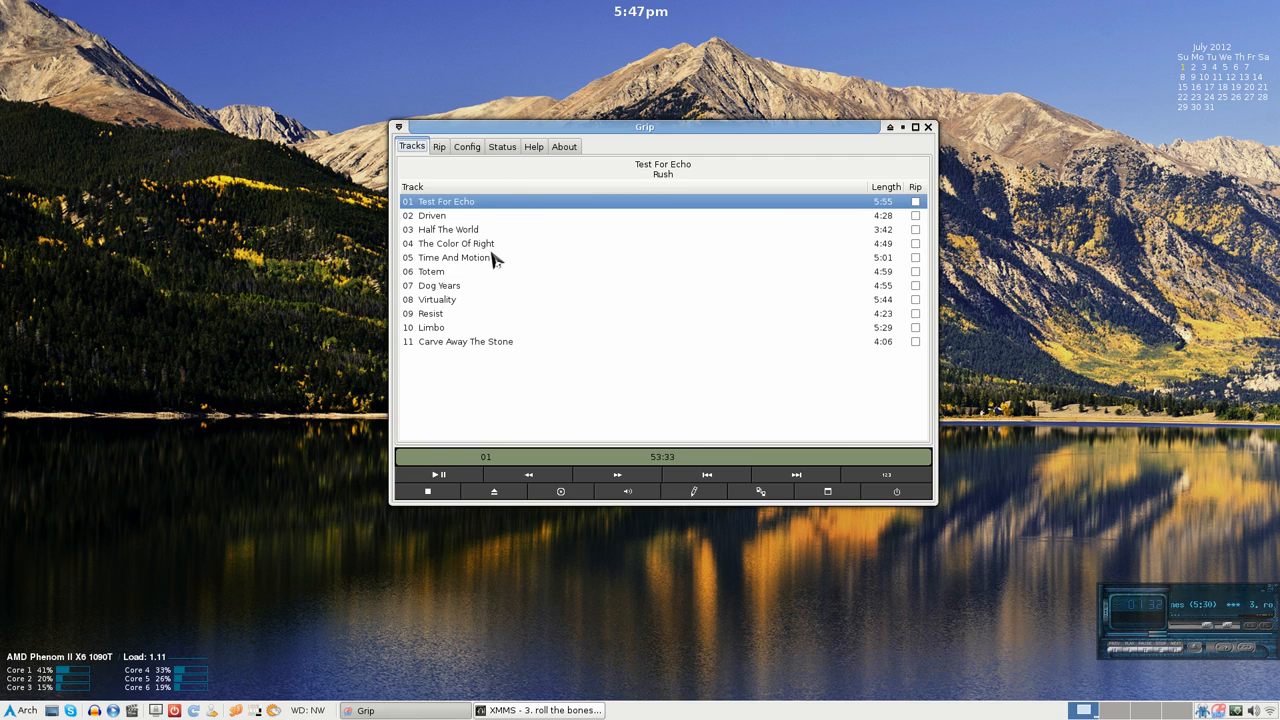
mouse_move(568, 203)
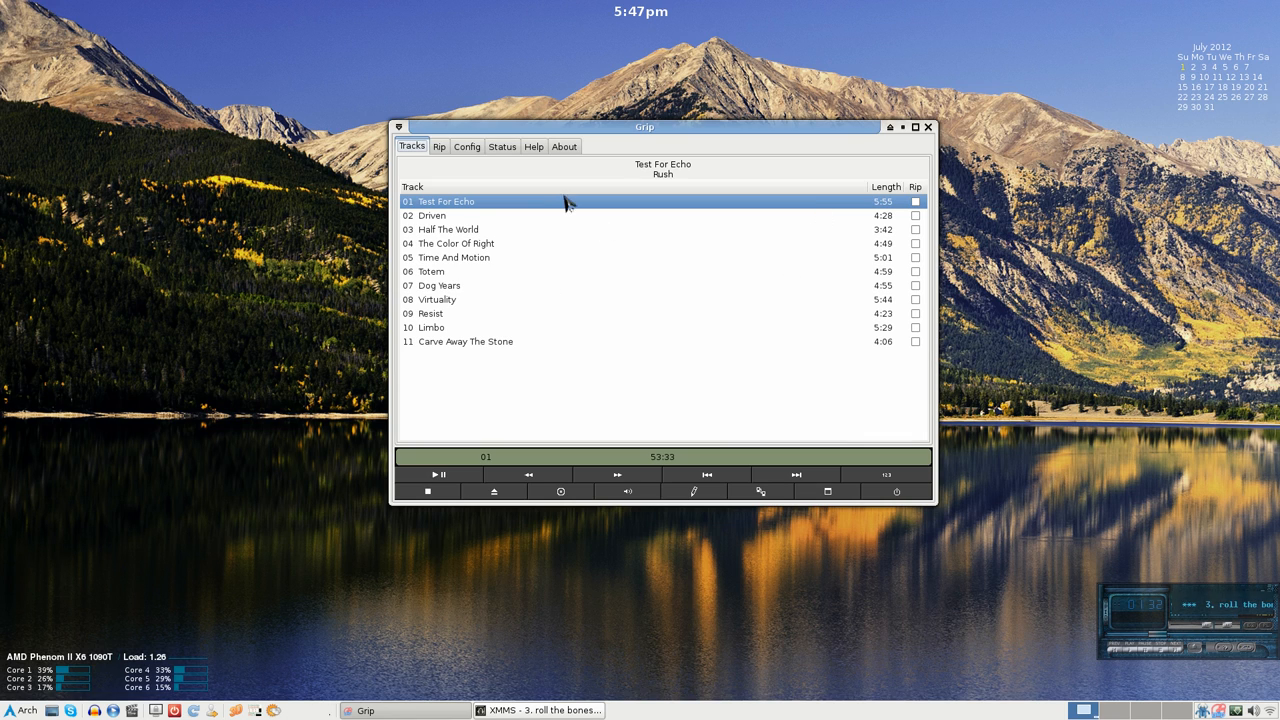
mouse_move(642, 184)
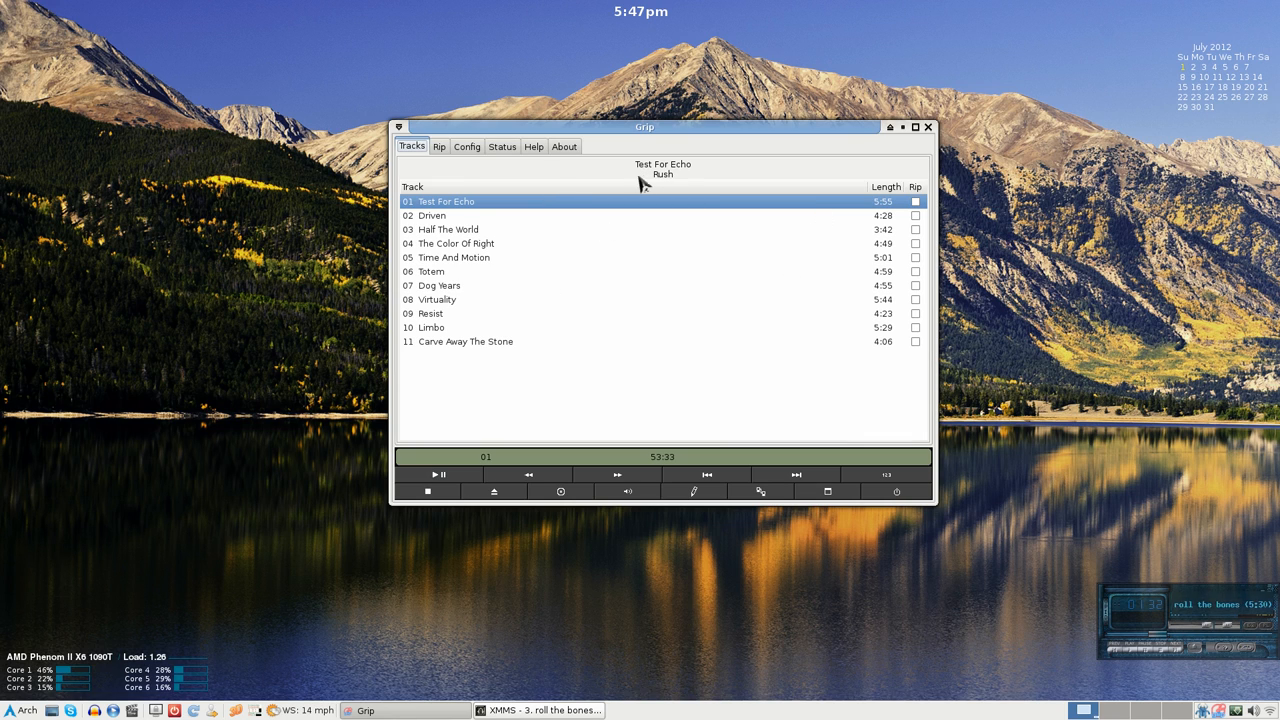
Open Config > Rip, view Options, and return to the cdparanoia Ripper subtab with ~/Music/%A/%d/%n.wav format.
left_click(438, 146)
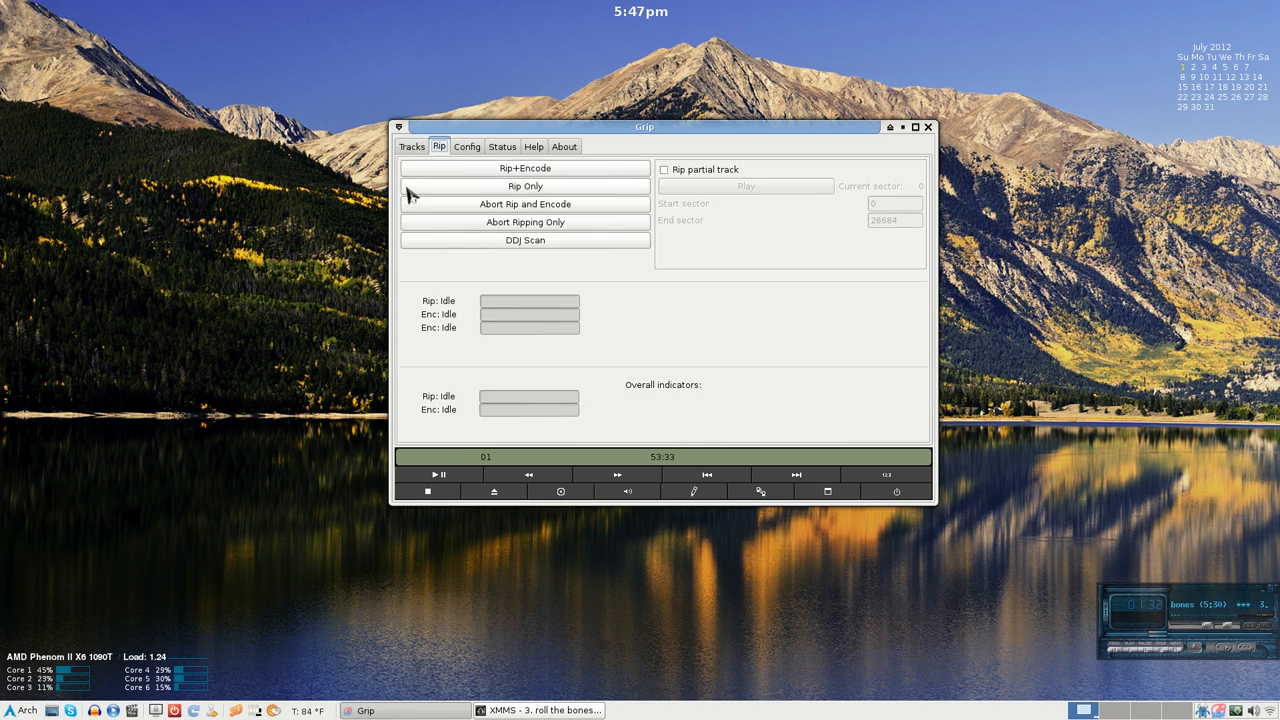
left_click(466, 146)
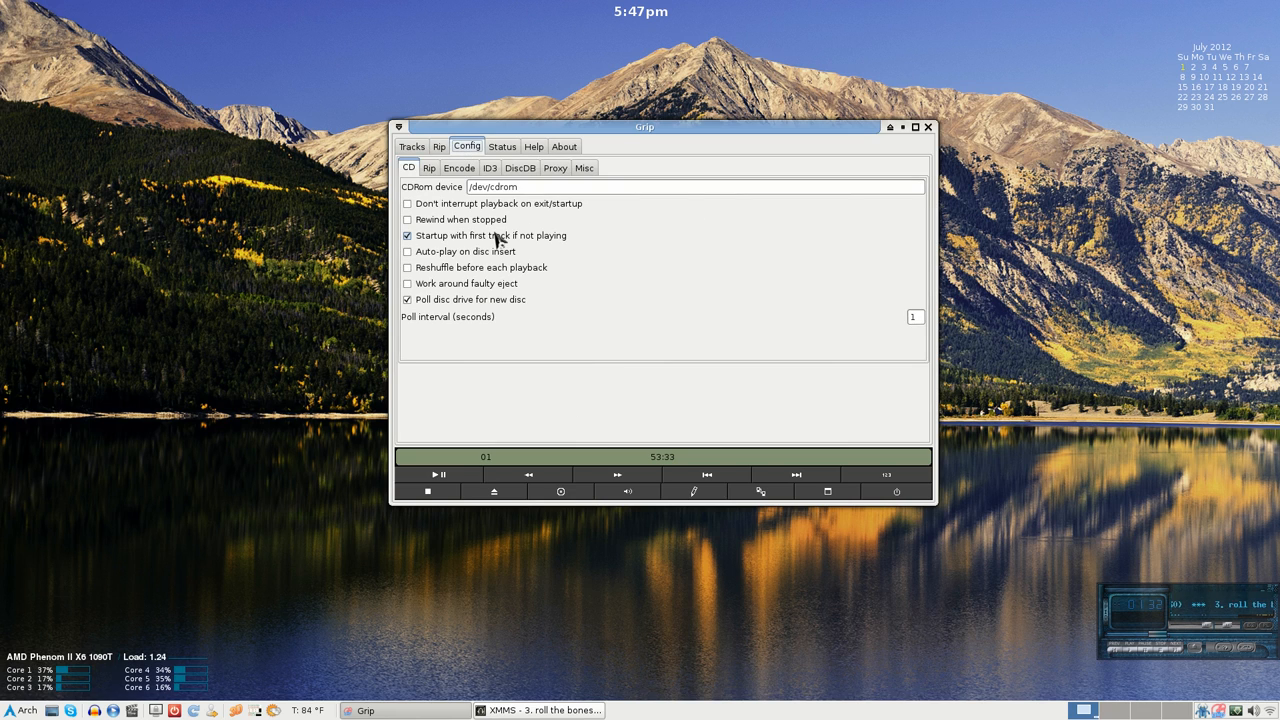
left_click(429, 167)
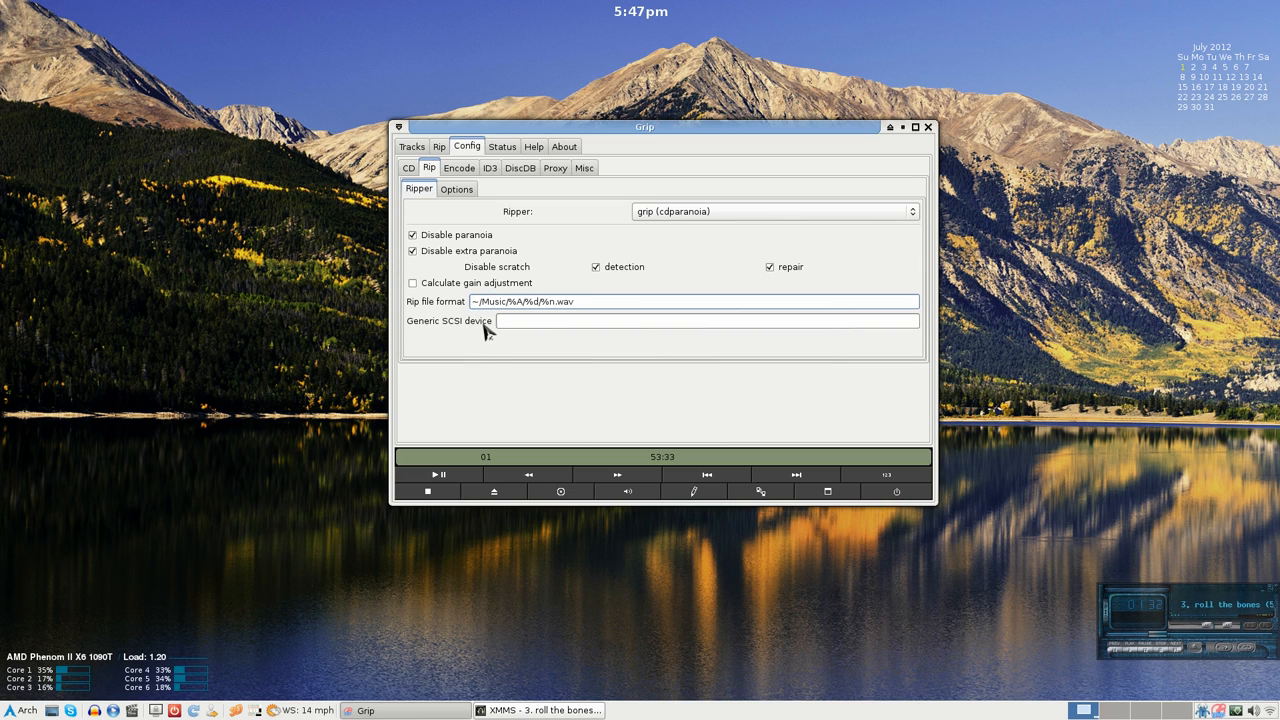
left_click(480, 301)
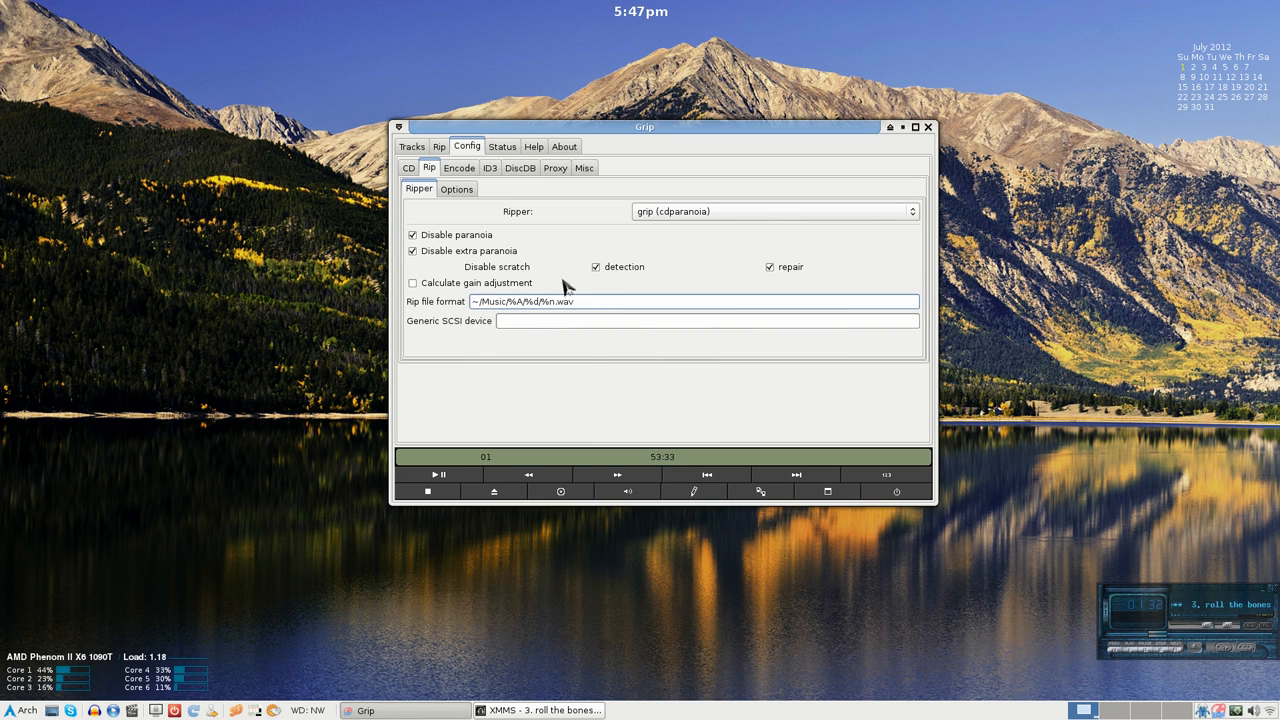
left_click(456, 189)
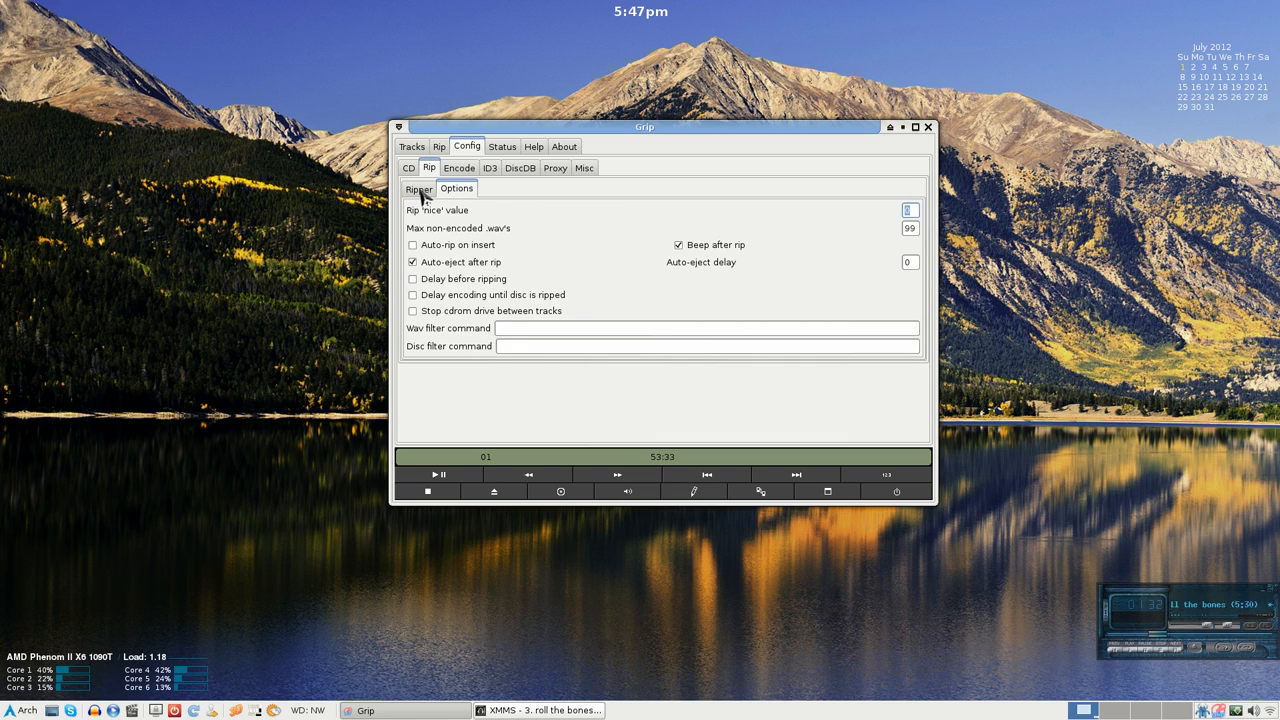
left_click(418, 188)
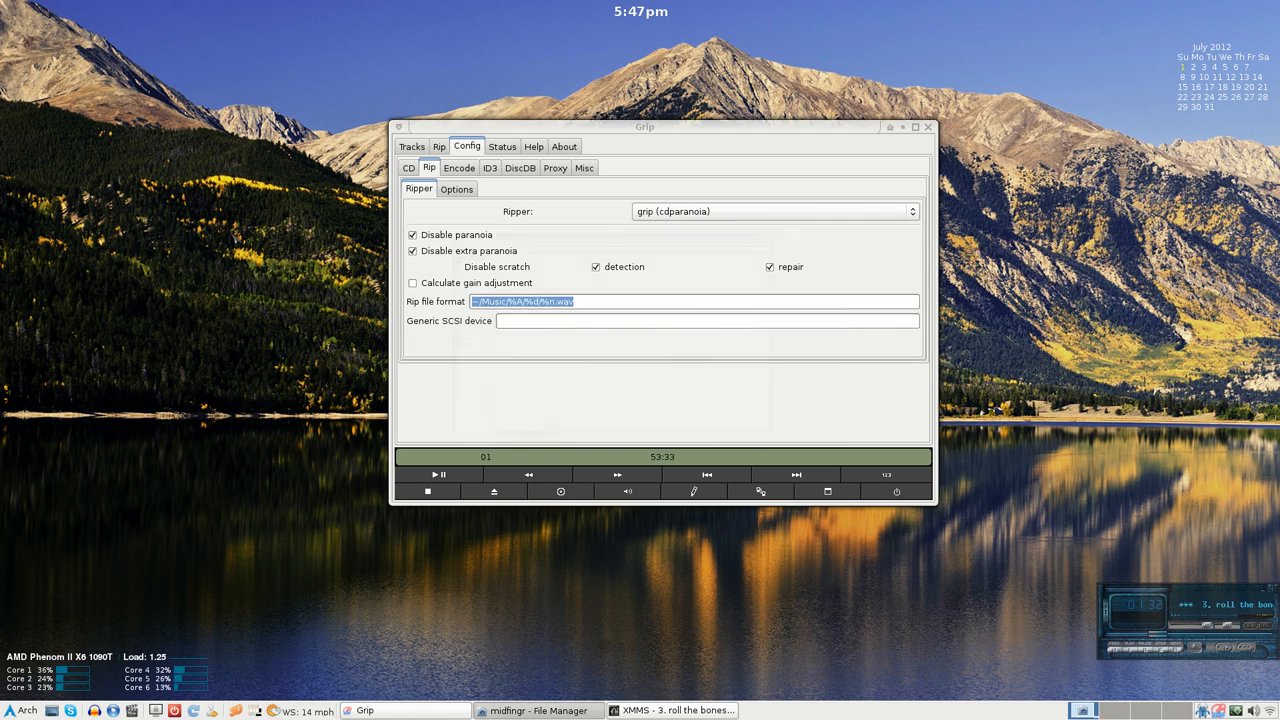
Bring Thunar's home folder forward and raise the context menu on the hidden .grip file.
left_click(538, 710)
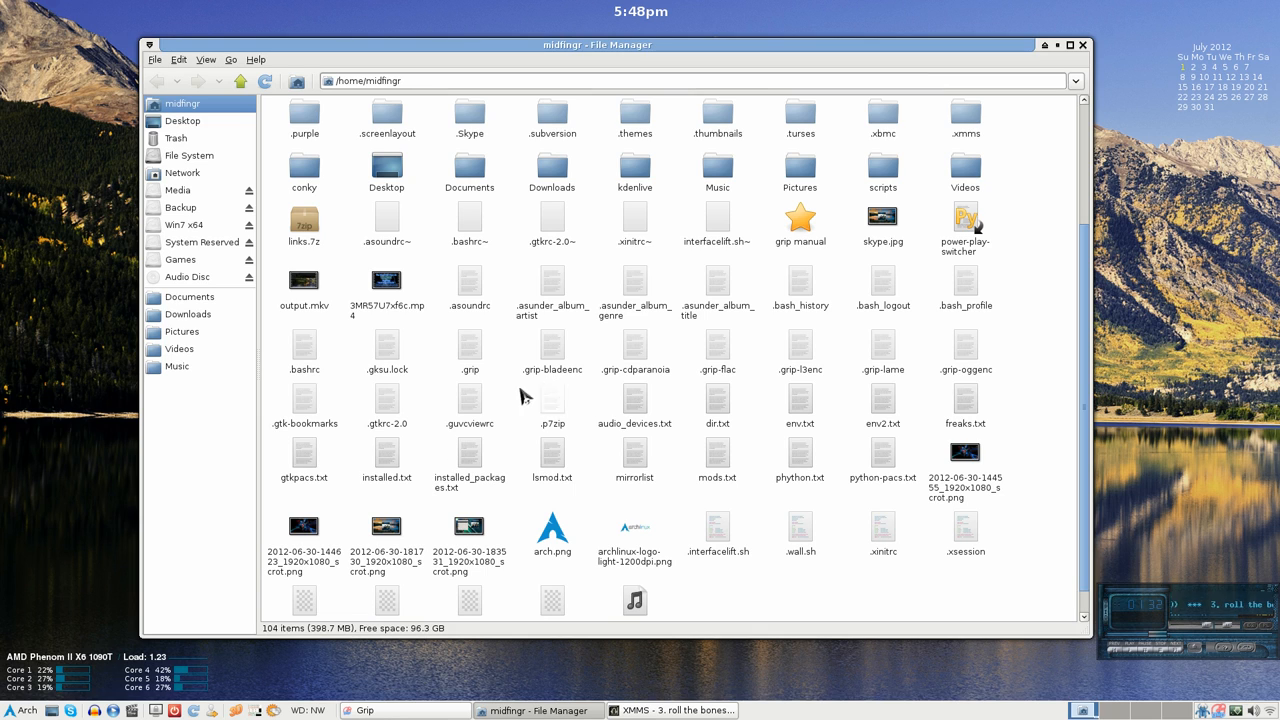
mouse_move(505, 362)
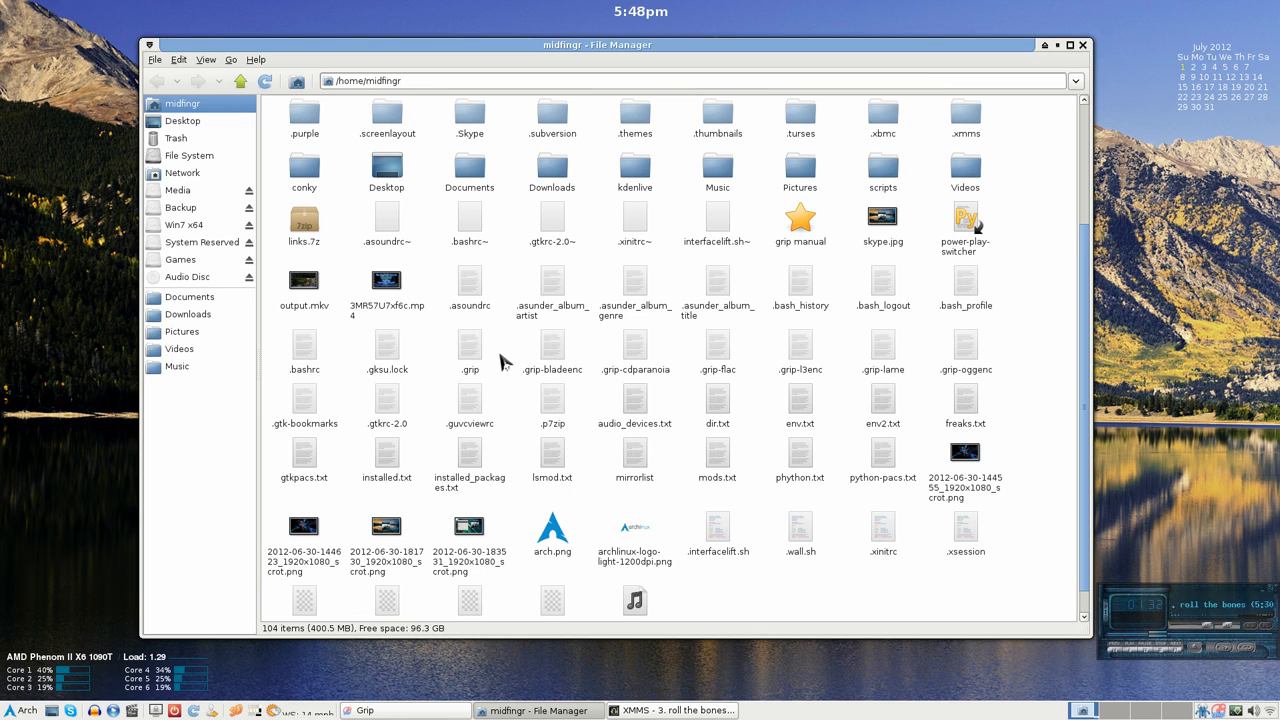
right_click(469, 350)
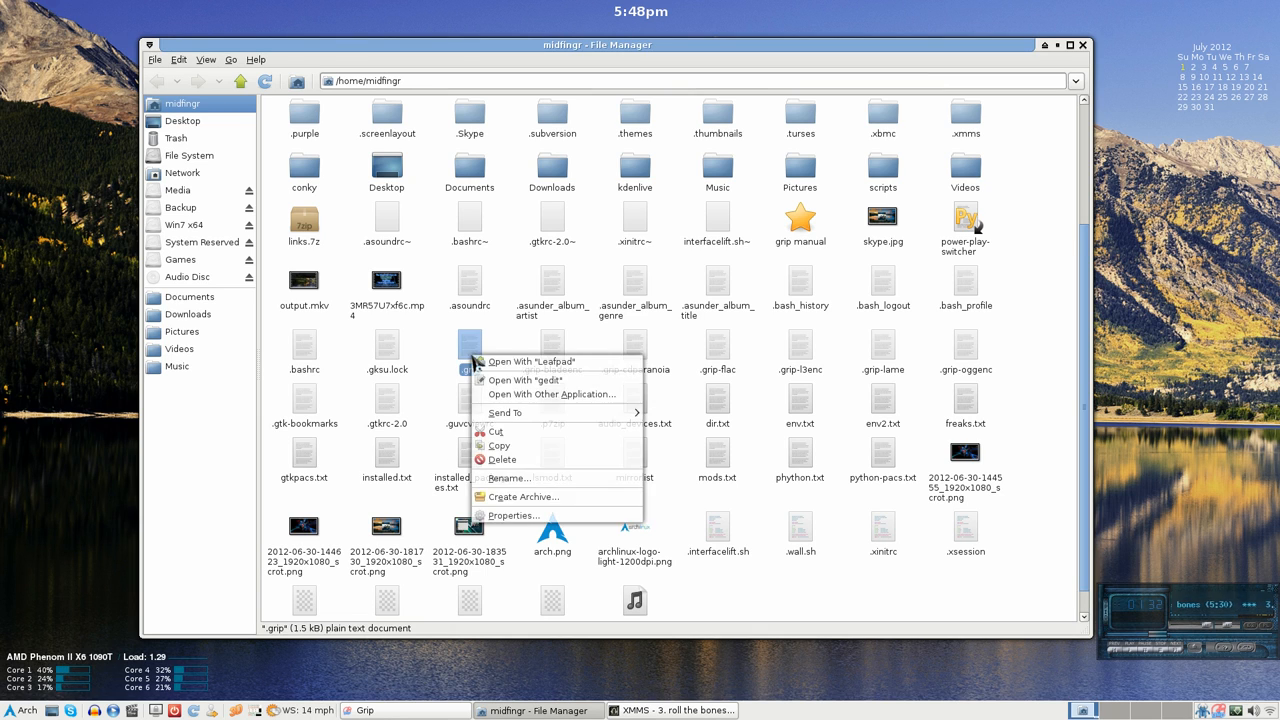
Open .grip in Leafpad, scroll through its FLAC and ~/Music settings, then close it.
left_click(529, 361)
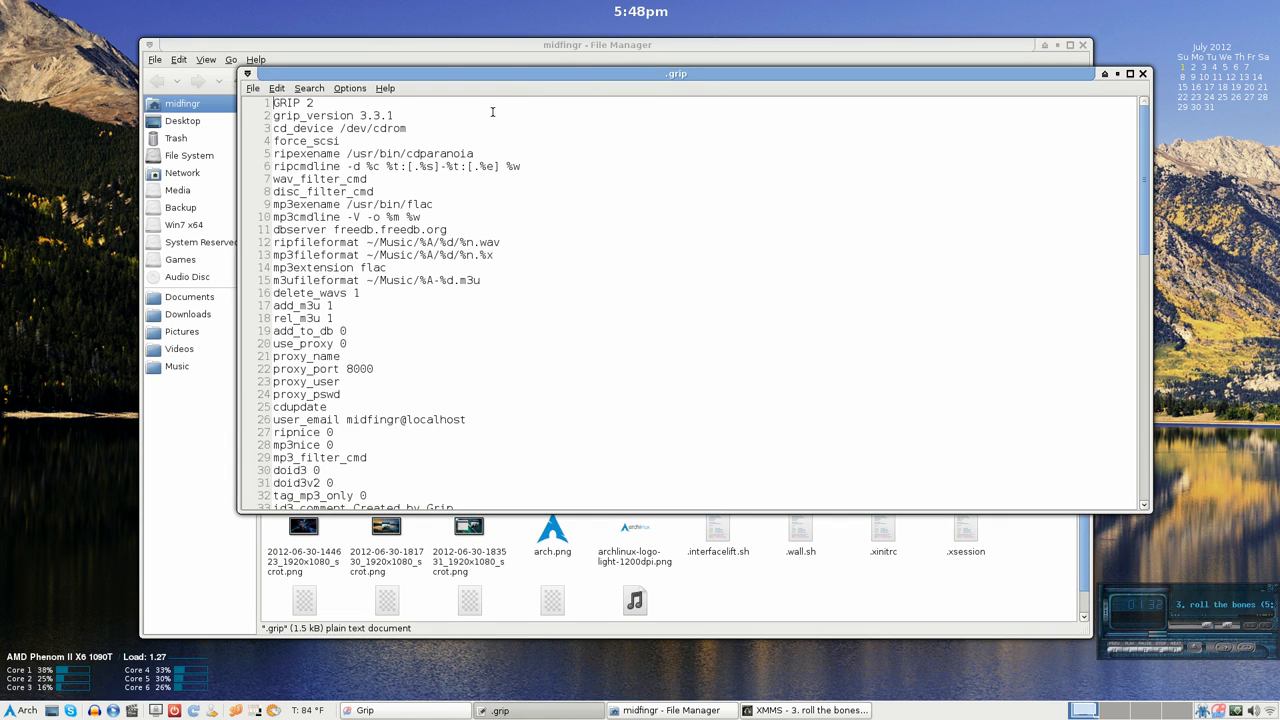
mouse_move(549, 144)
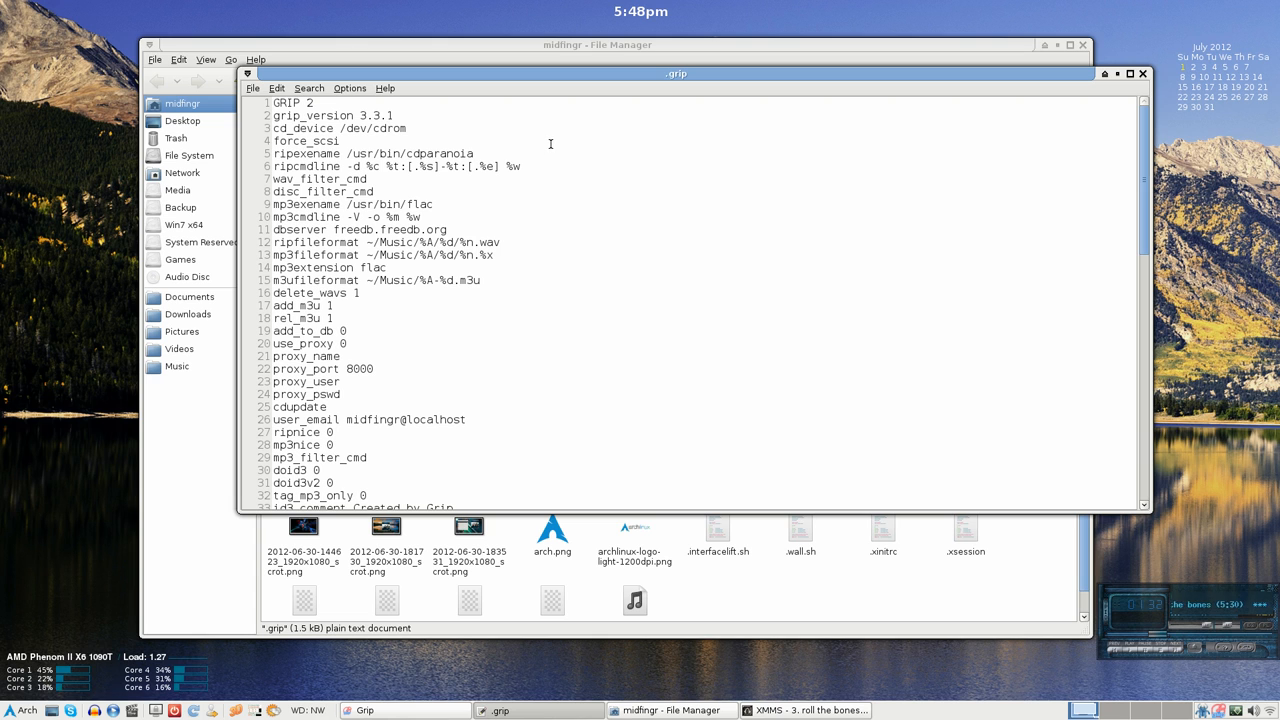
scroll("down", 3)
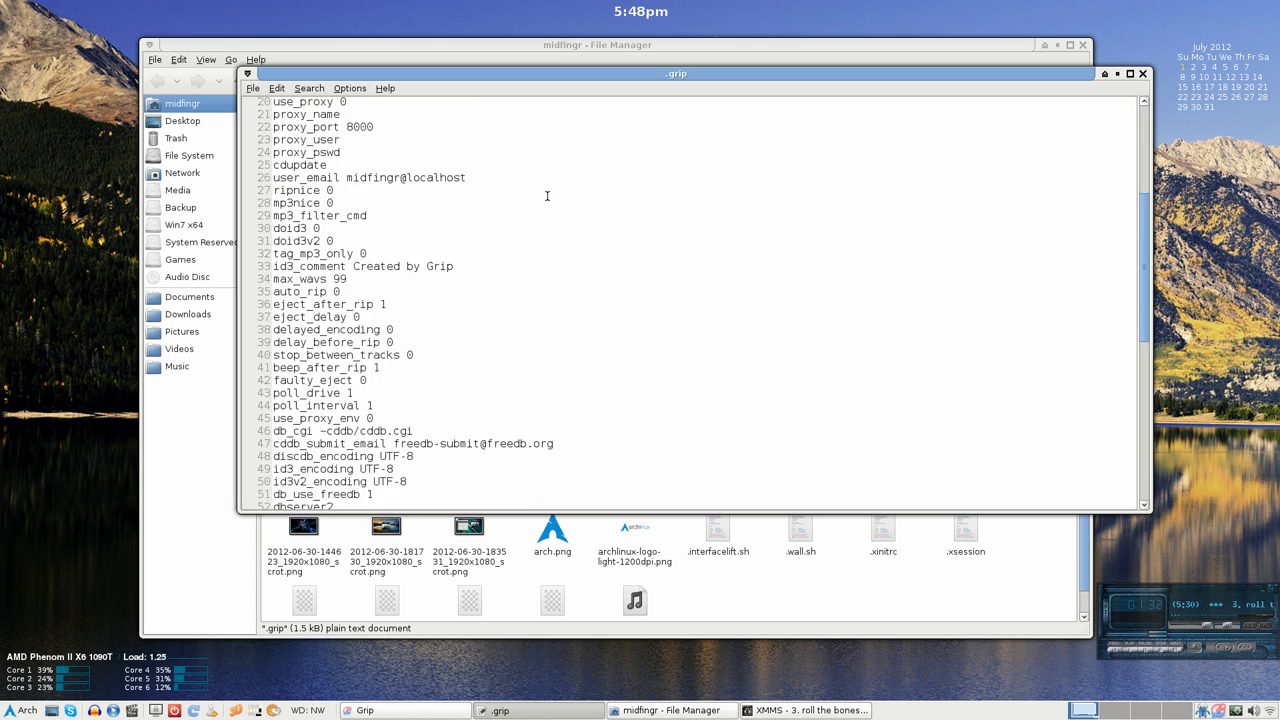
scroll("down", 3)
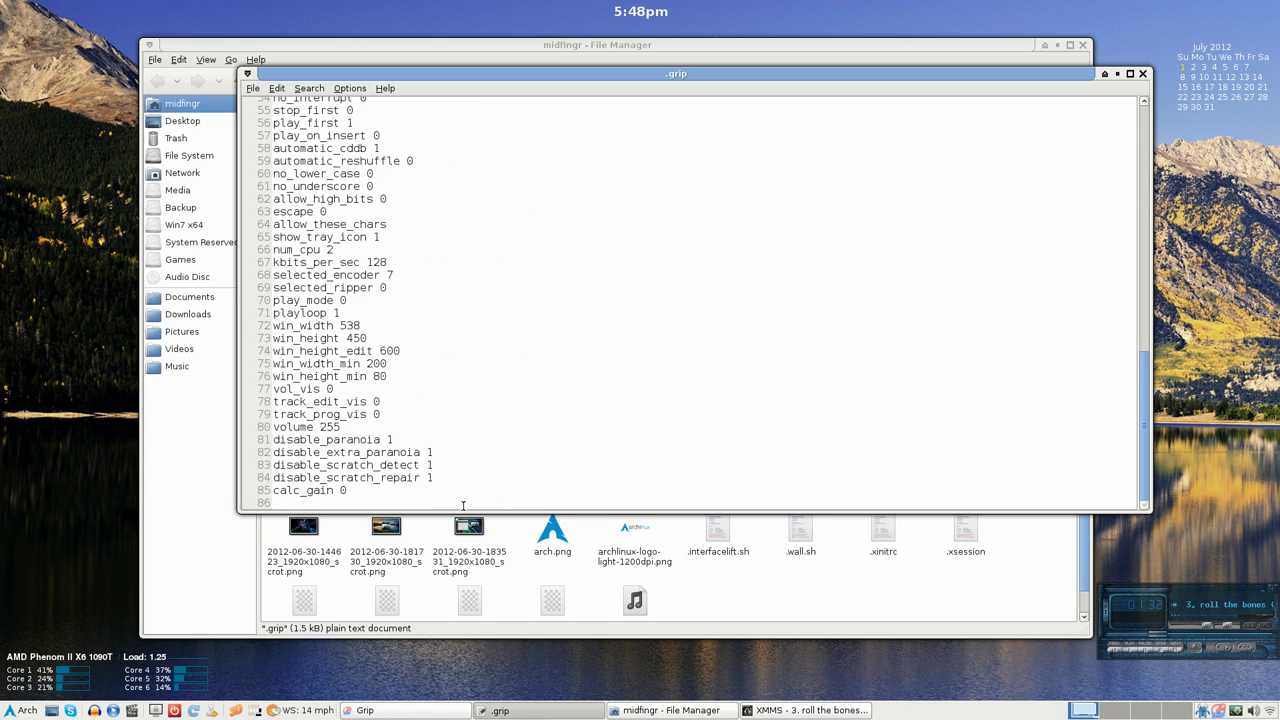
mouse_move(415, 444)
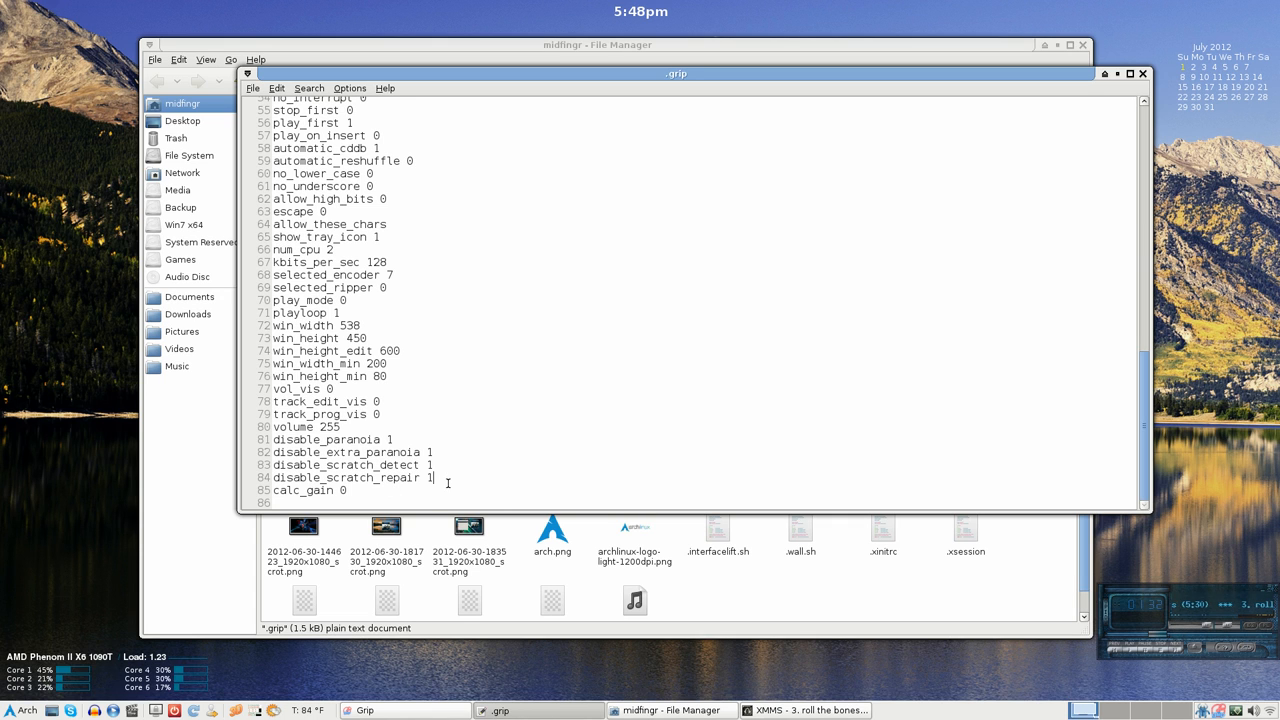
scroll("up", 3)
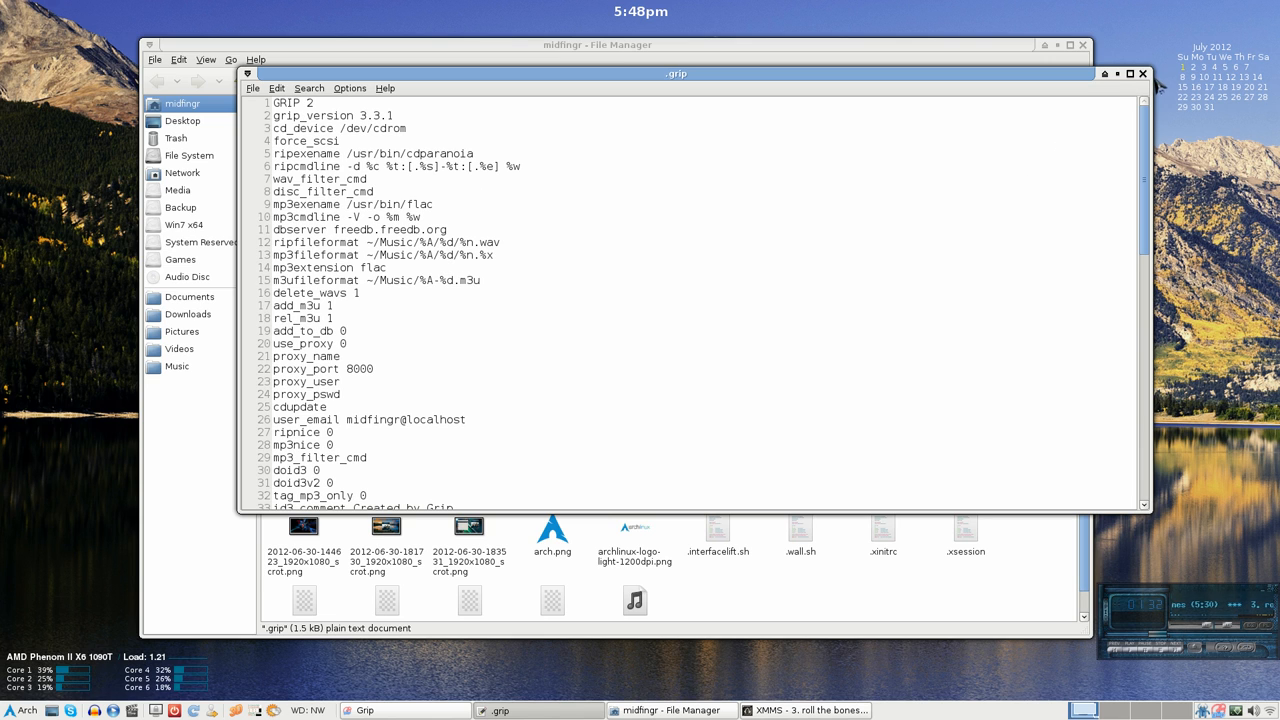
left_click(1142, 73)
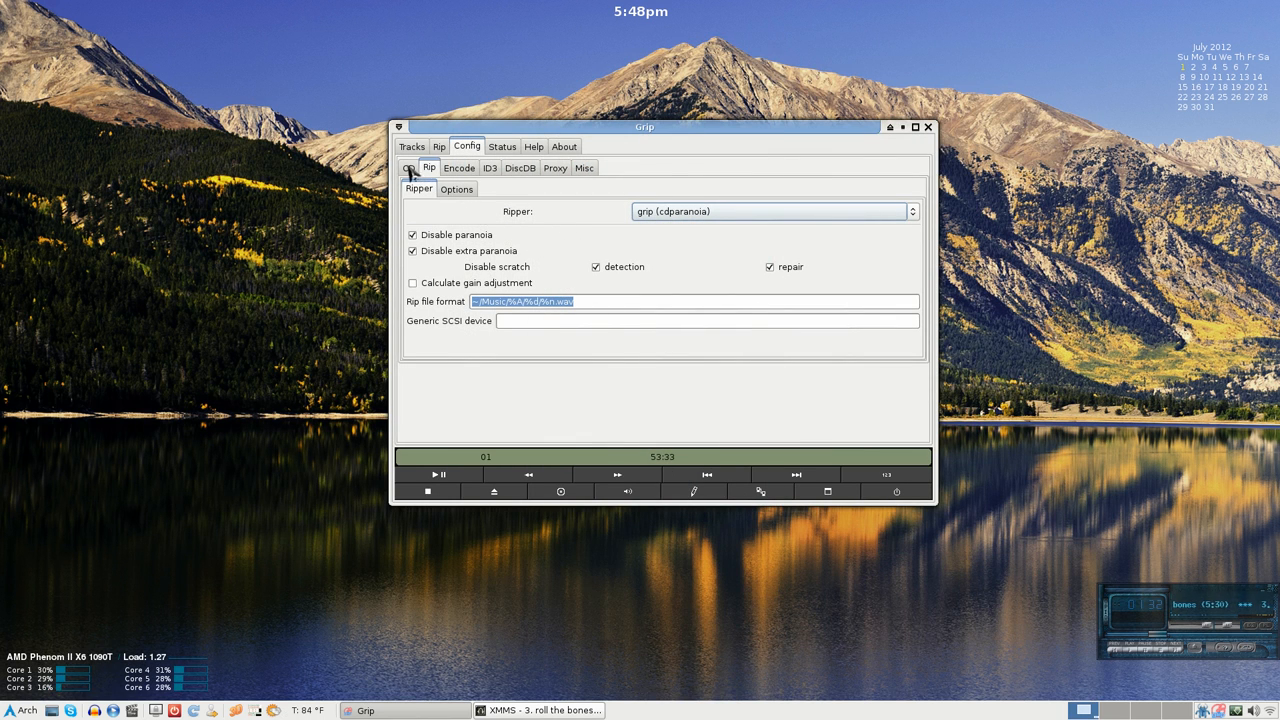
Glance at the CD device setting (/dev/cdrom), then return to the Rip settings.
left_click(408, 167)
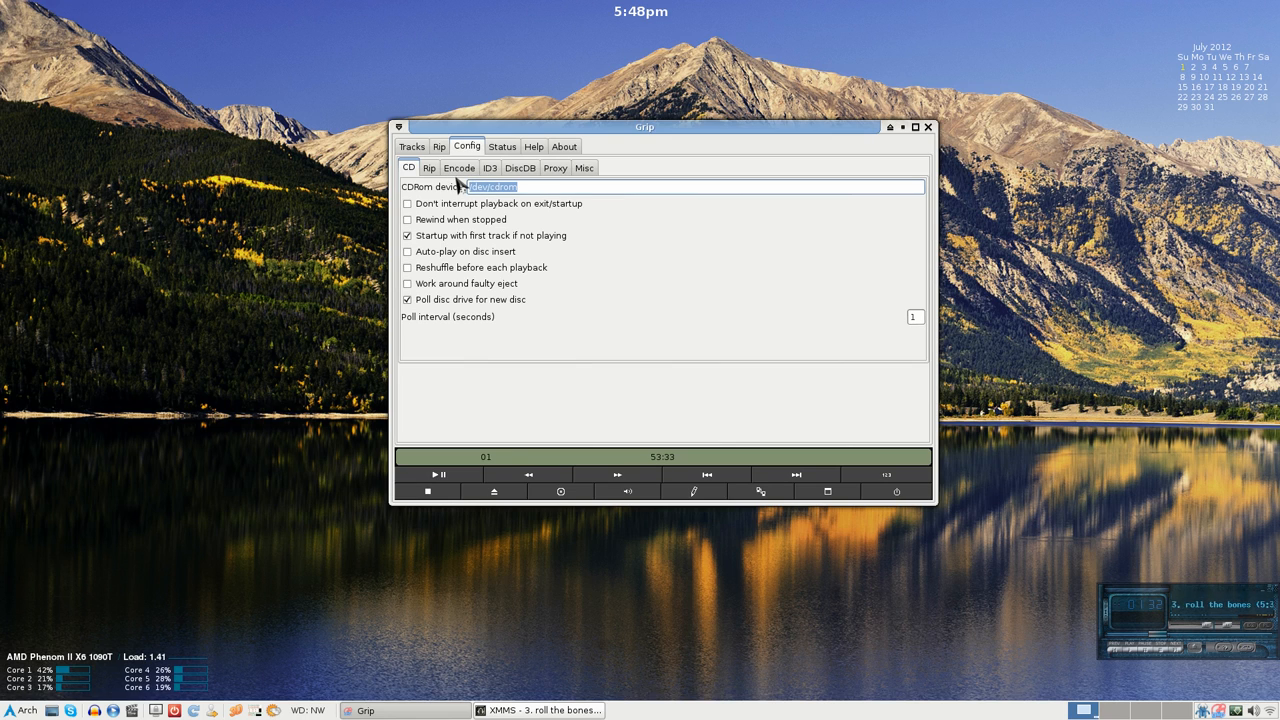
left_click(429, 167)
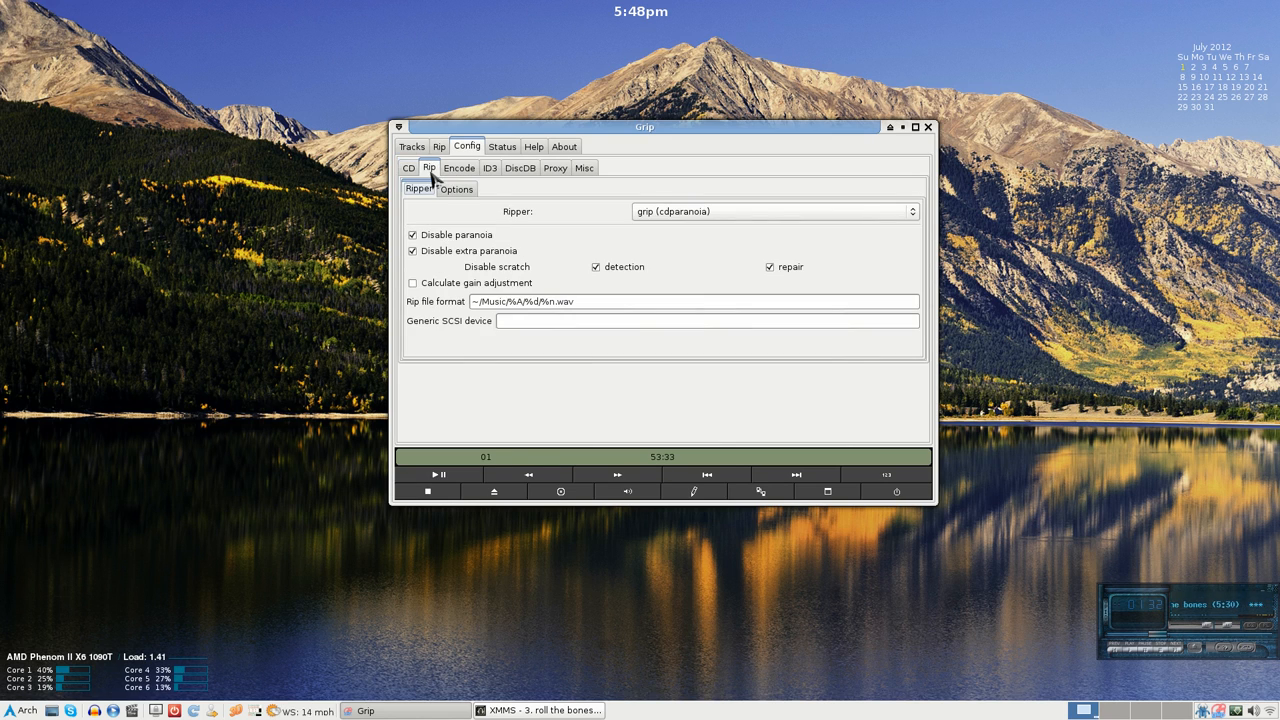
mouse_move(612, 220)
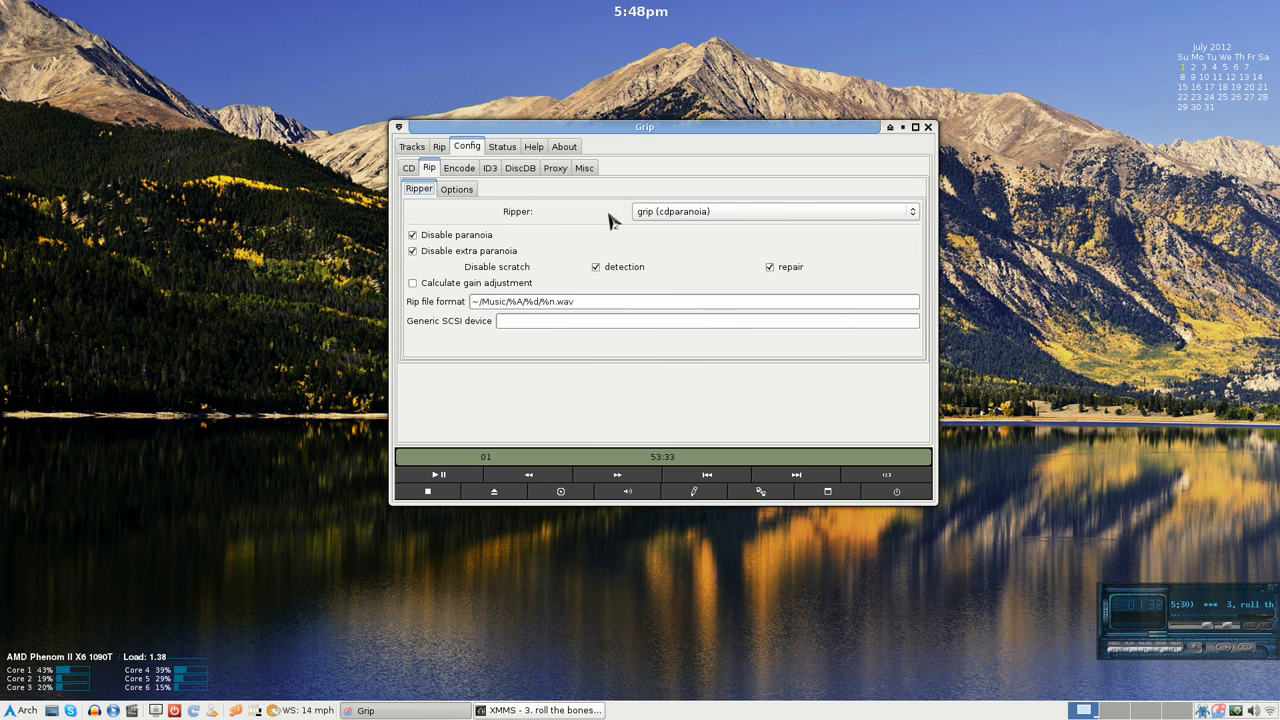
mouse_move(505, 228)
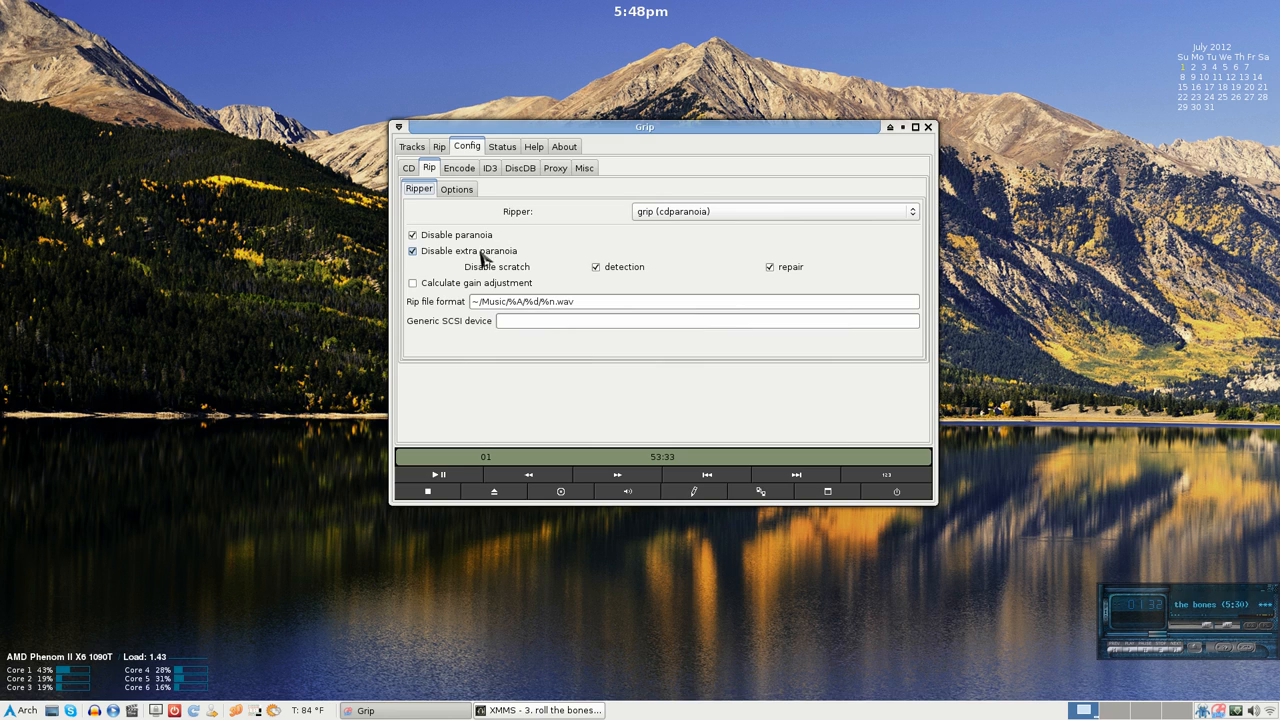
mouse_move(725, 275)
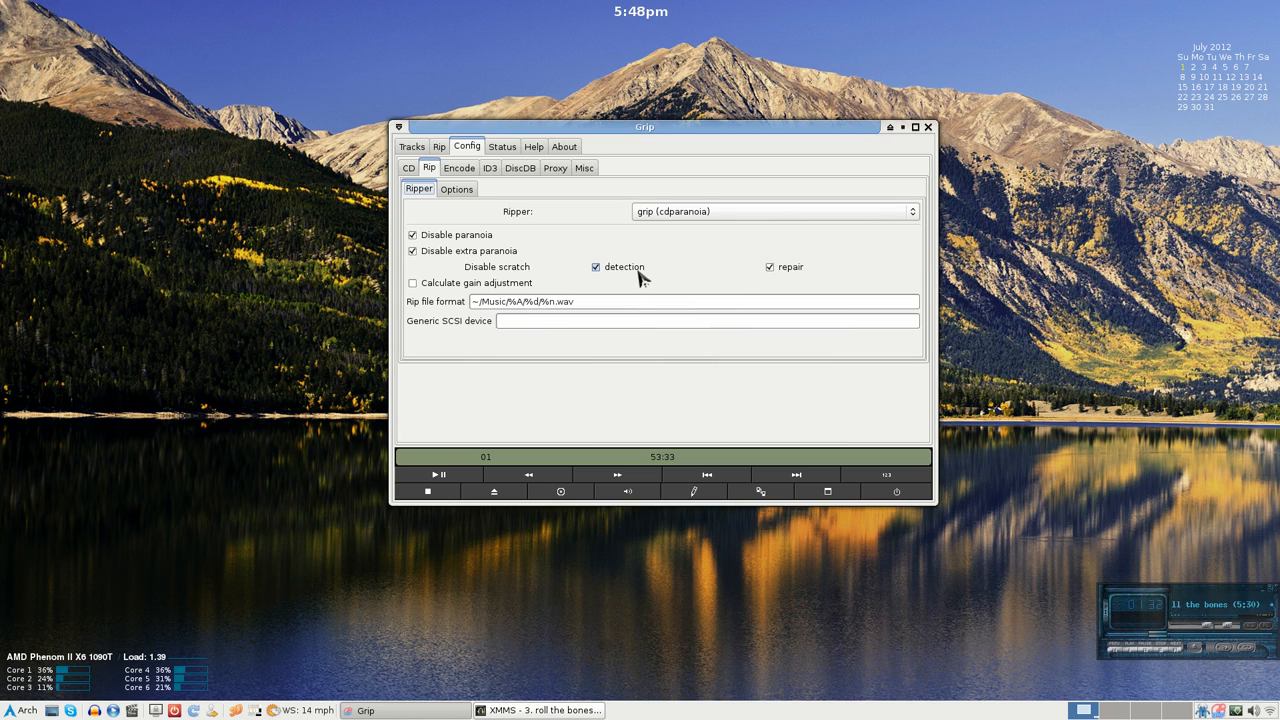
mouse_move(797, 276)
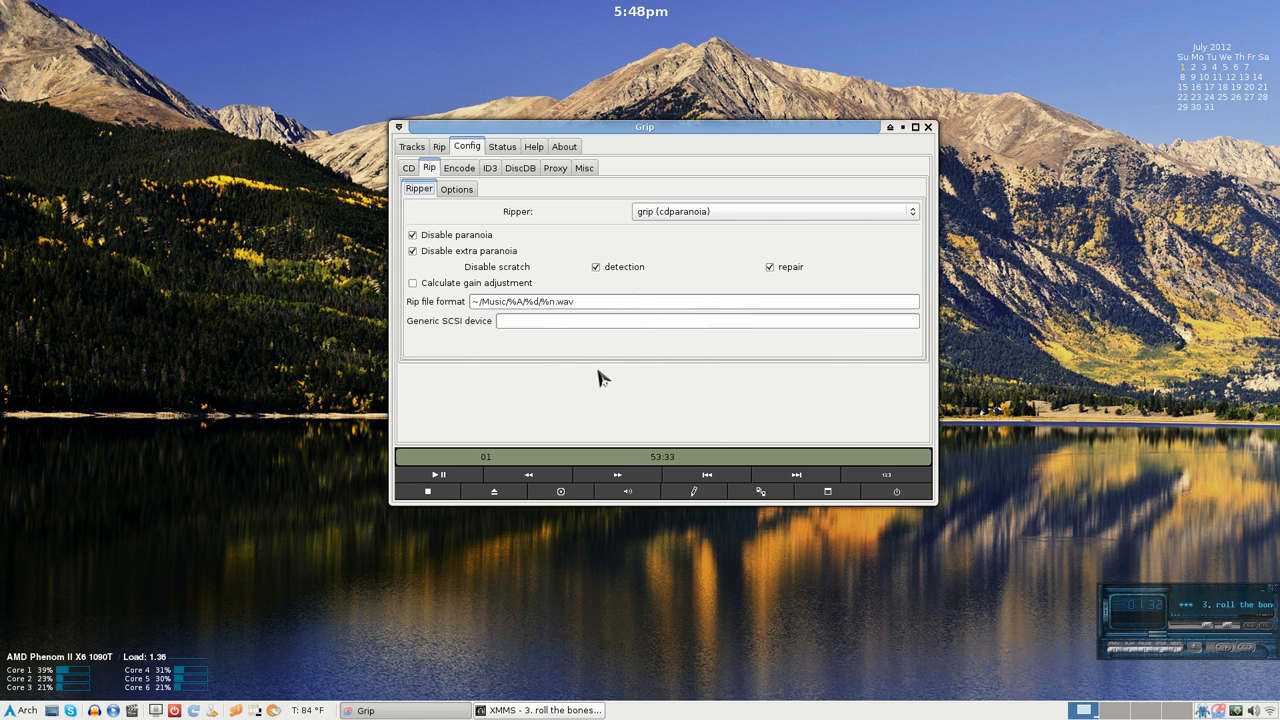
Review the flac encoder and encoding options, then return to the Test For Echo track list.
left_click(458, 167)
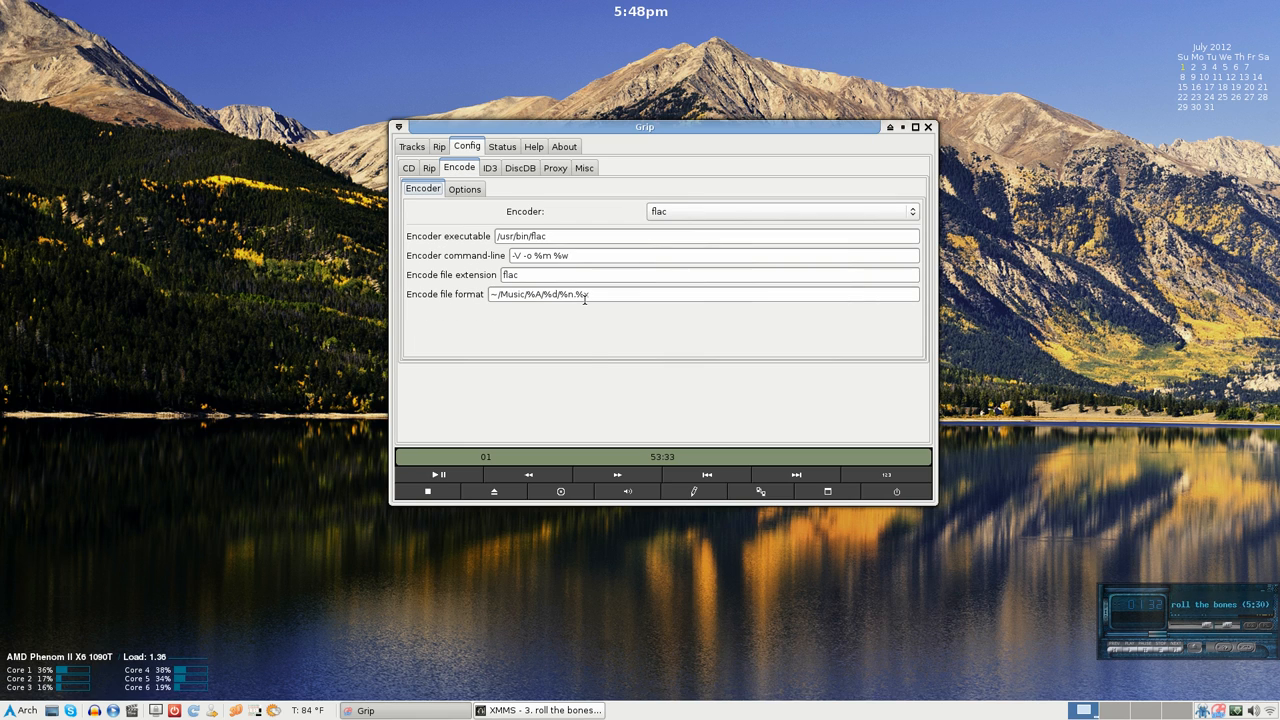
left_click(703, 294)
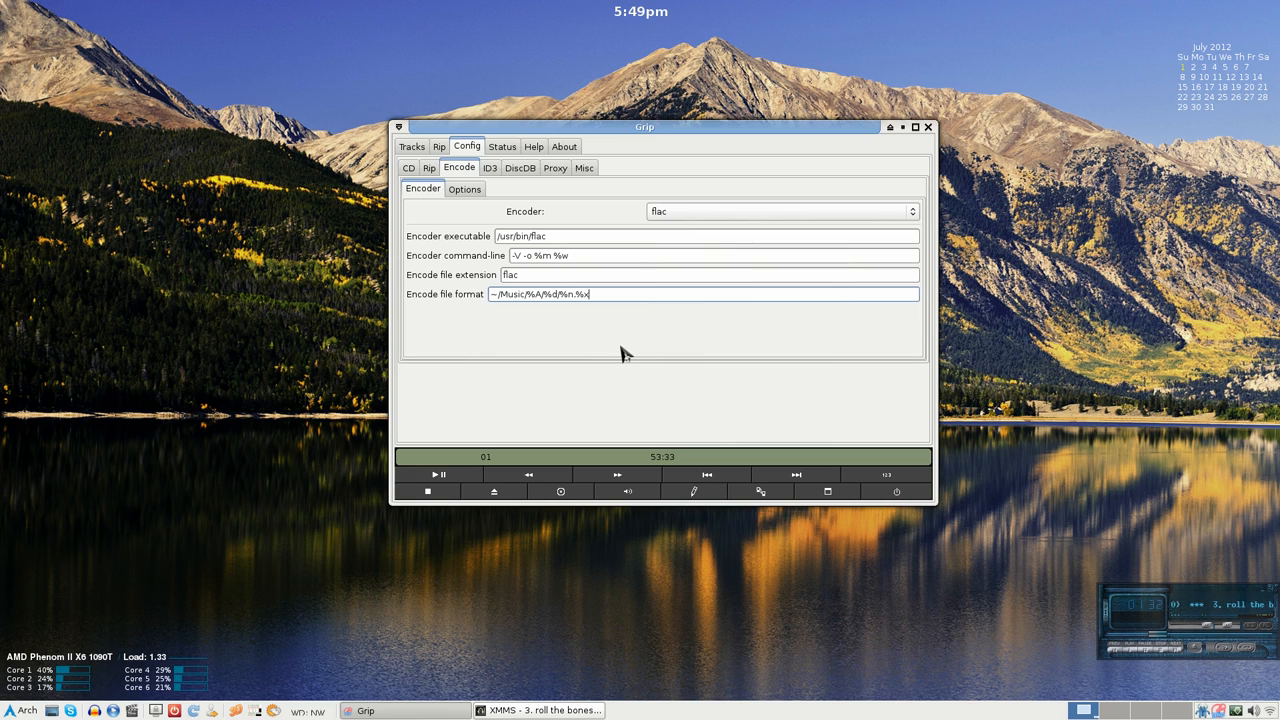
left_click(464, 189)
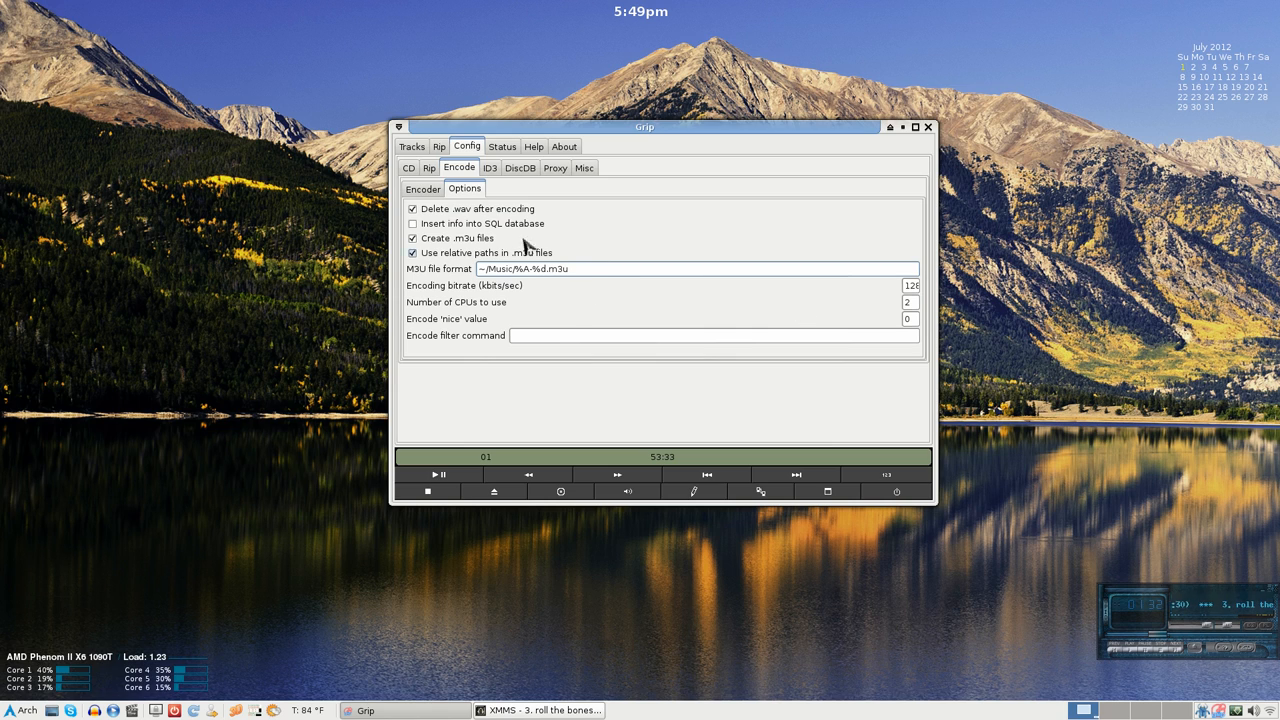
left_click(422, 189)
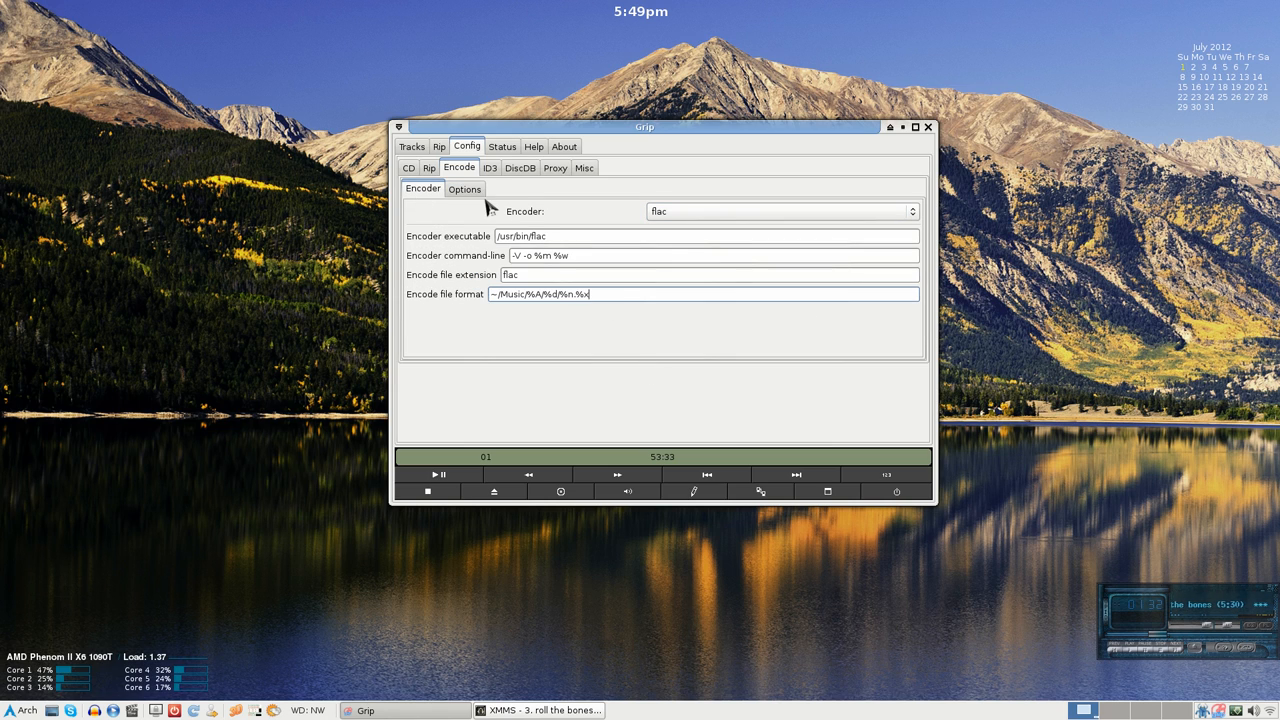
triple_click(700, 293)
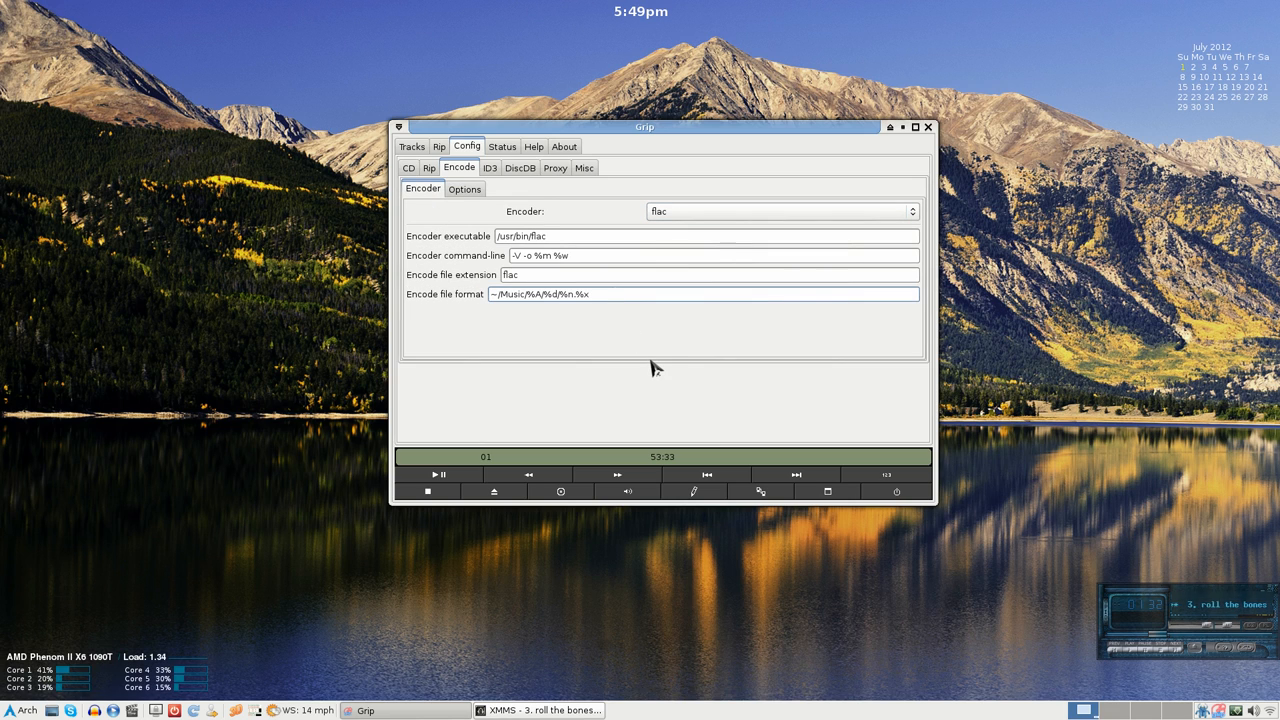
left_click(408, 167)
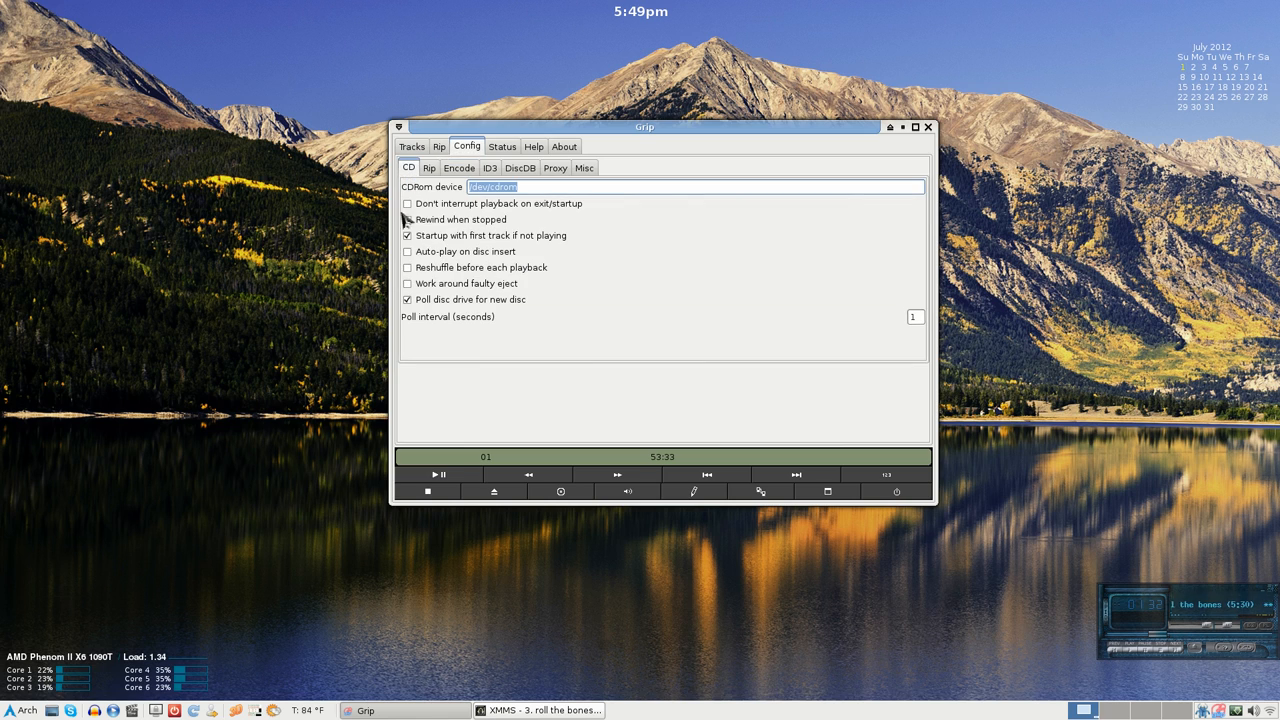
left_click(412, 146)
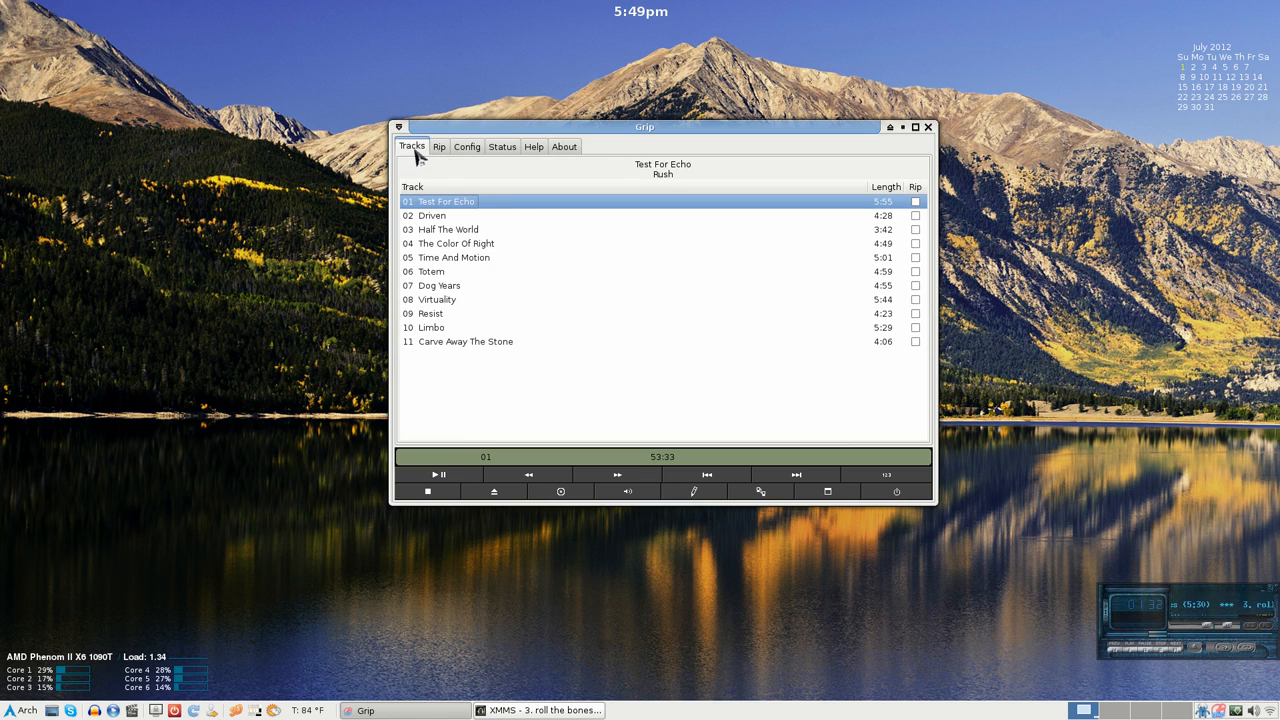
mouse_move(920, 193)
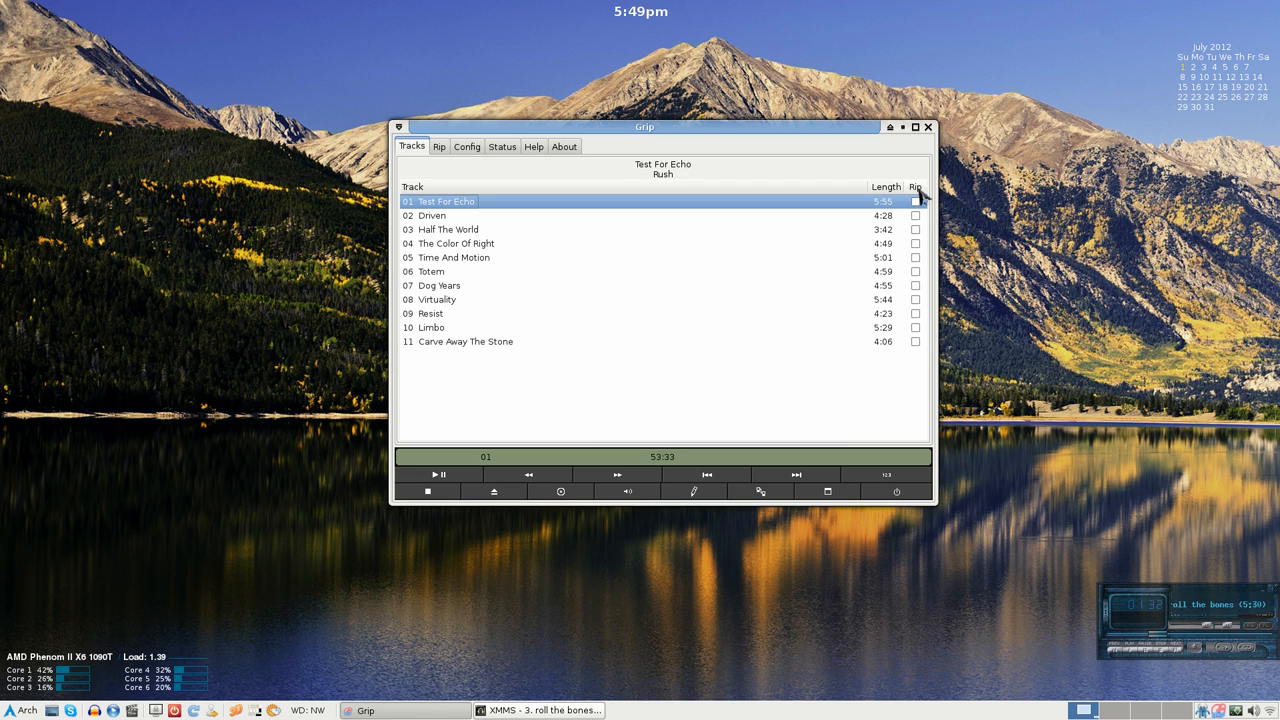
Tick all eleven Test For Echo tracks using the Rip column header.
left_click(914, 187)
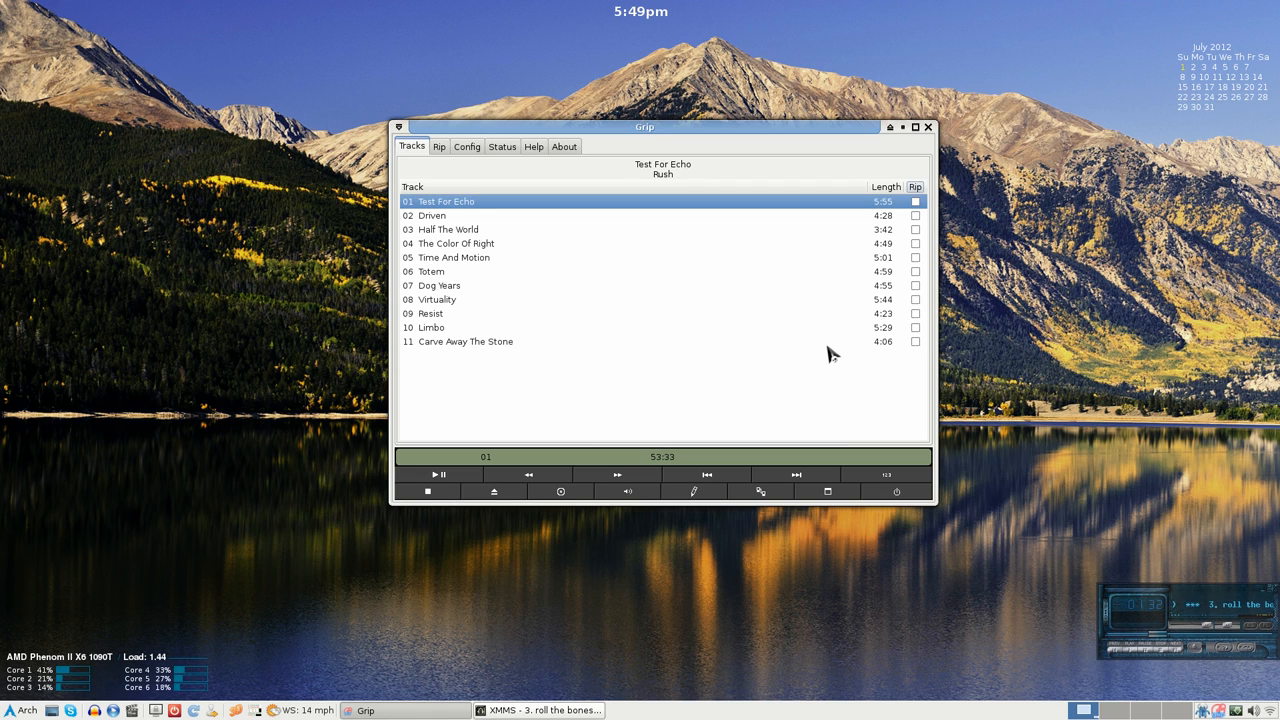
left_click(439, 146)
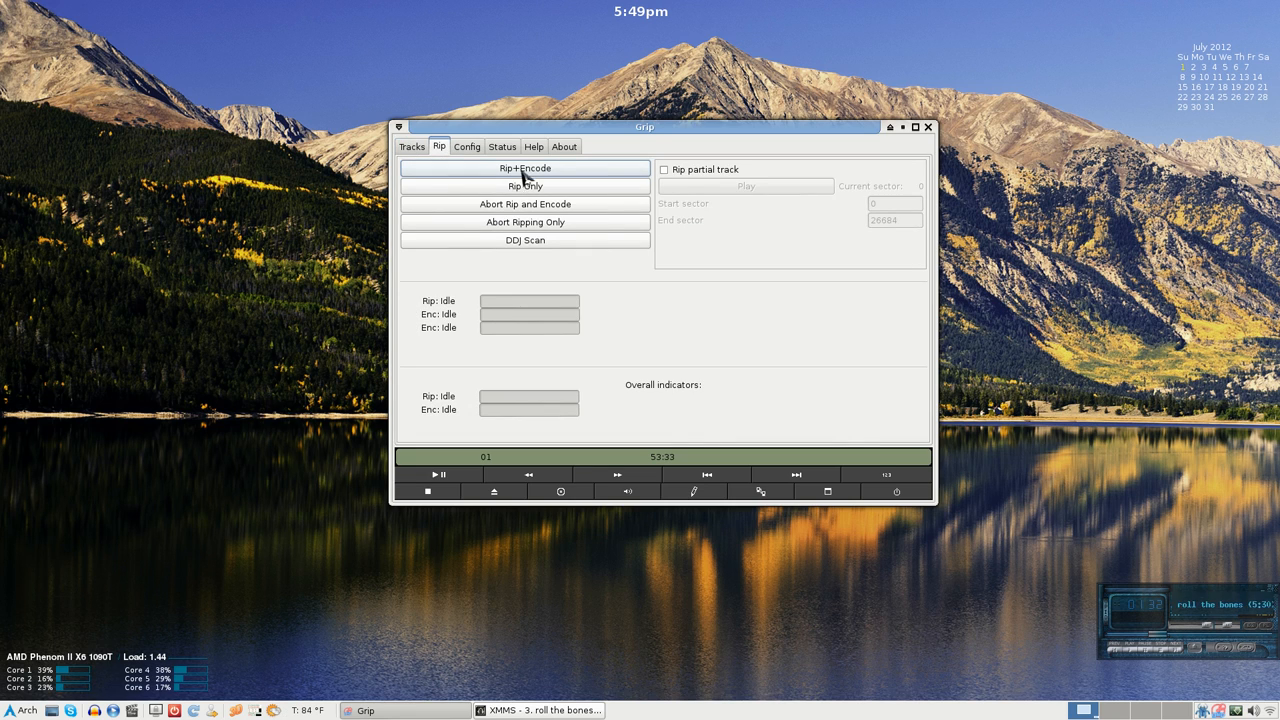
mouse_move(560, 185)
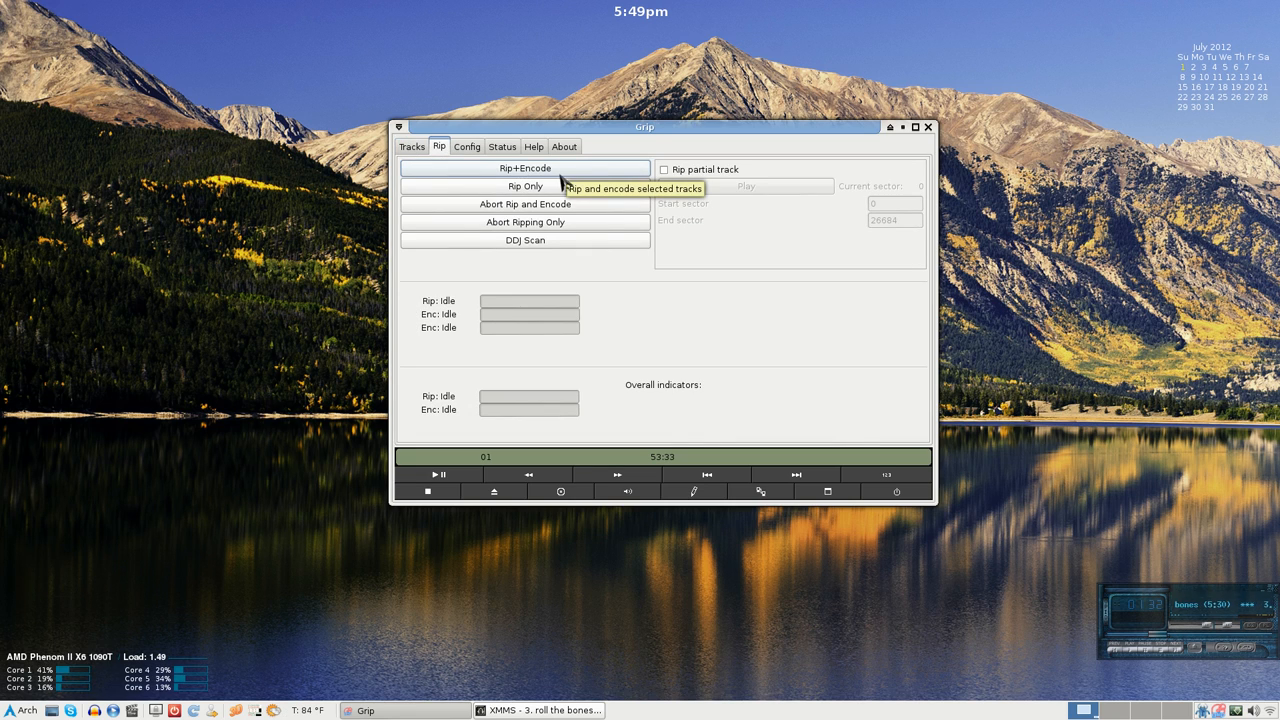
mouse_move(425, 152)
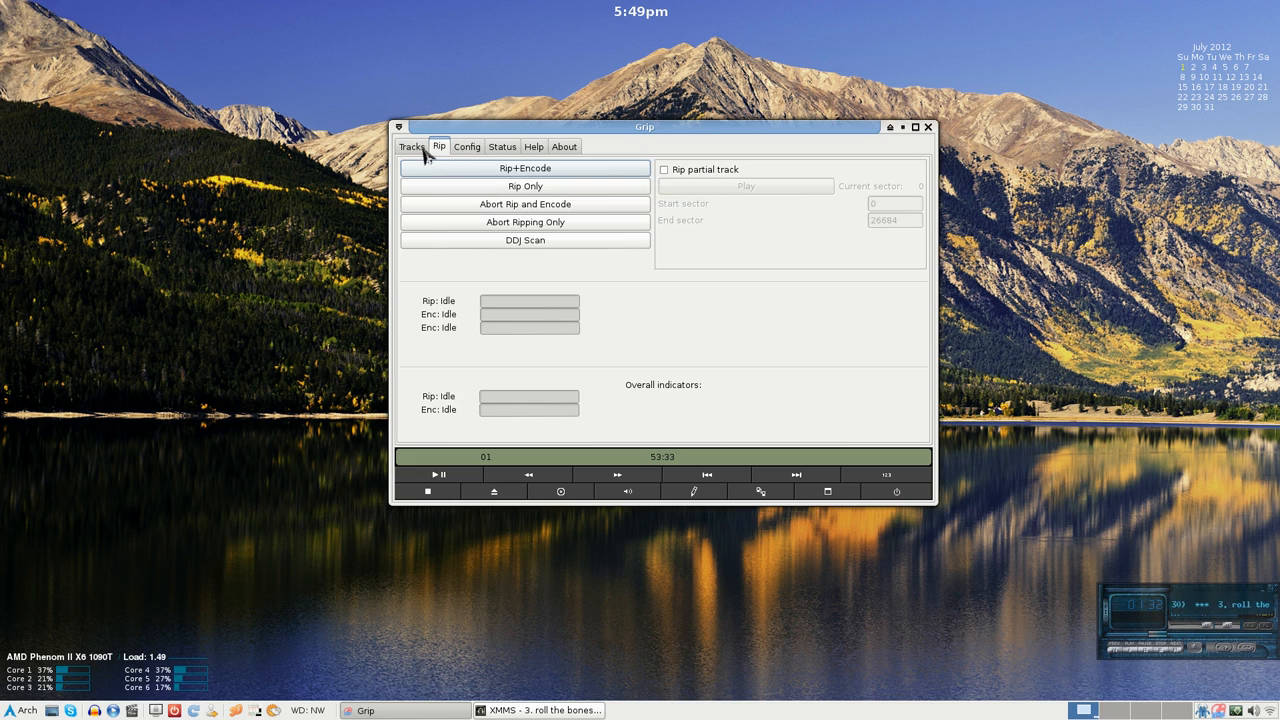
left_click(411, 146)
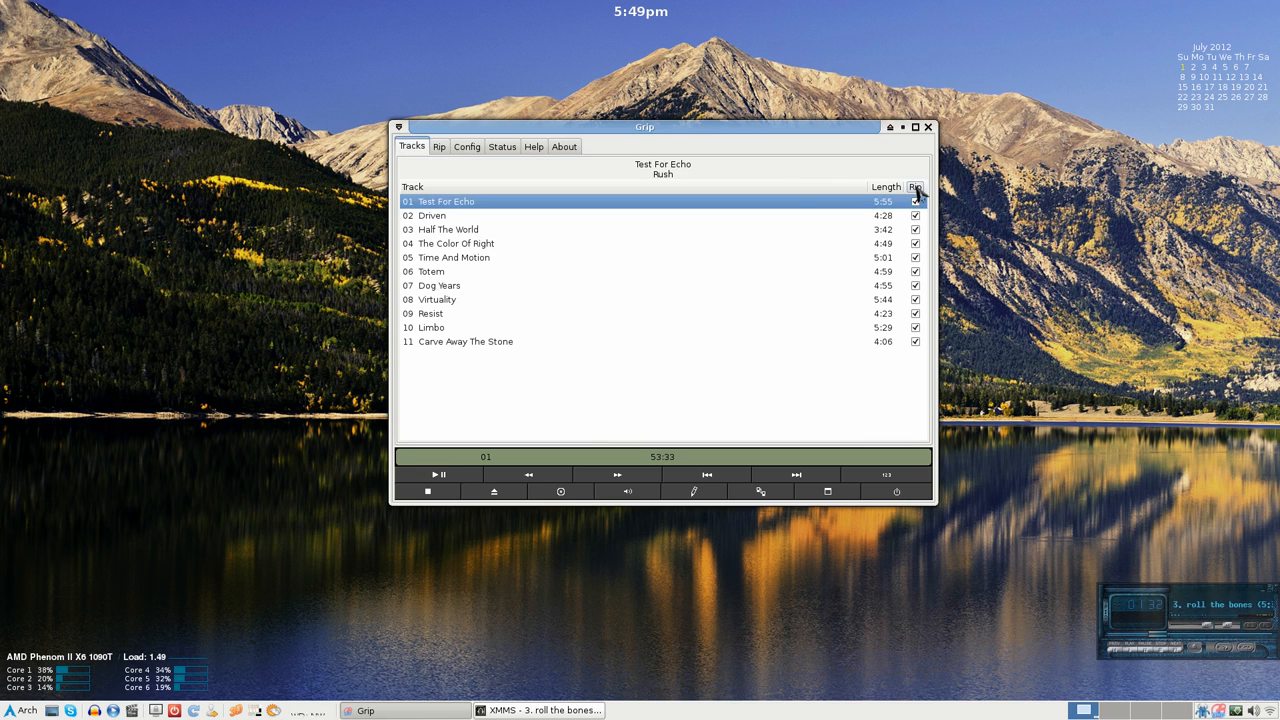
left_click(502, 146)
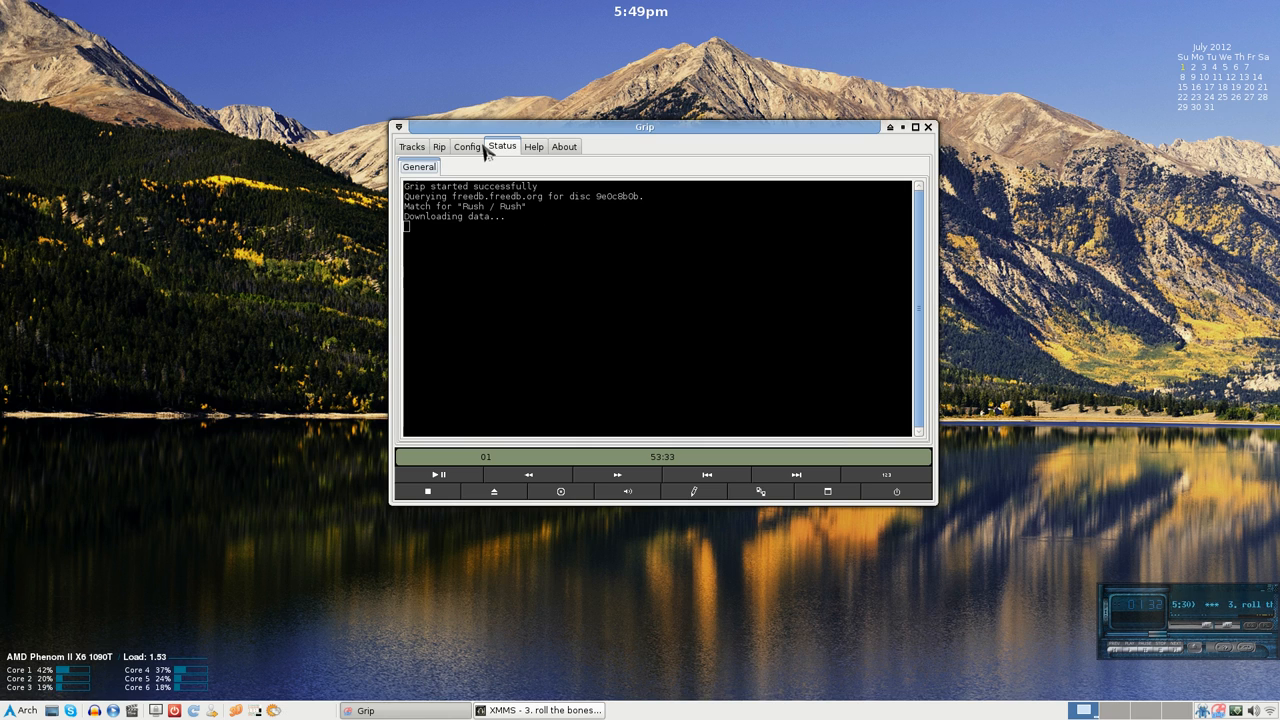
Keep flac in the Encoder dropdown, check the encode and rip options, and return to Ripper.
left_click(466, 146)
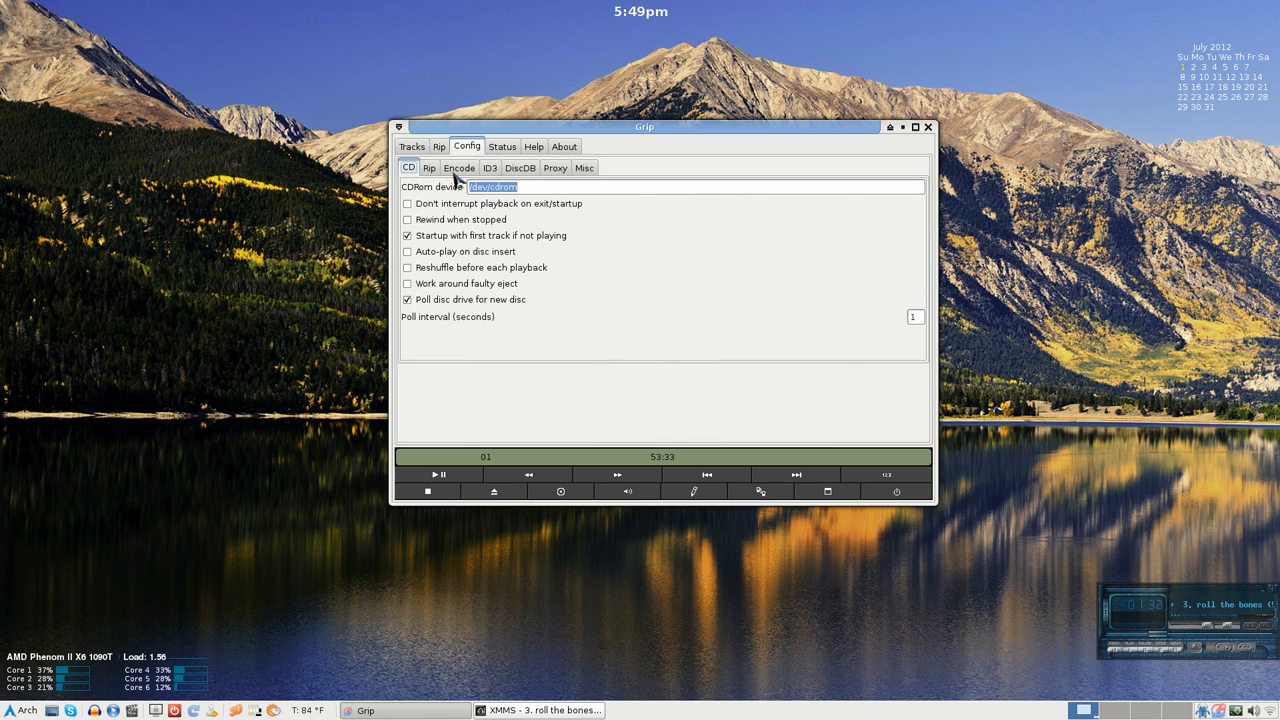
left_click(459, 167)
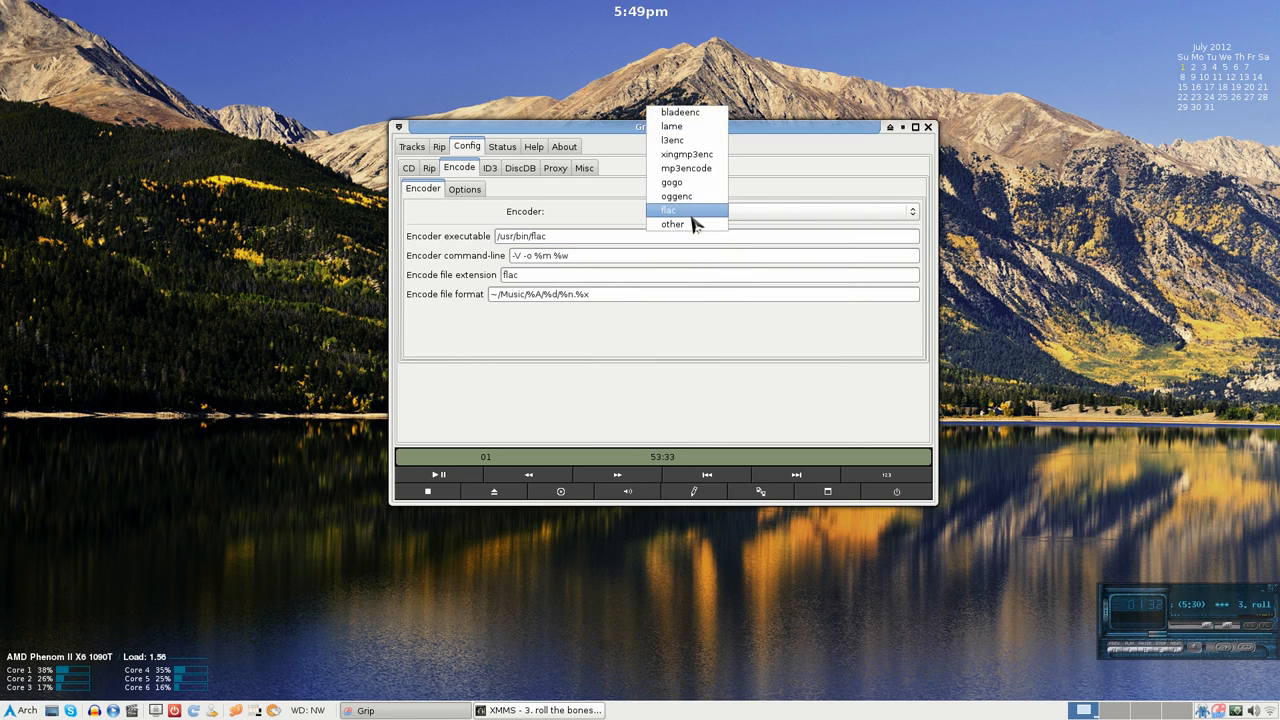
left_click(464, 188)
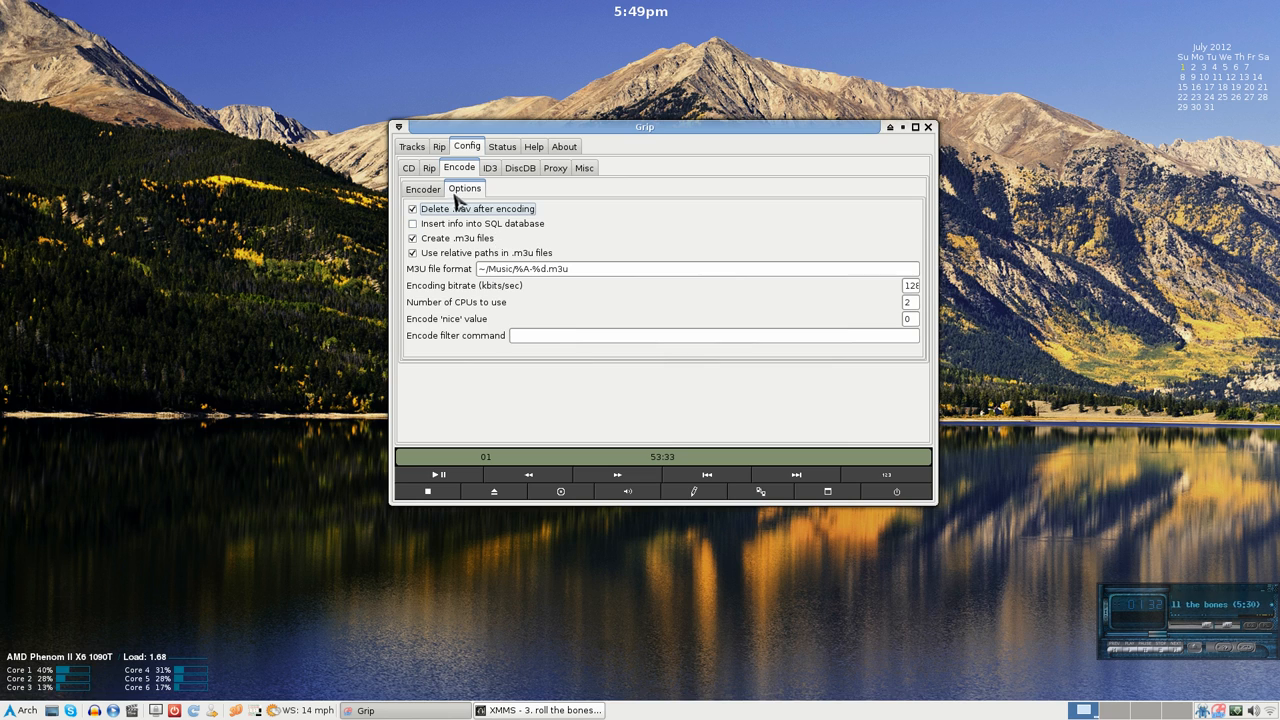
left_click(422, 189)
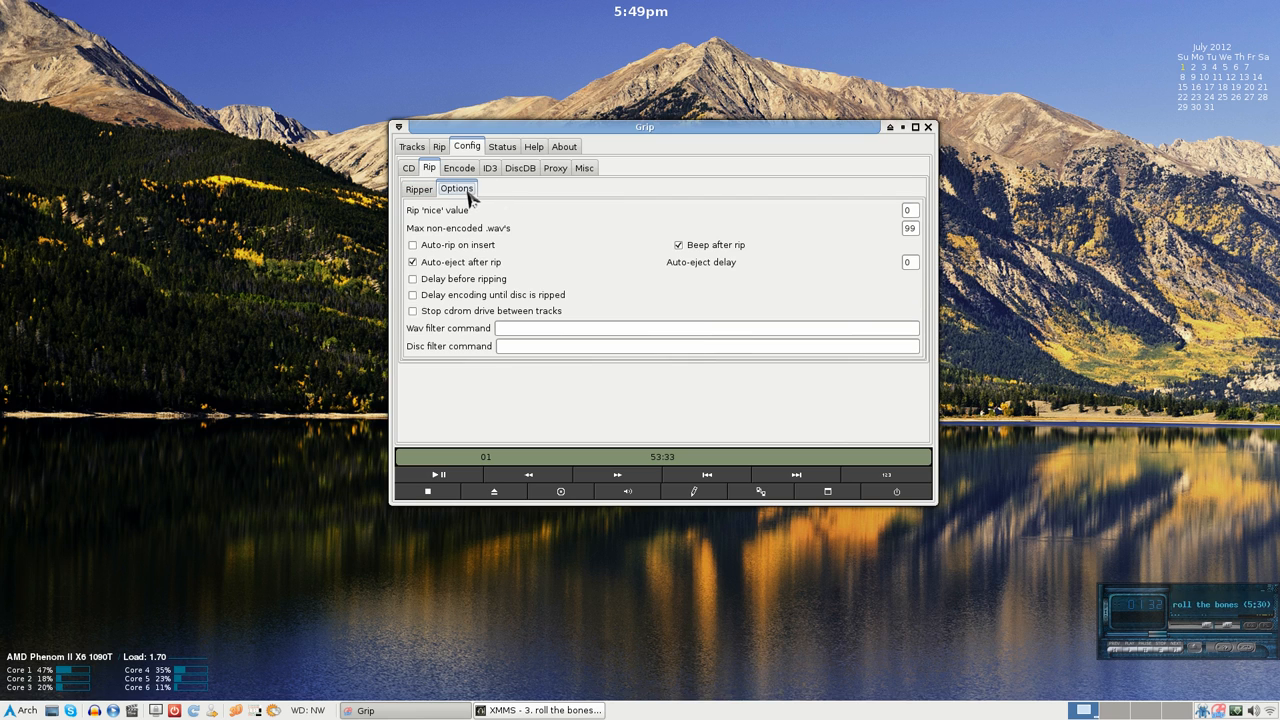
left_click(418, 189)
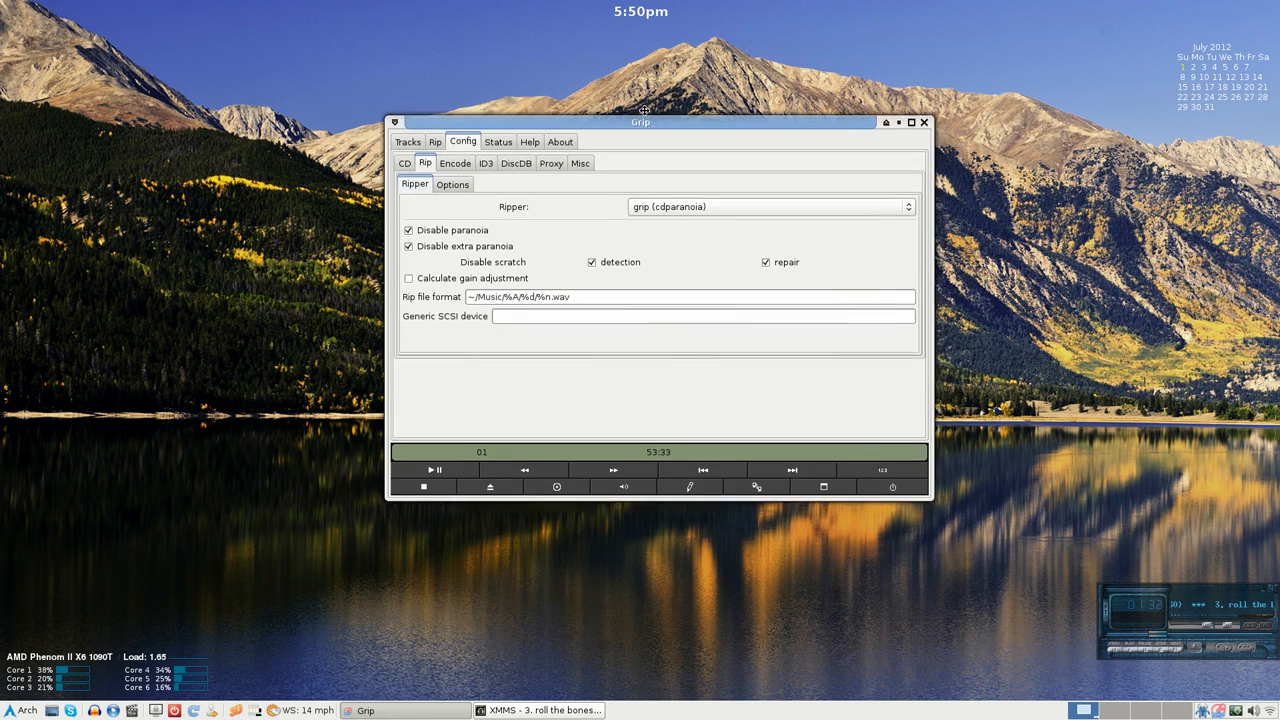
Drag the Grip window up-left and switch on the track display and disc editor toggles.
left_click_drag(640, 122, 623, 88)
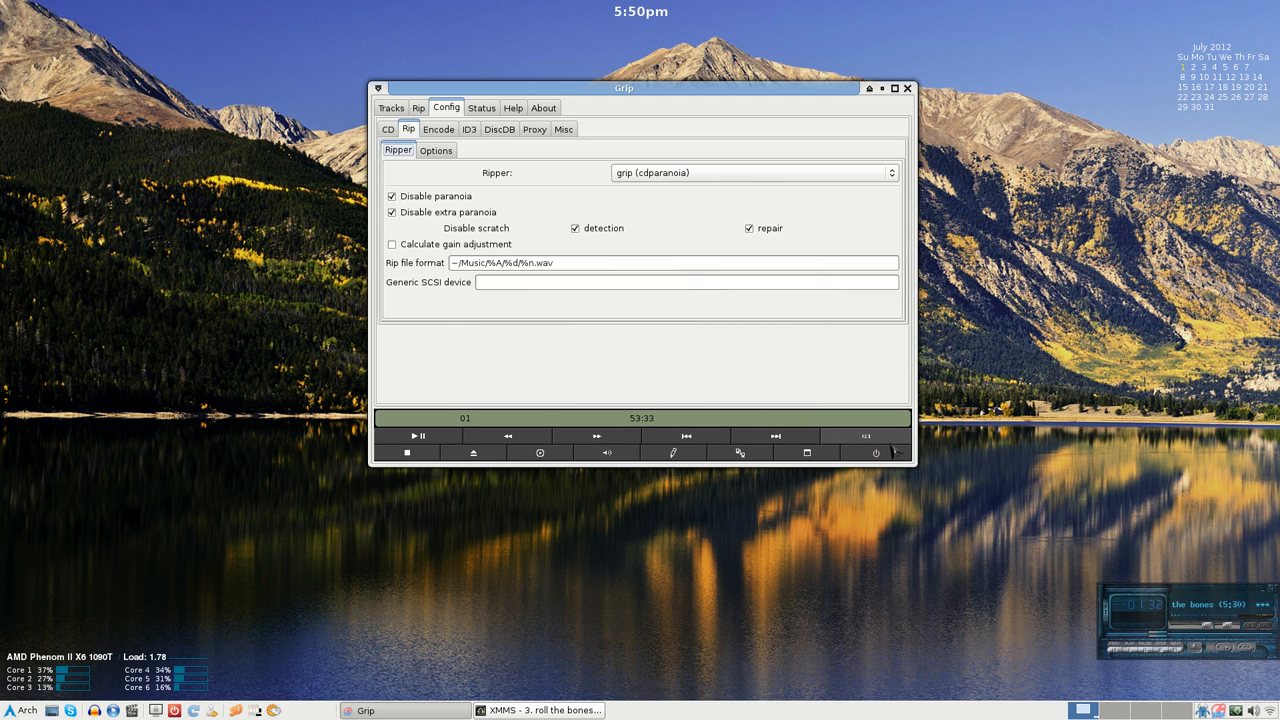
mouse_move(865, 436)
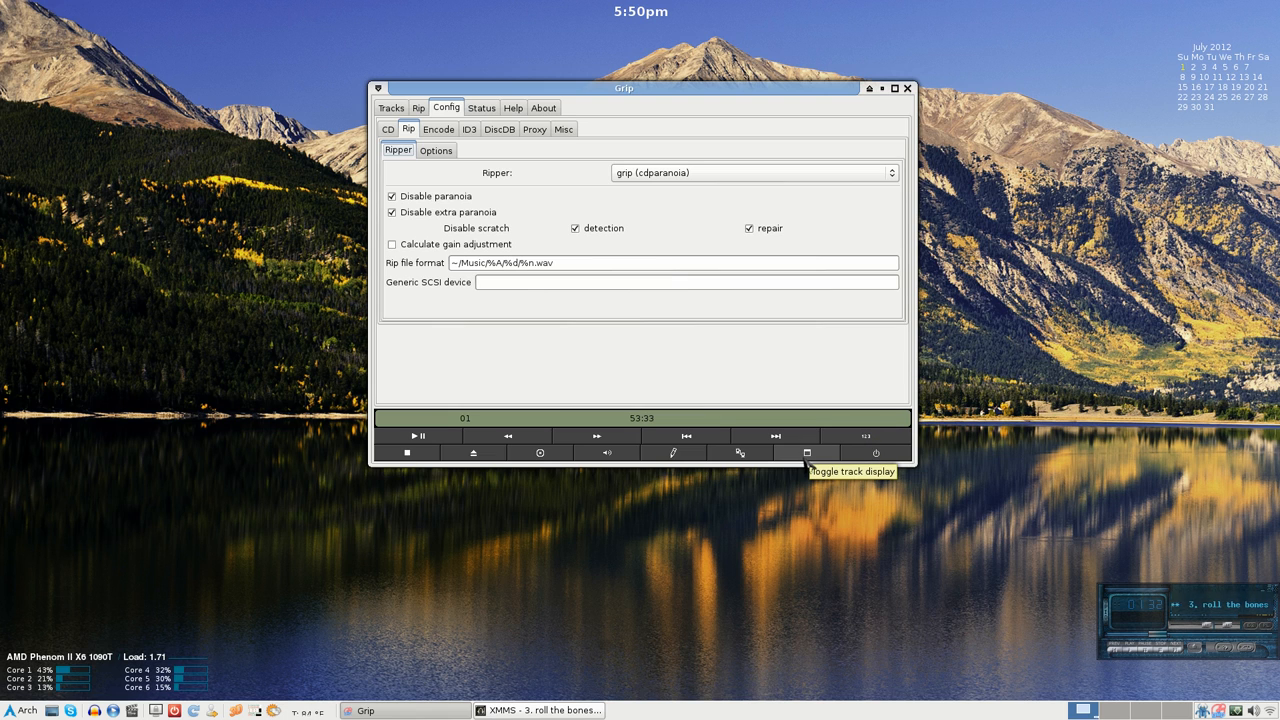
left_click(807, 453)
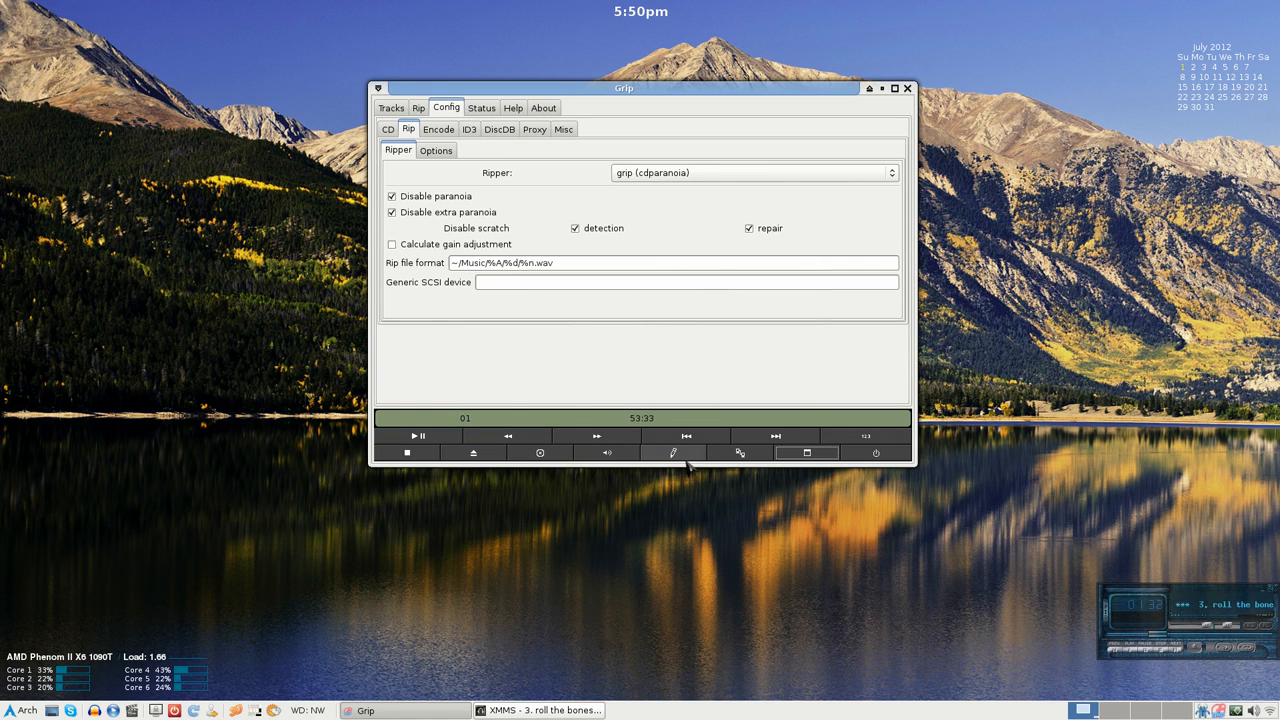
mouse_move(673, 453)
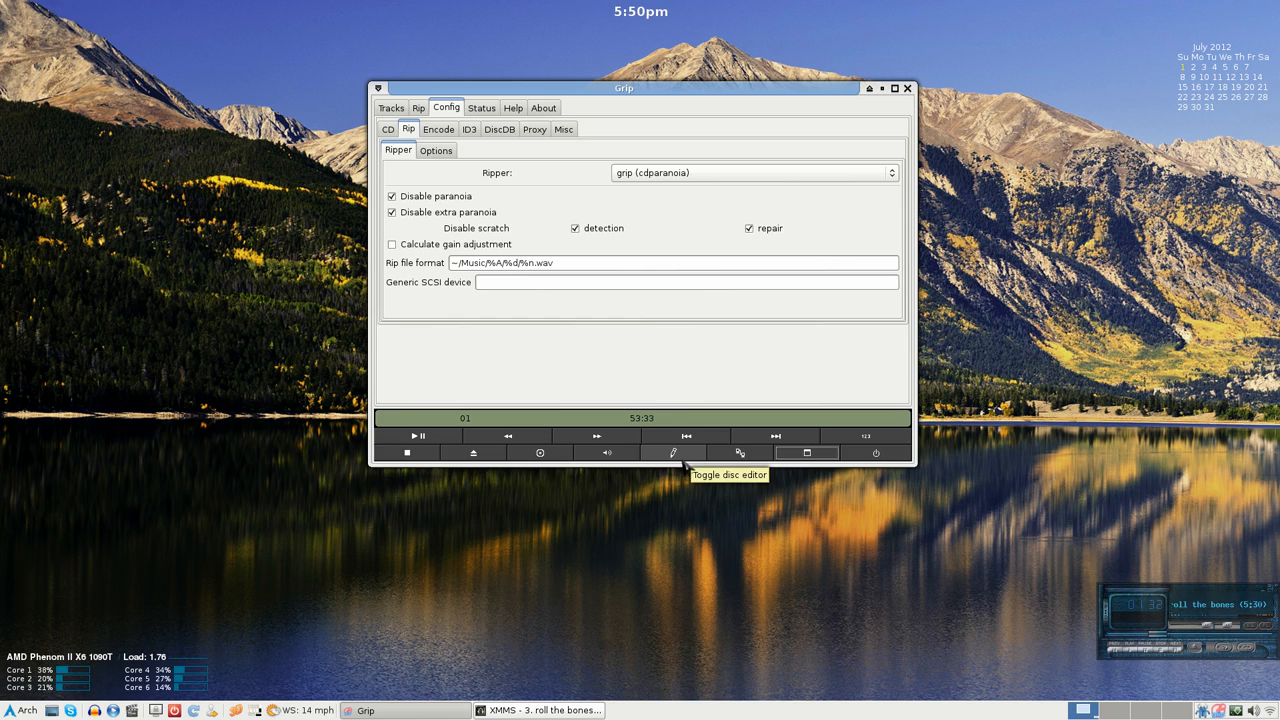
left_click(673, 453)
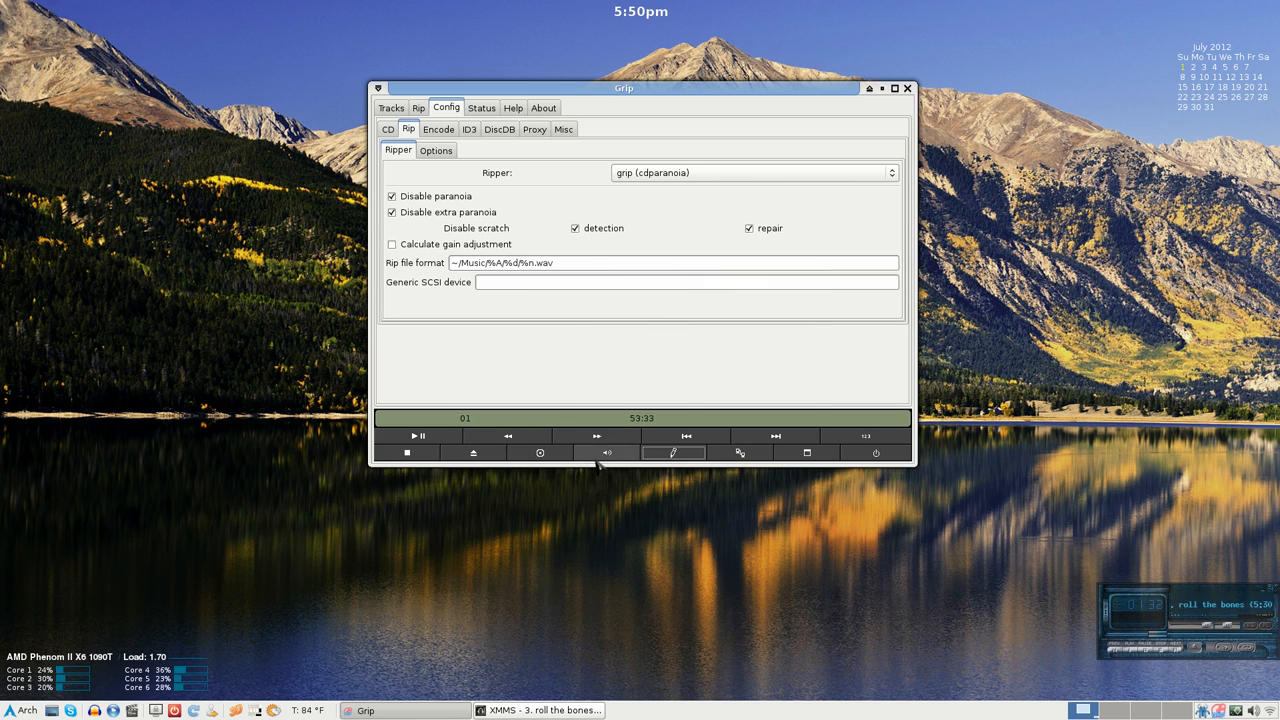
mouse_move(540, 453)
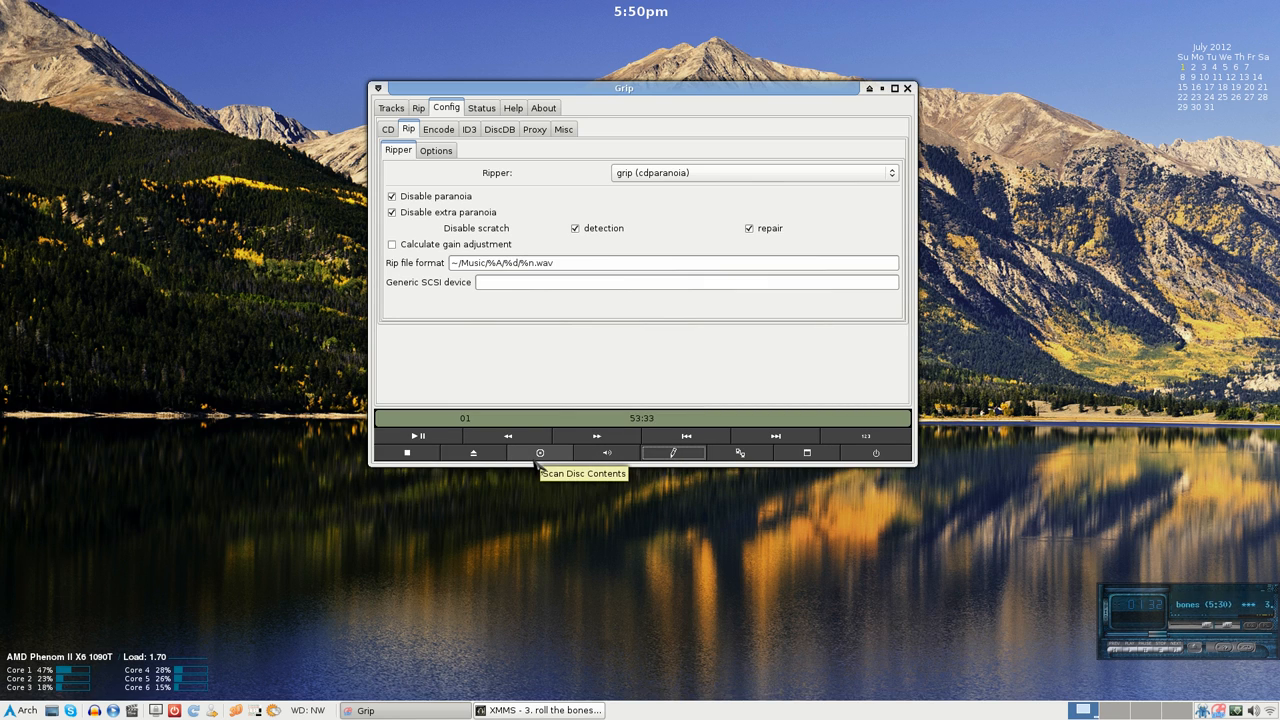
mouse_move(520, 160)
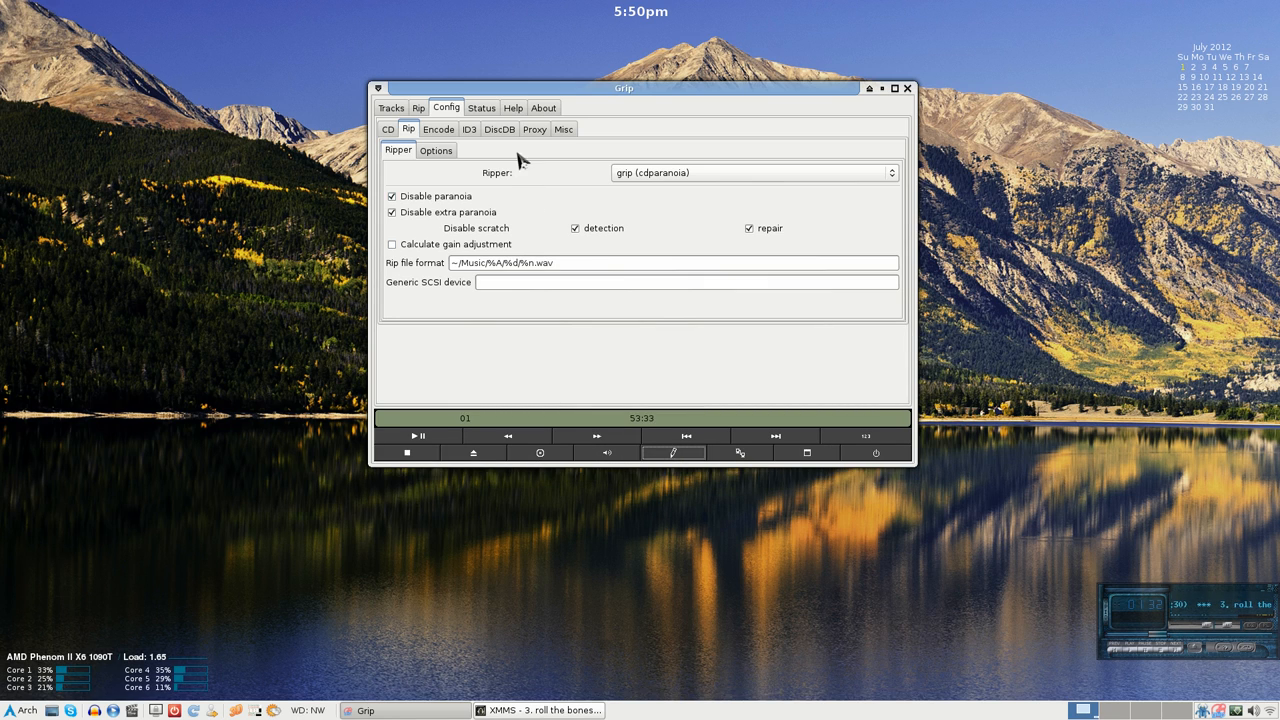
Recheck the auto-eject and beep-after-rip options, then bring Grip's Rip+Encode controls to front.
left_click(418, 107)
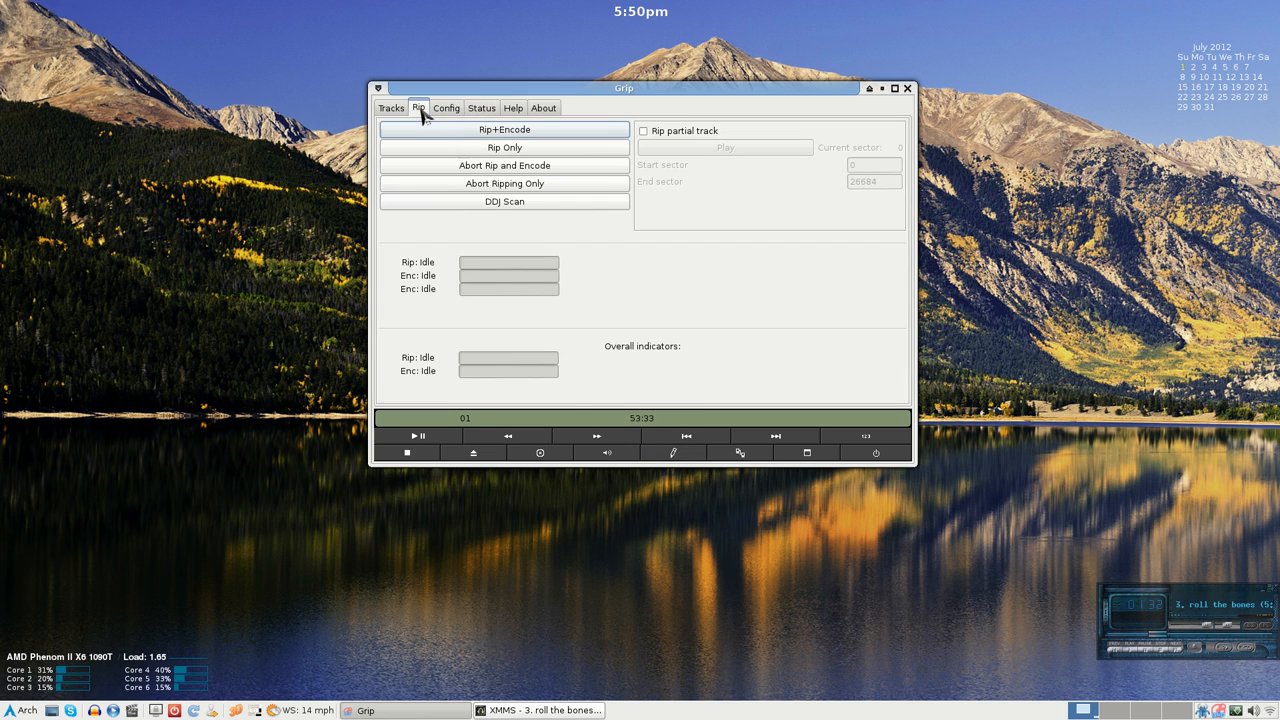
left_click(446, 107)
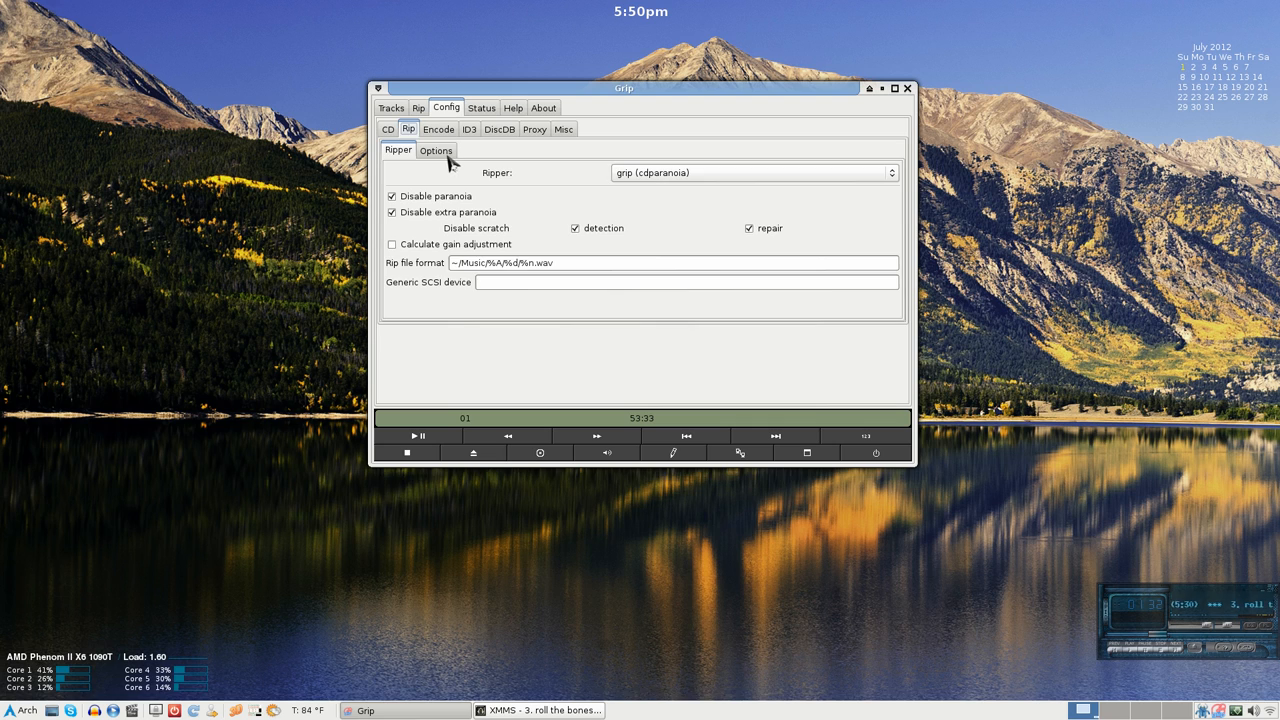
left_click(436, 150)
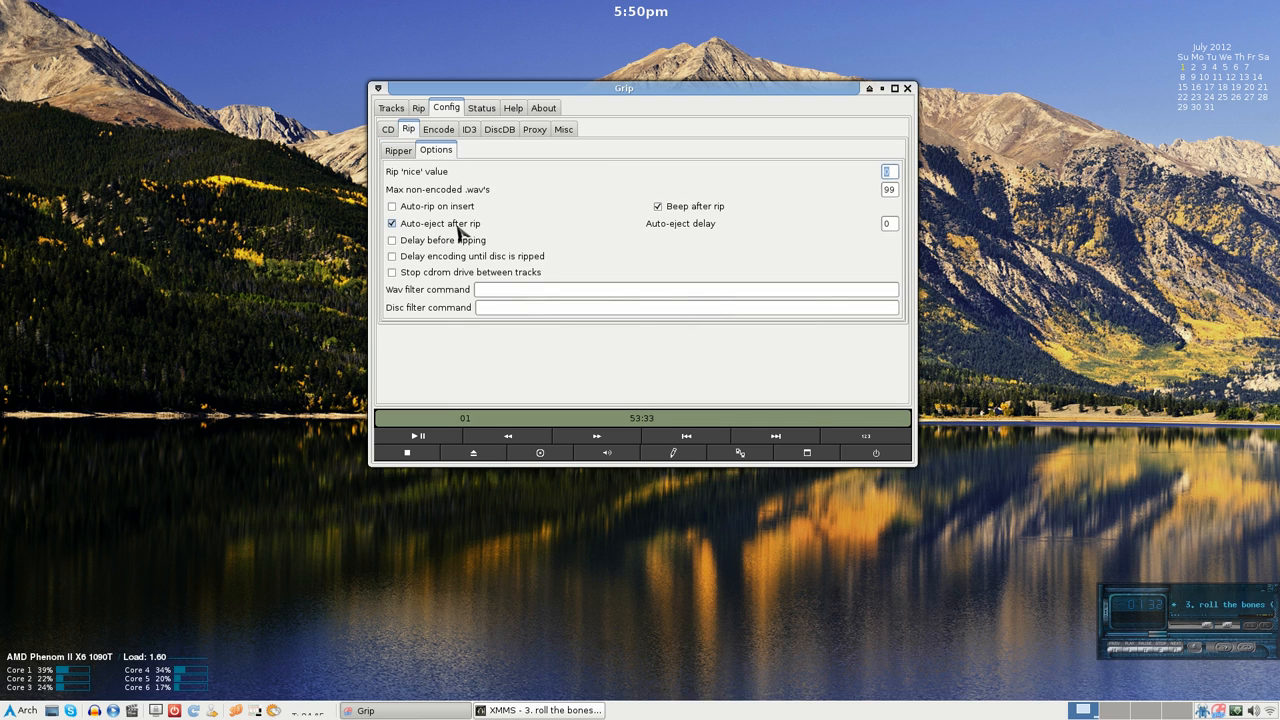
mouse_move(540, 232)
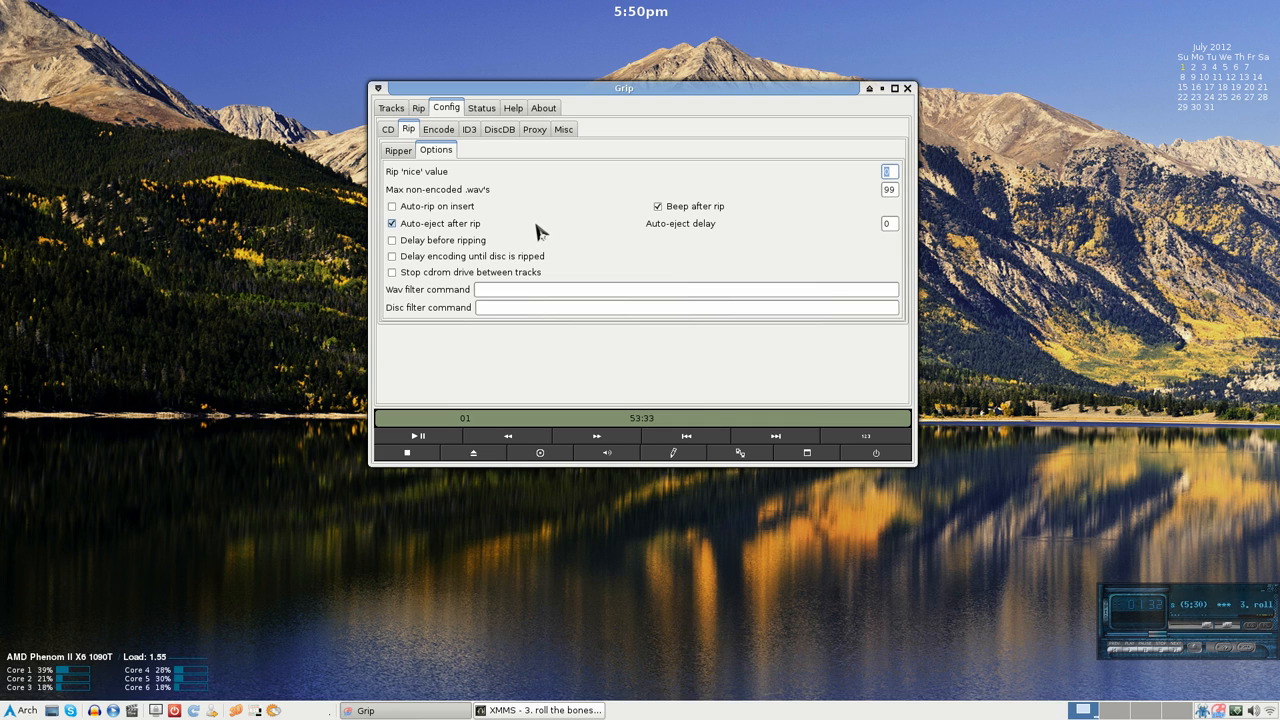
left_click(391, 107)
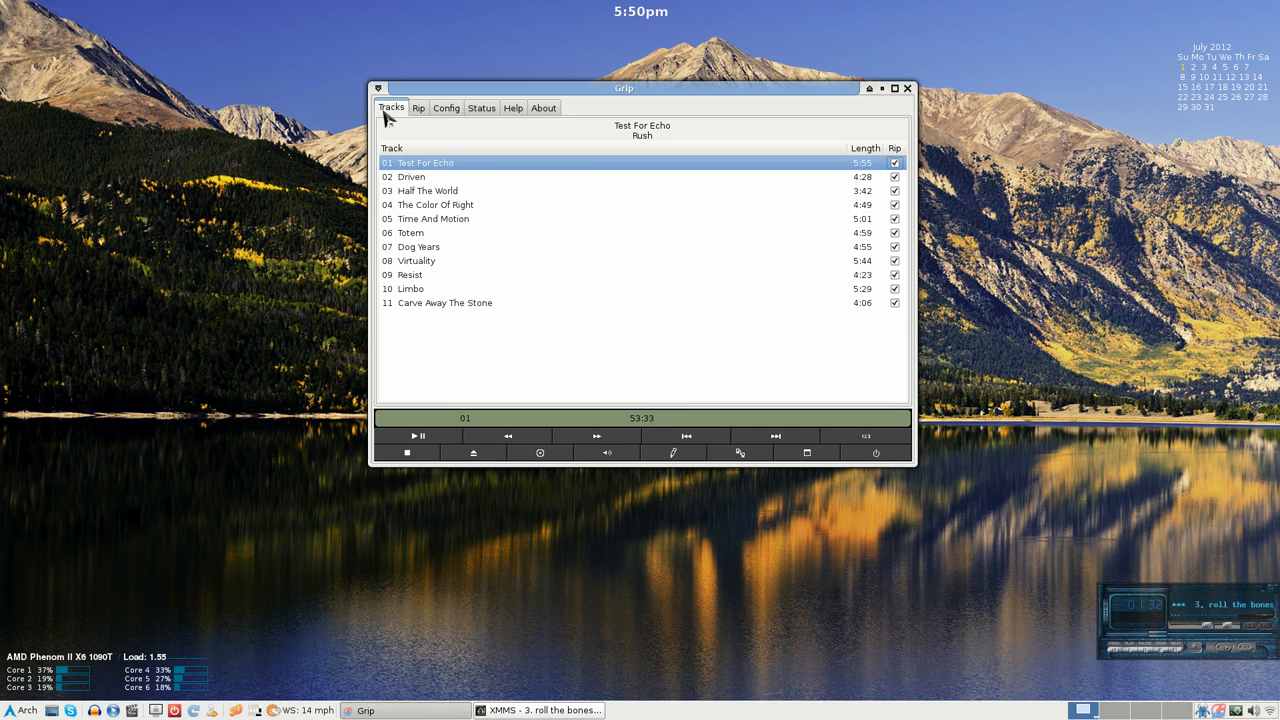
mouse_move(422, 112)
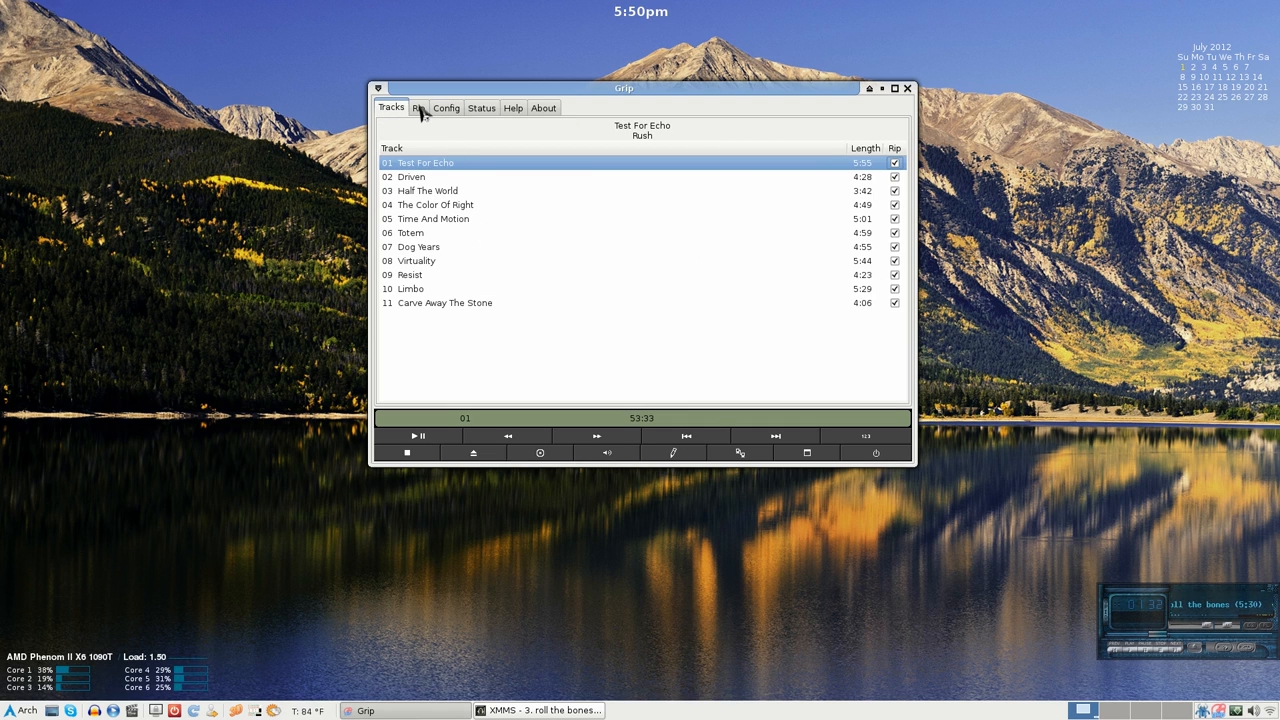
left_click(418, 107)
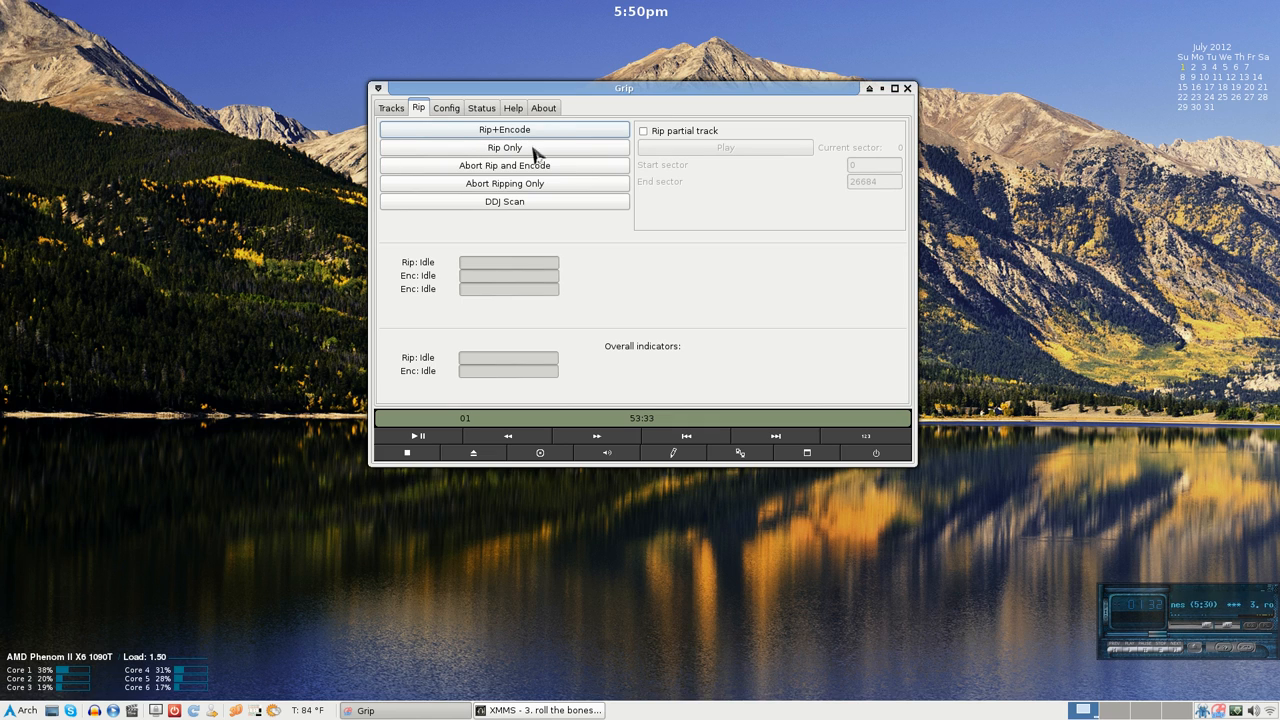
Start Rip+Encode on the checked Test For Echo tracks.
left_click(504, 147)
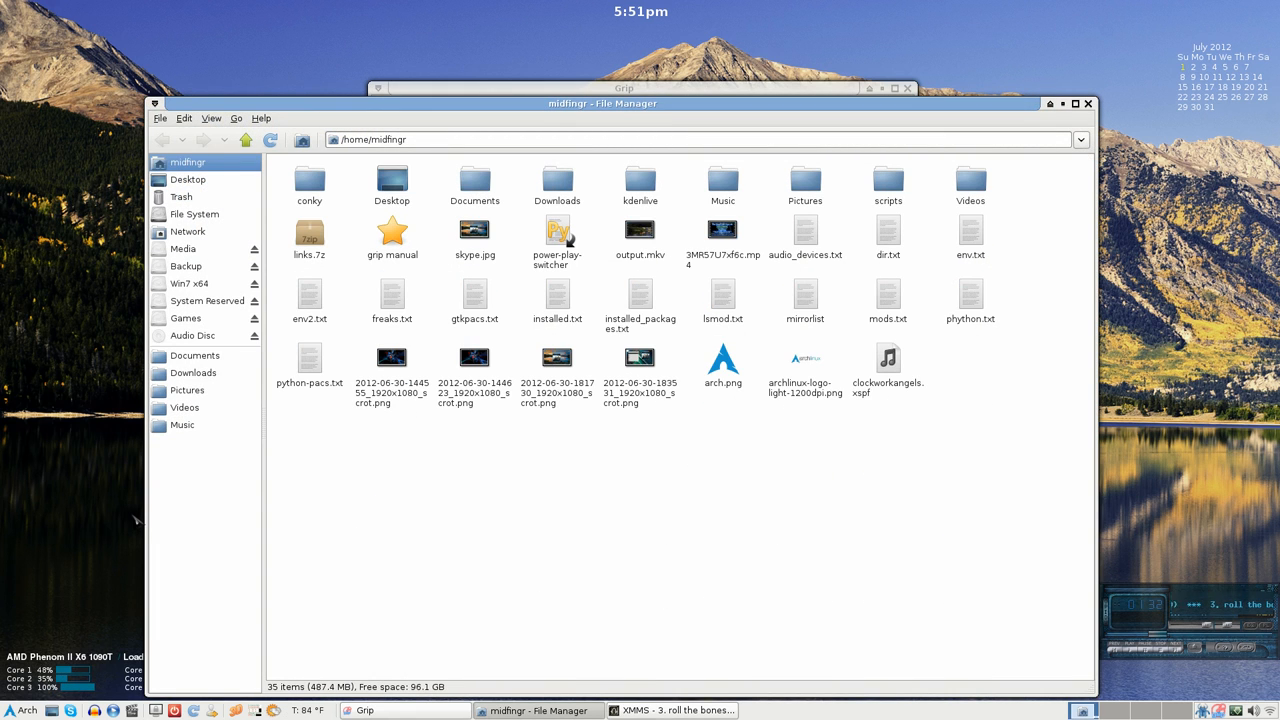
Open the 'grip manual' shortcut to load the Grip man page in an enlarged Firefox.
left_click(392, 254)
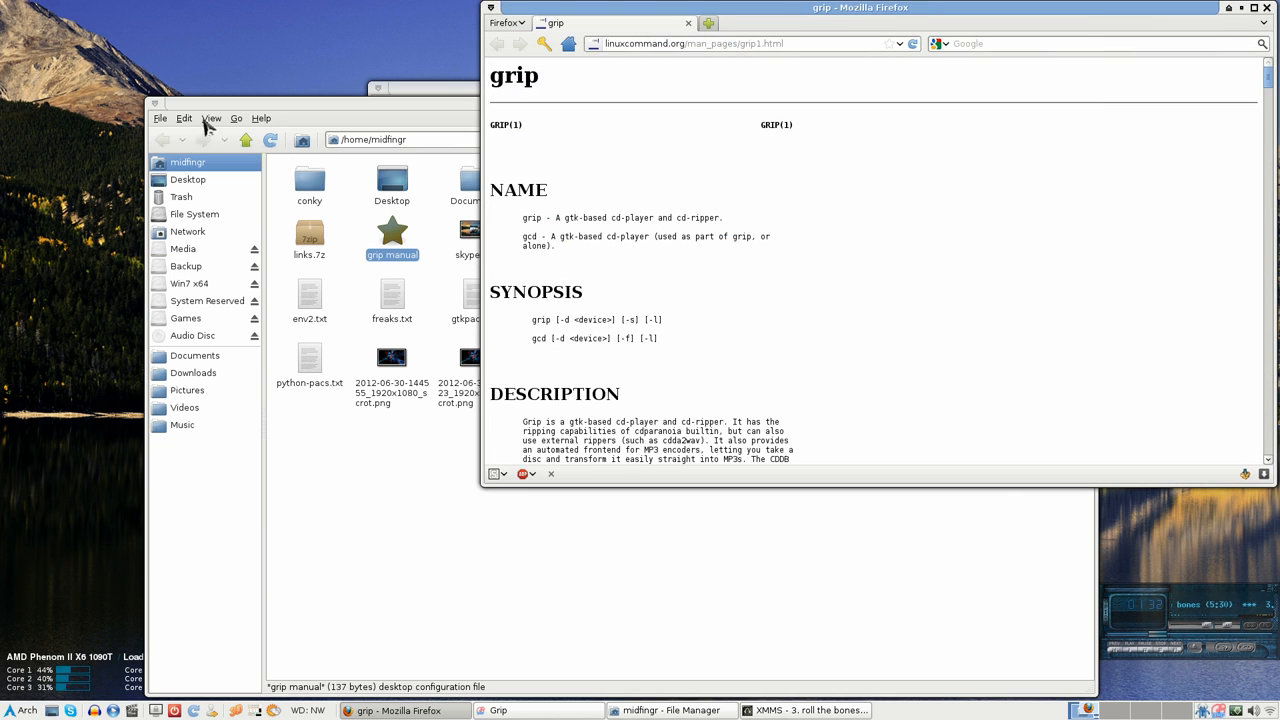
left_click(159, 118)
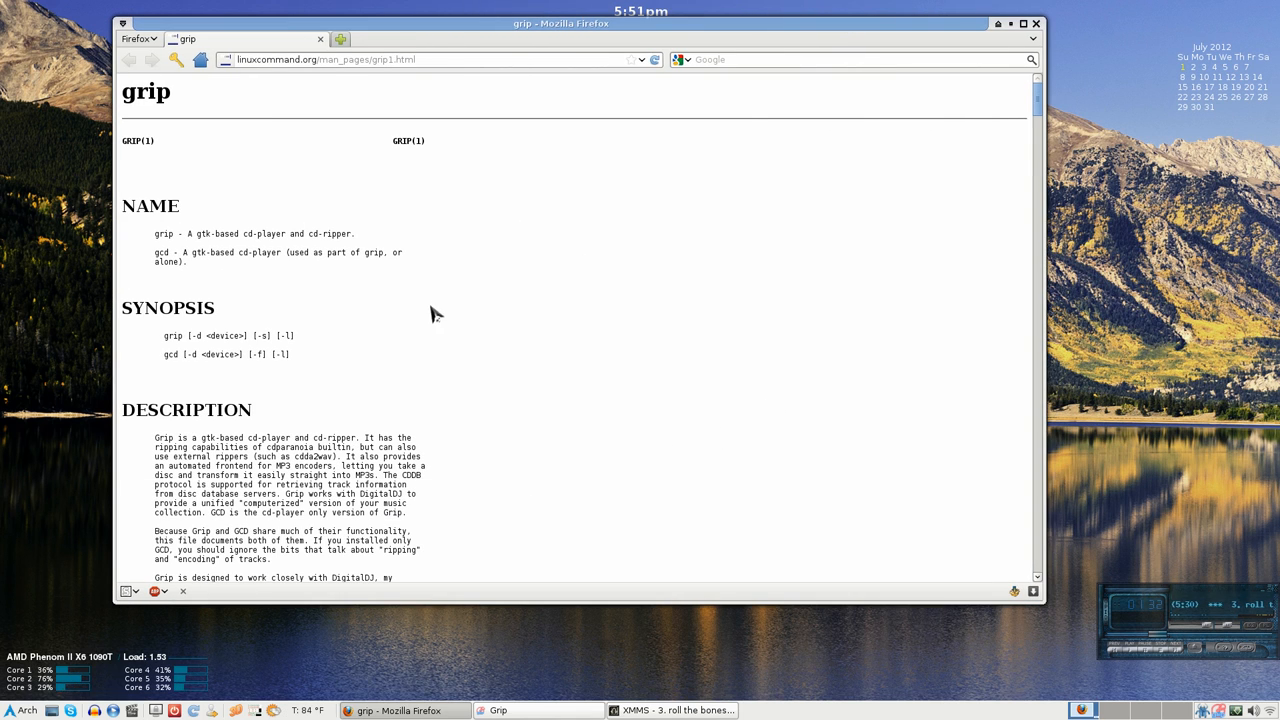
Scroll the man page through the rip file format switches to the MP3 encoder options.
scroll("down", 3)
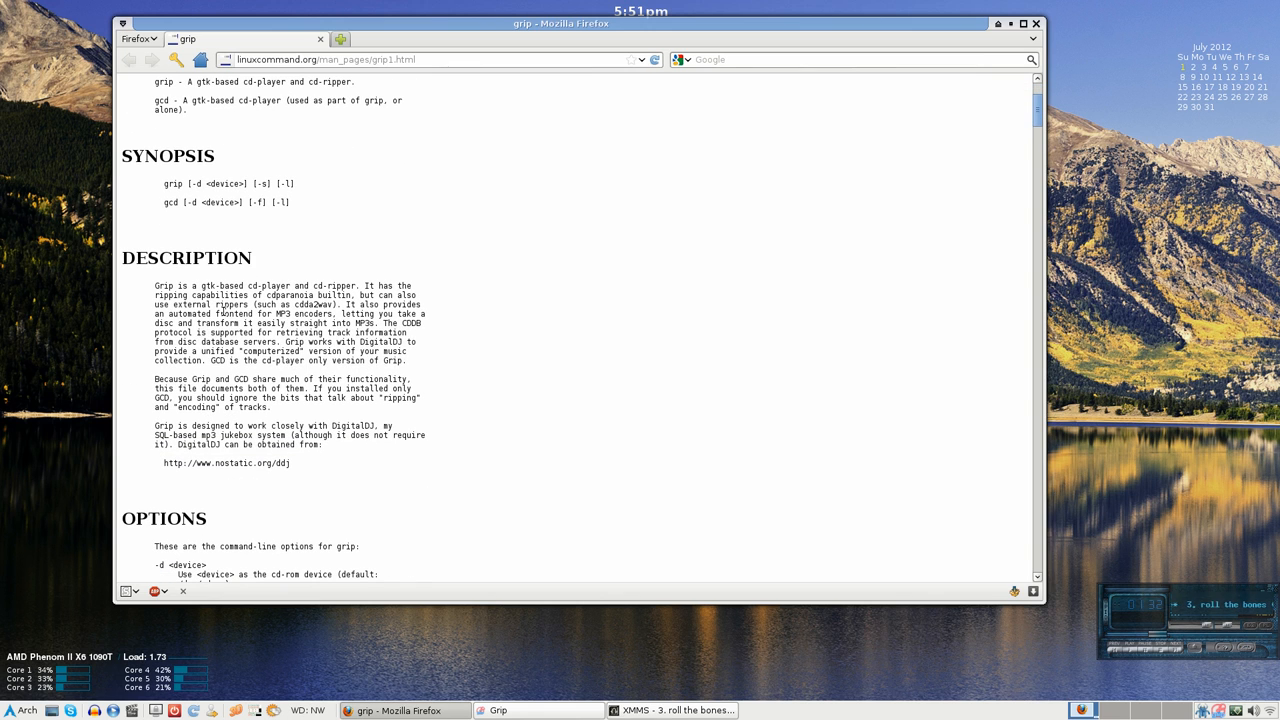
scroll("down", 3)
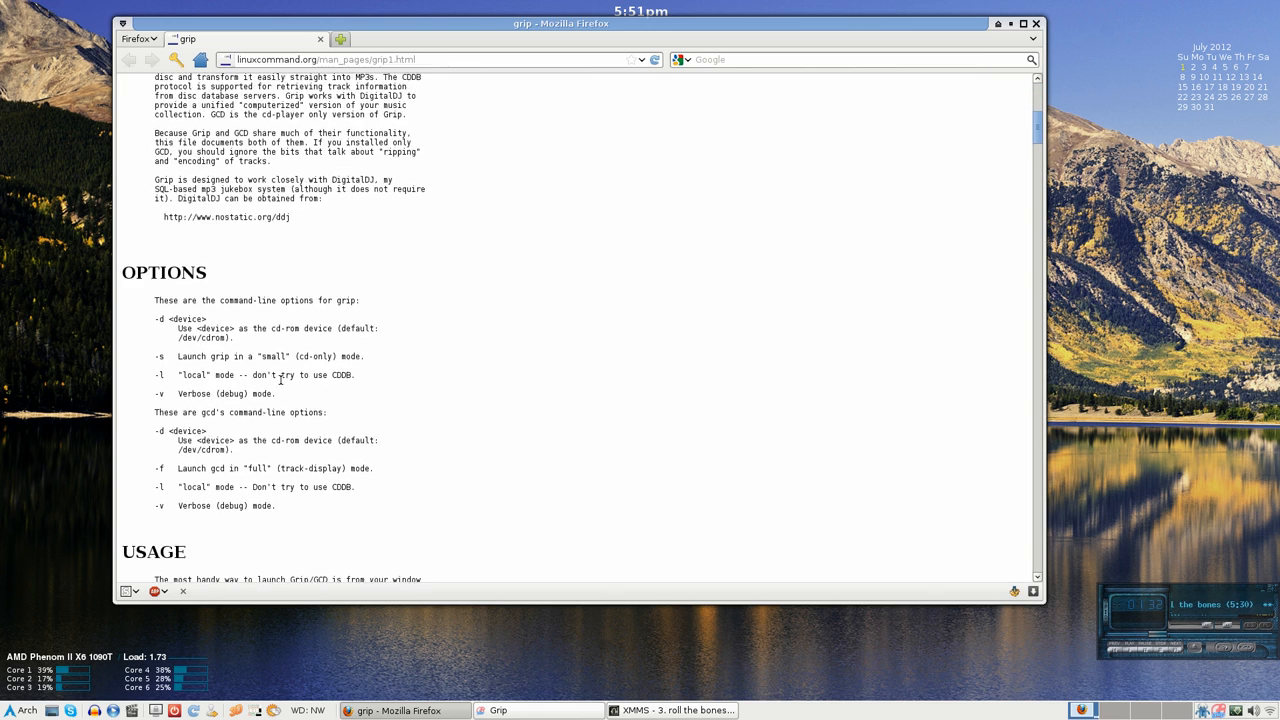
scroll("down", 3)
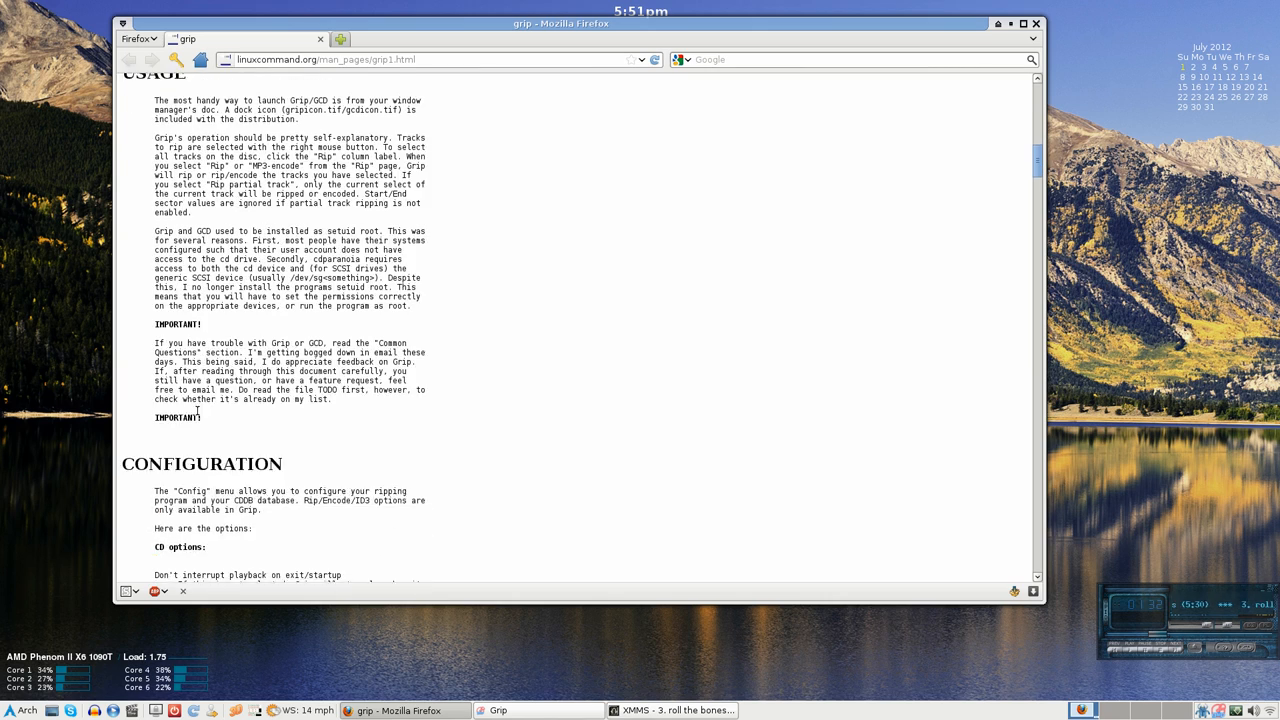
scroll("down", 3)
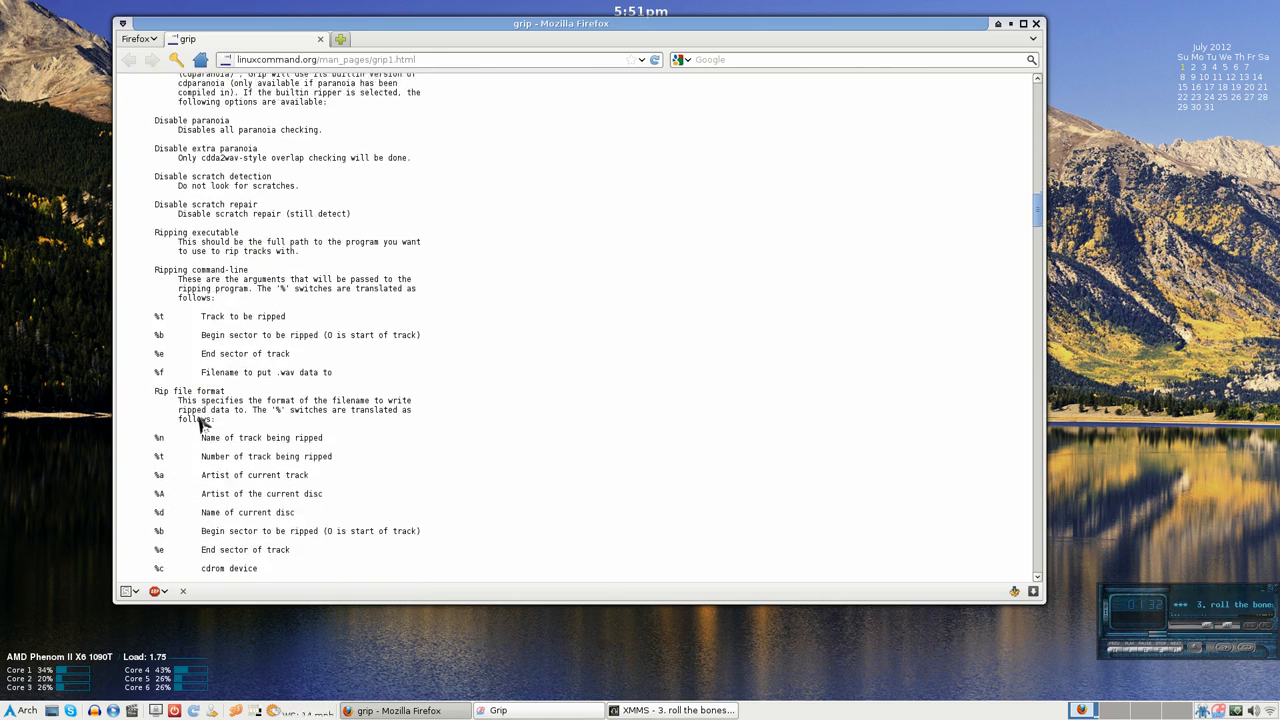
scroll("down", 3)
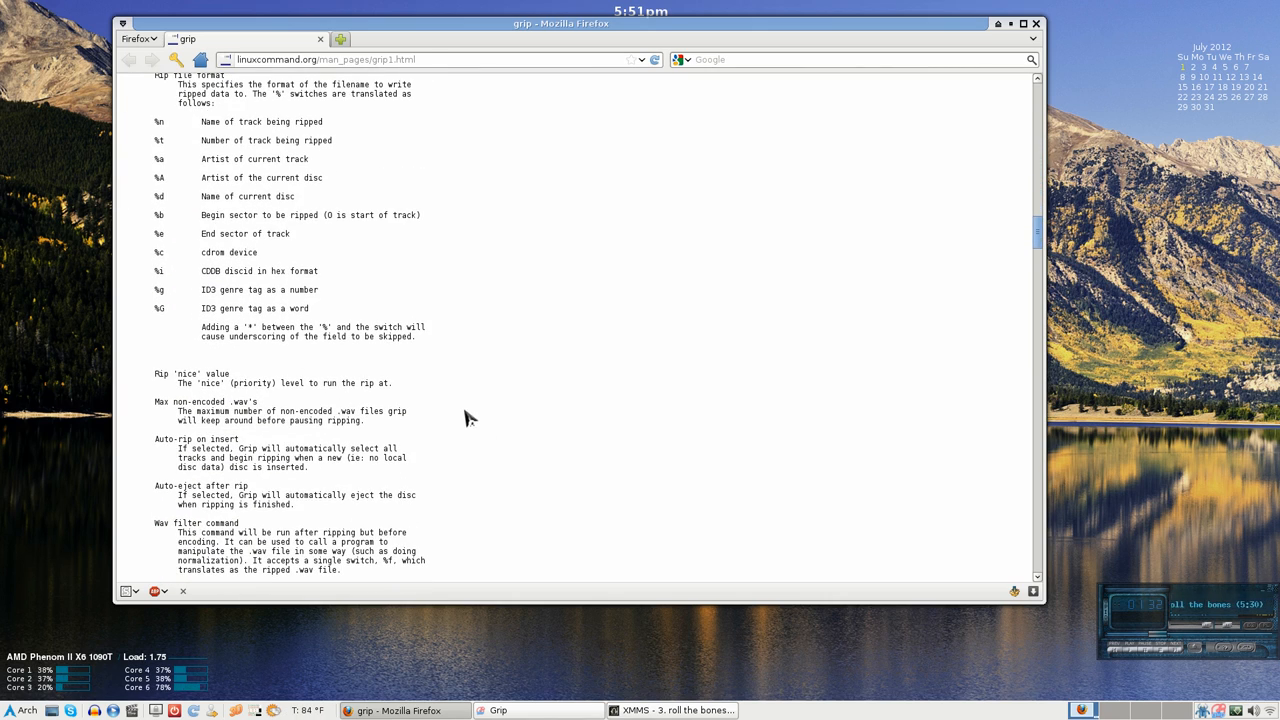
scroll("up", 3)
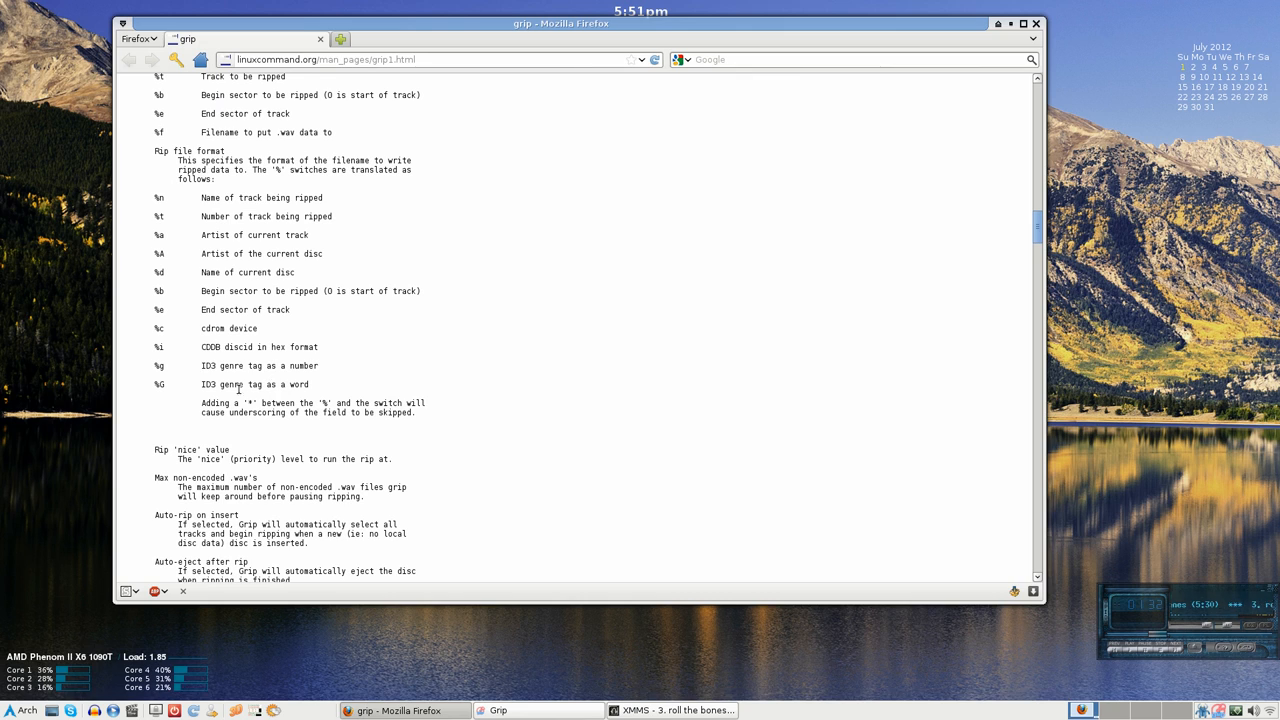
mouse_move(443, 358)
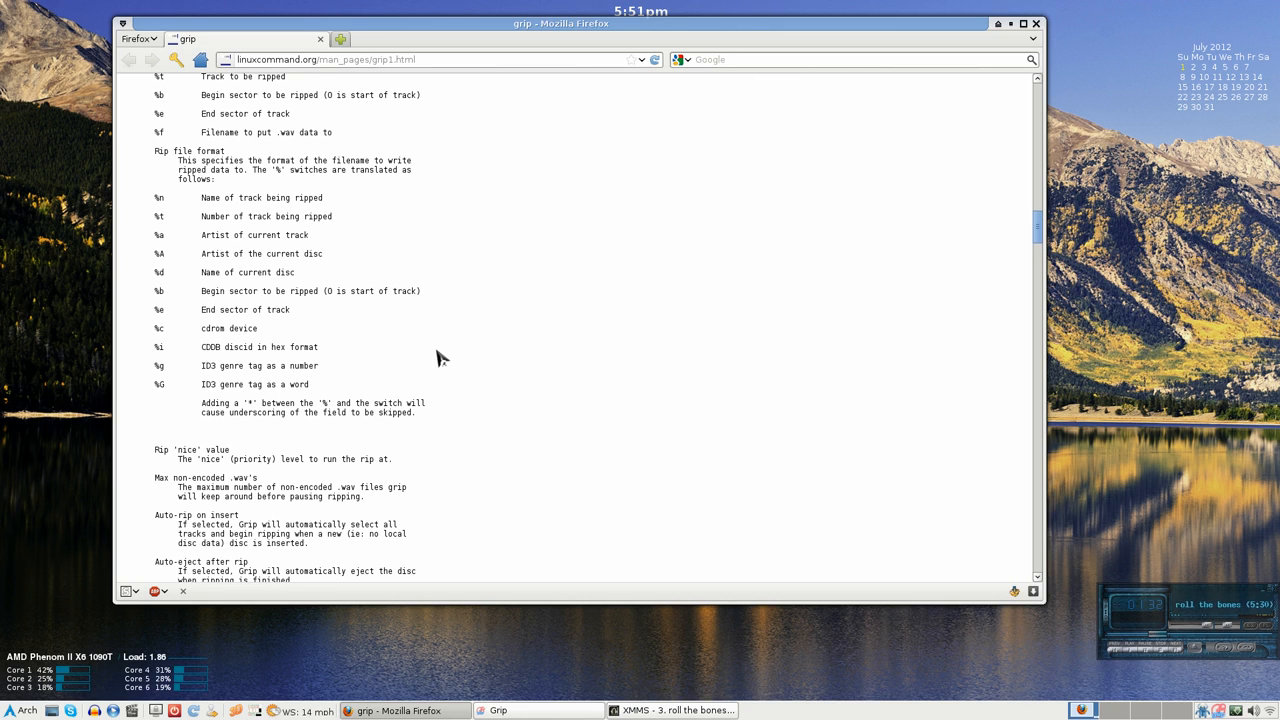
mouse_move(173, 200)
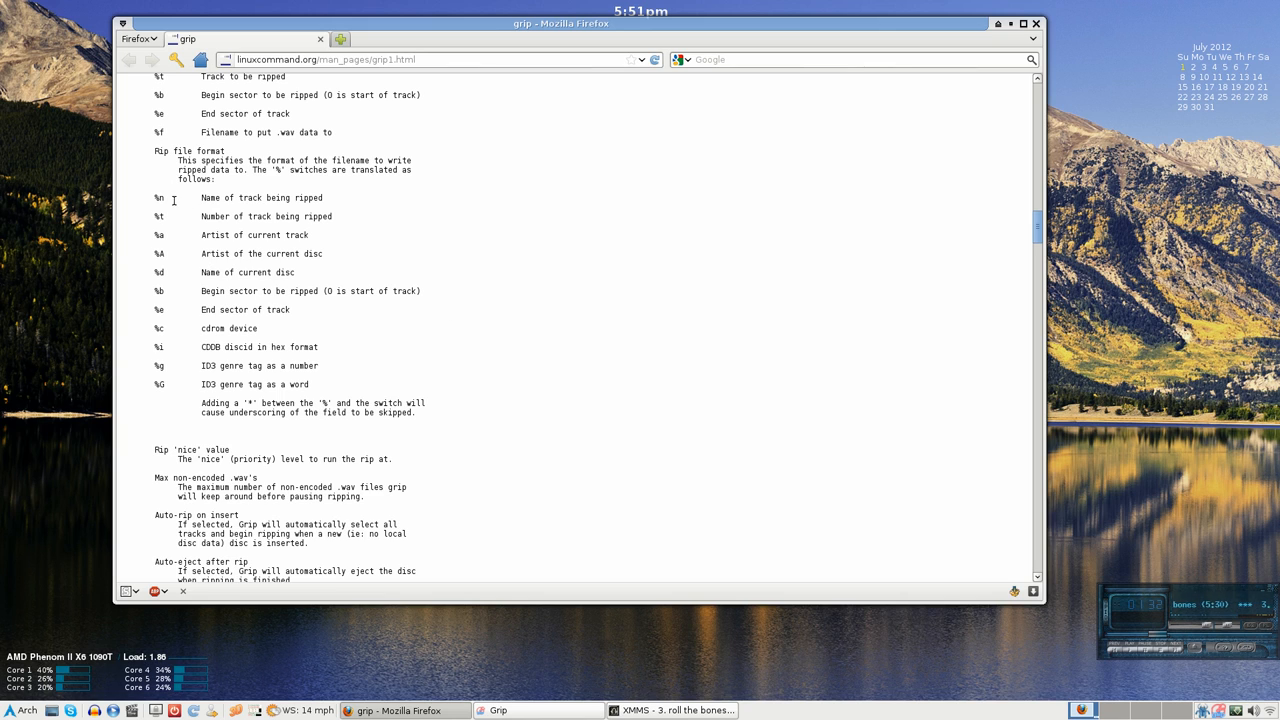
mouse_move(457, 163)
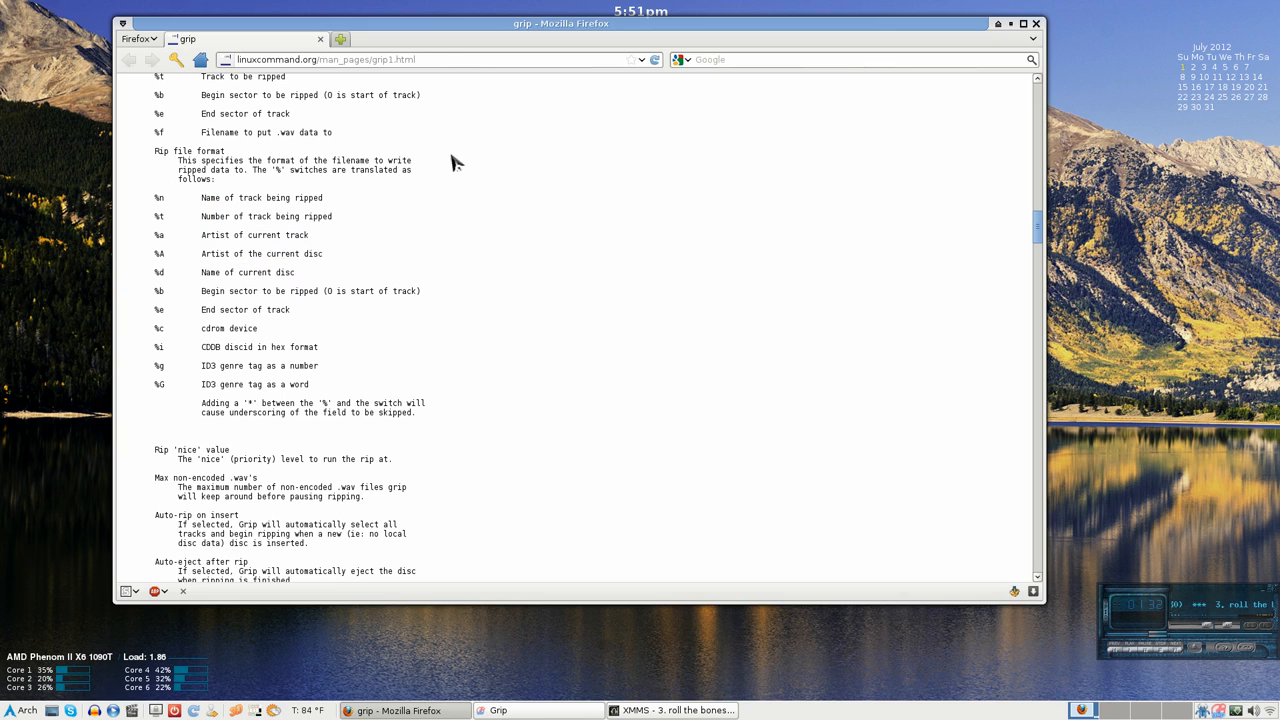
mouse_move(483, 153)
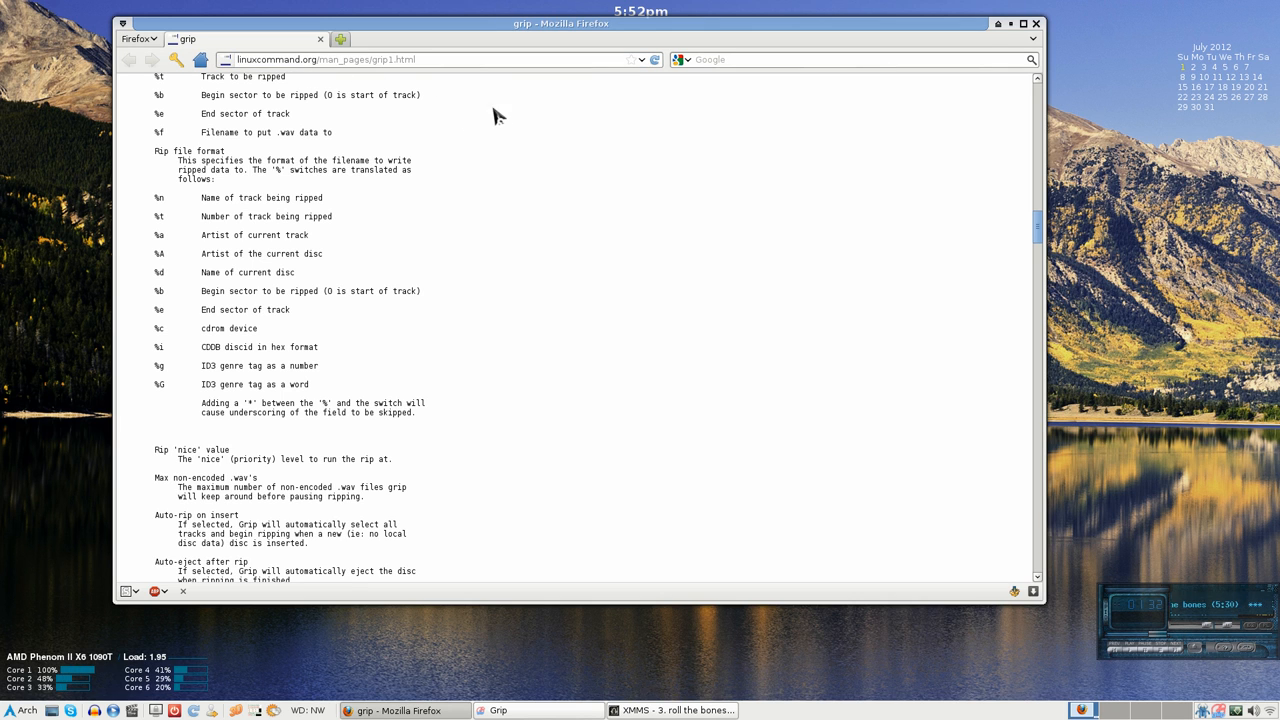
scroll("down", 3)
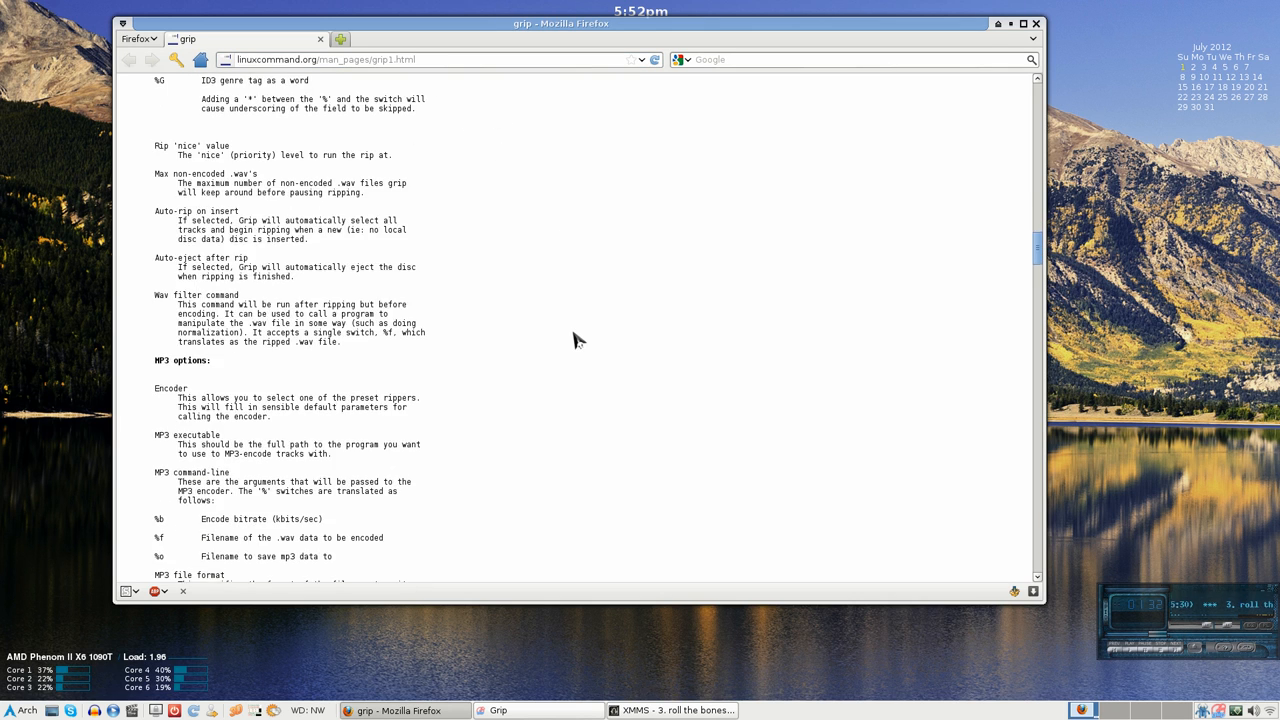
scroll("up", 3)
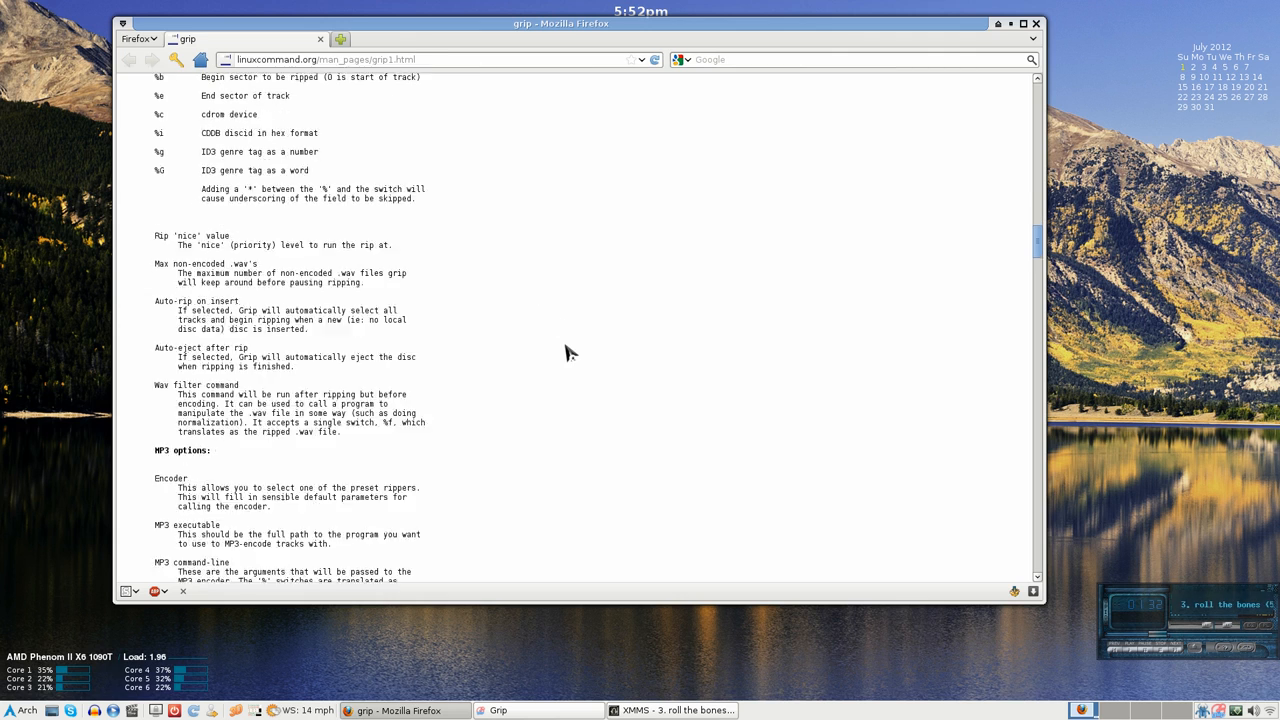
scroll("down", 3)
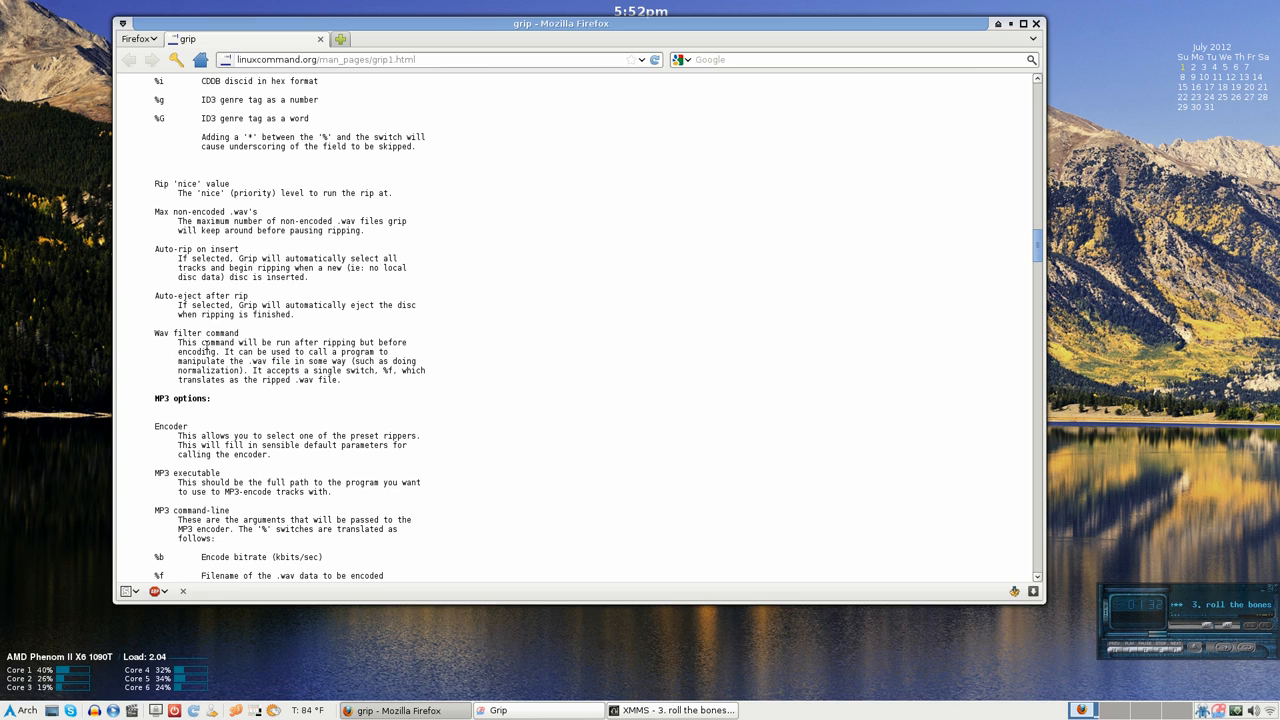
mouse_move(500, 371)
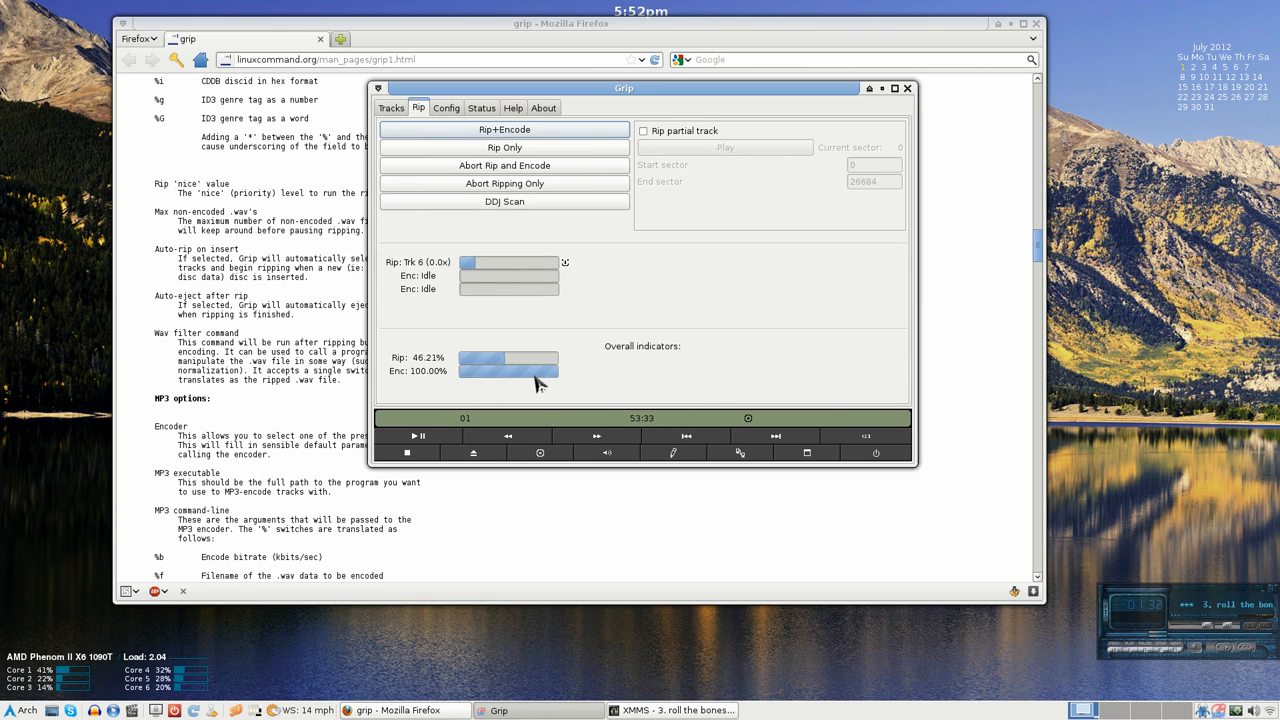
mouse_move(388, 121)
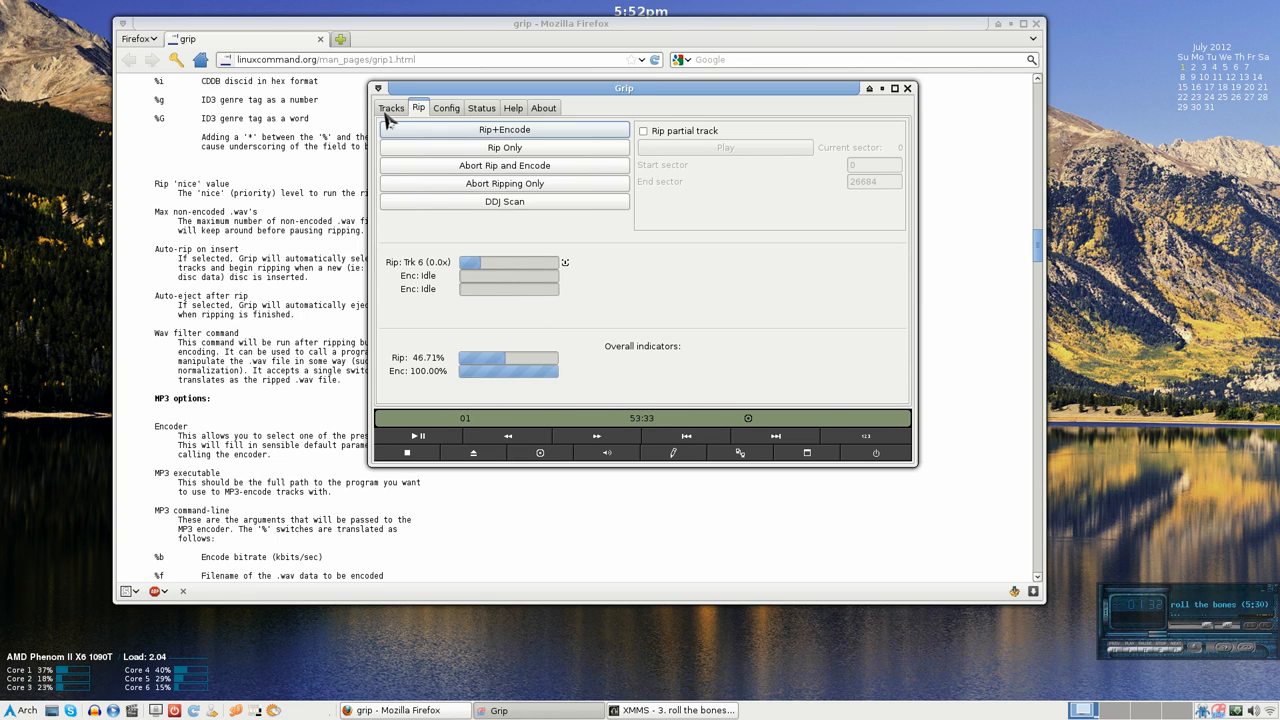
Check the still-waiting tracks, then view rip progress at track 6, about 47% overall.
left_click(390, 107)
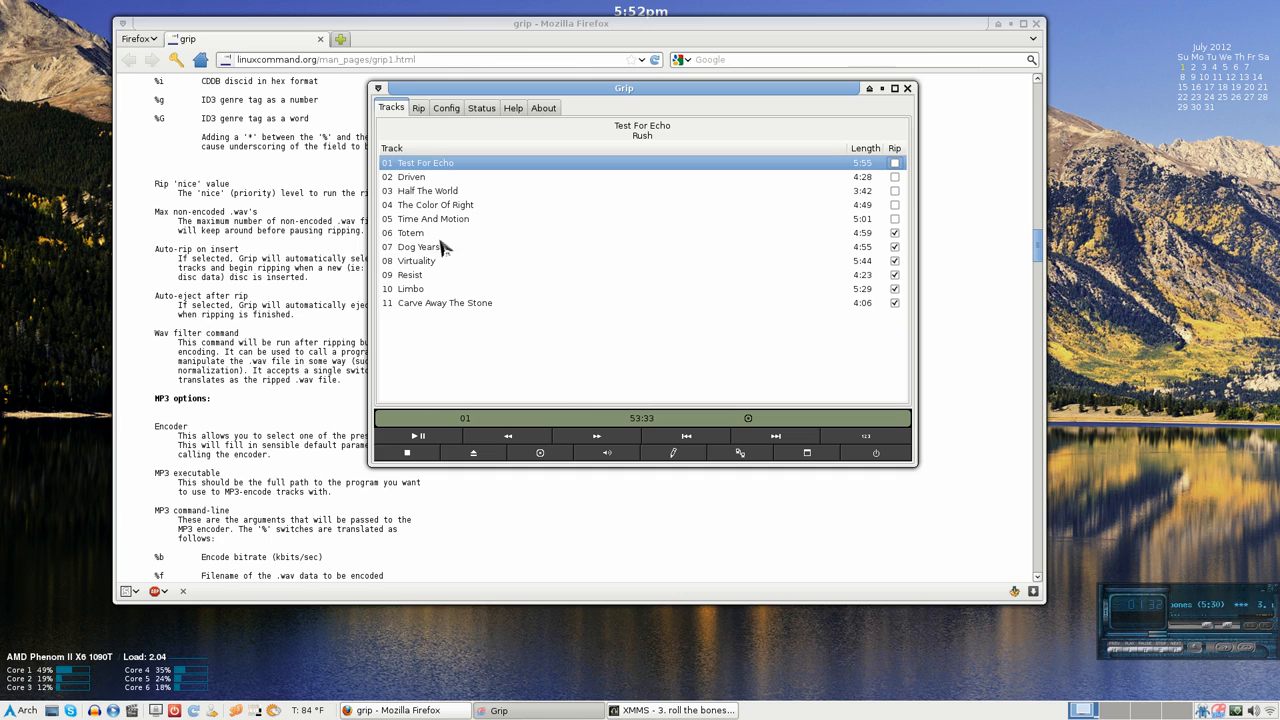
left_click(418, 108)
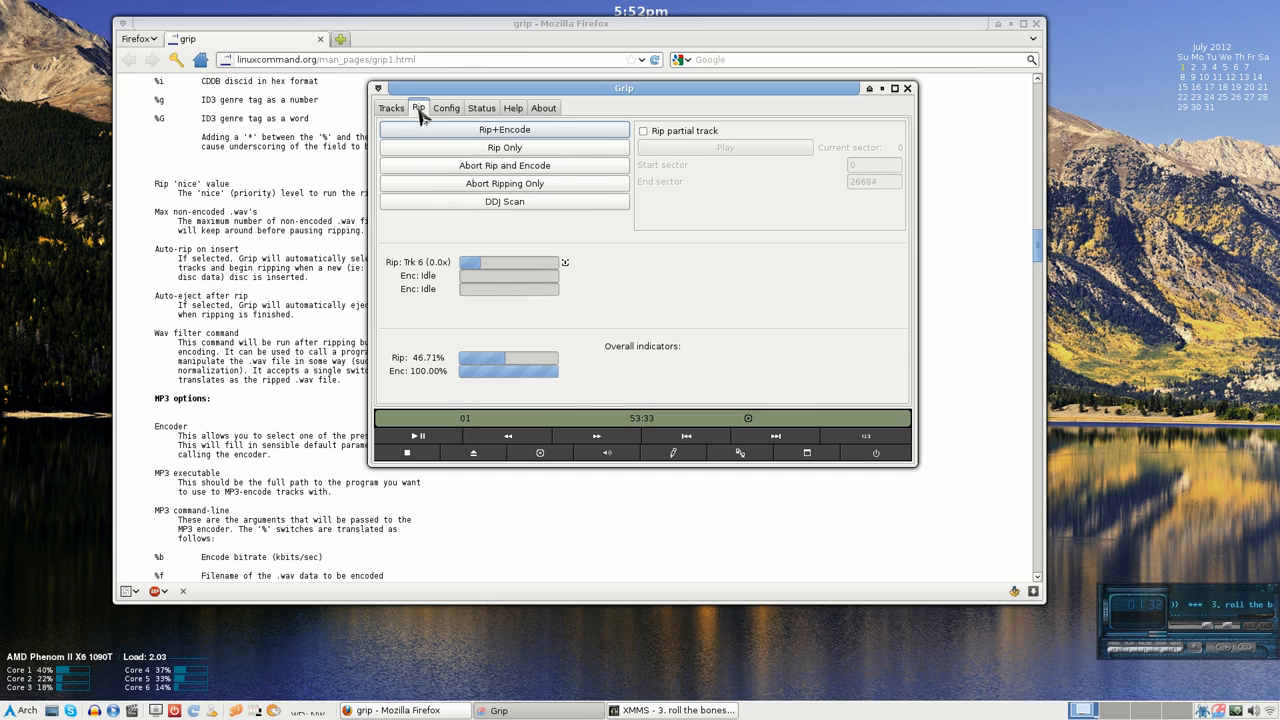
mouse_move(670, 284)
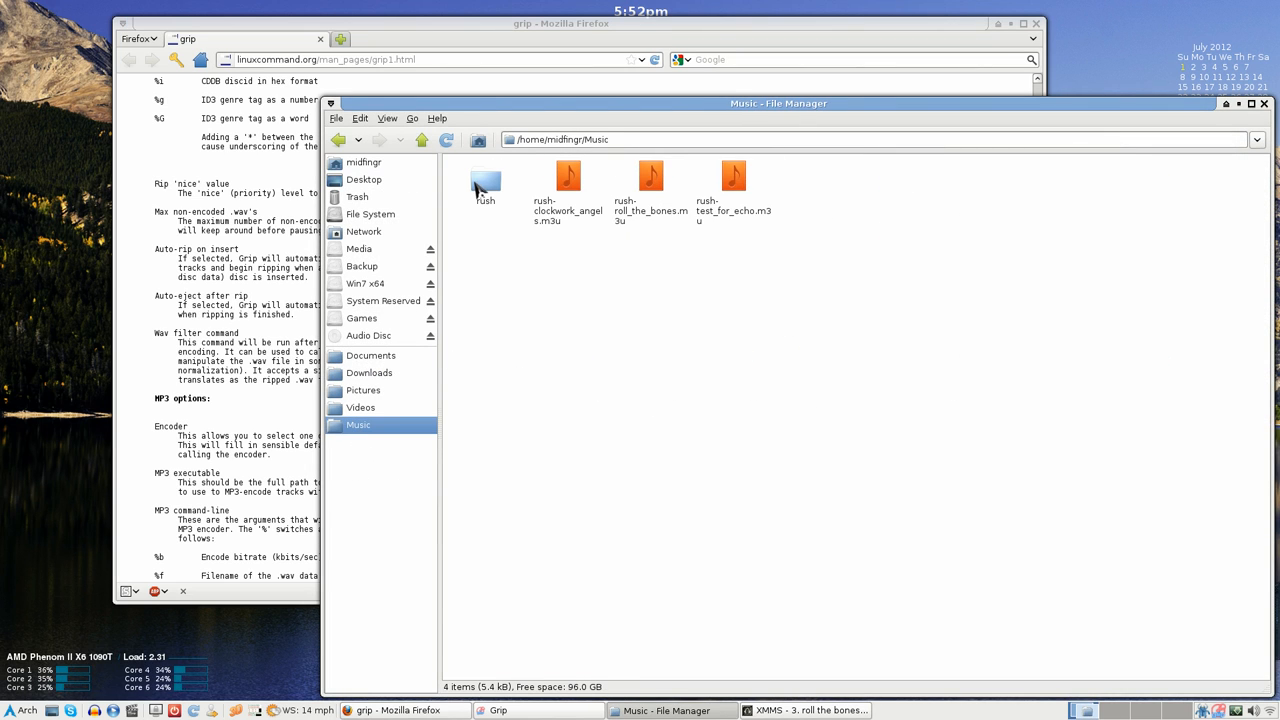
Browse rush/test_for_echo to review the six FLAC tracks, then close File Manager.
double_click(485, 180)
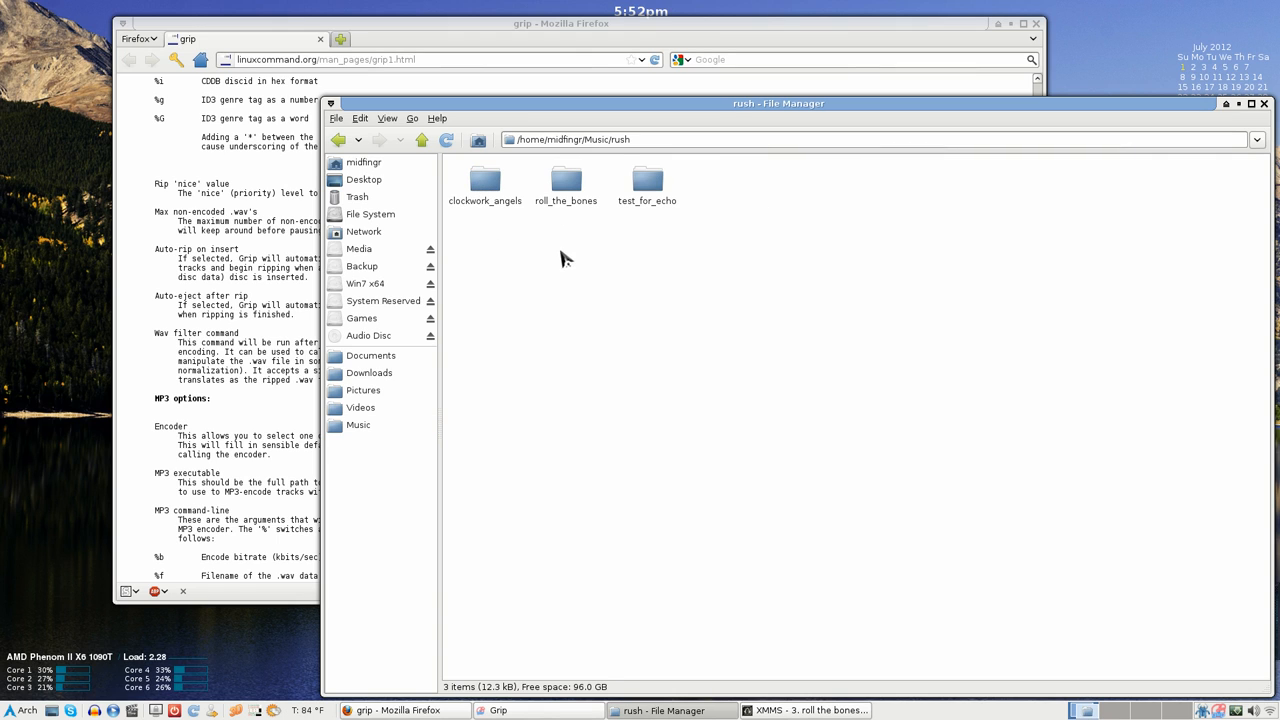
double_click(647, 185)
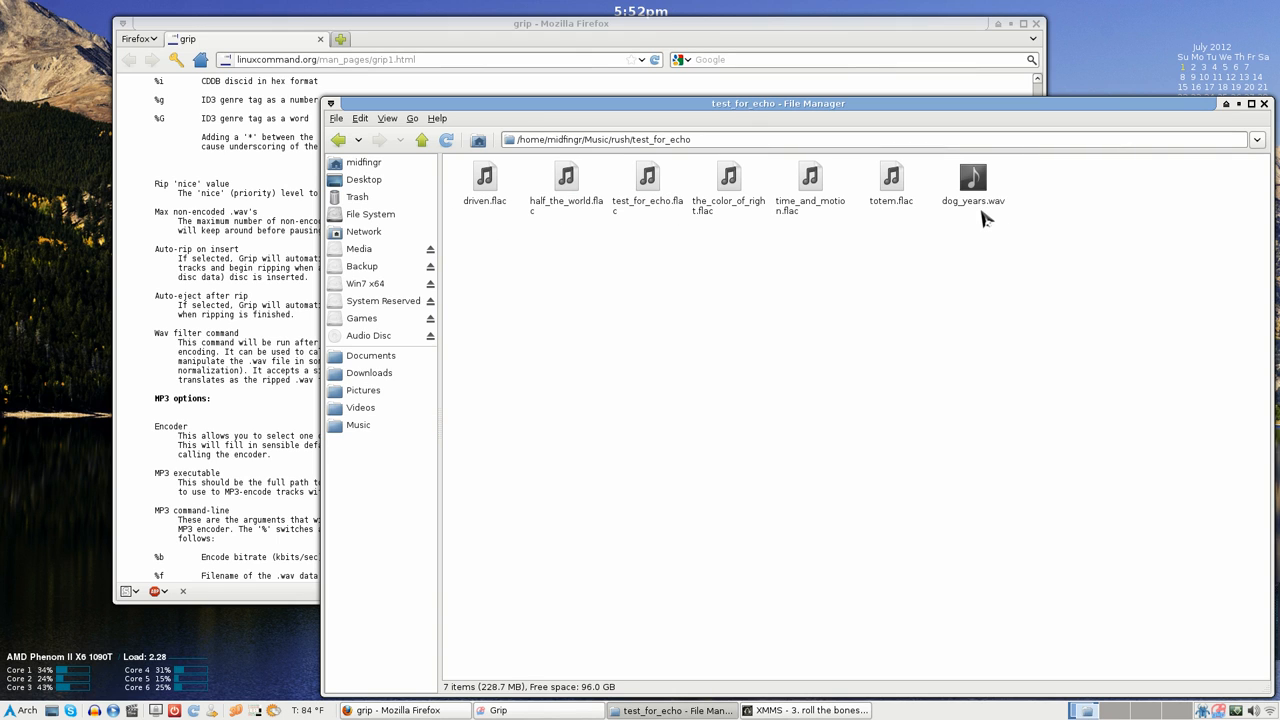
left_click(973, 185)
type("gri")
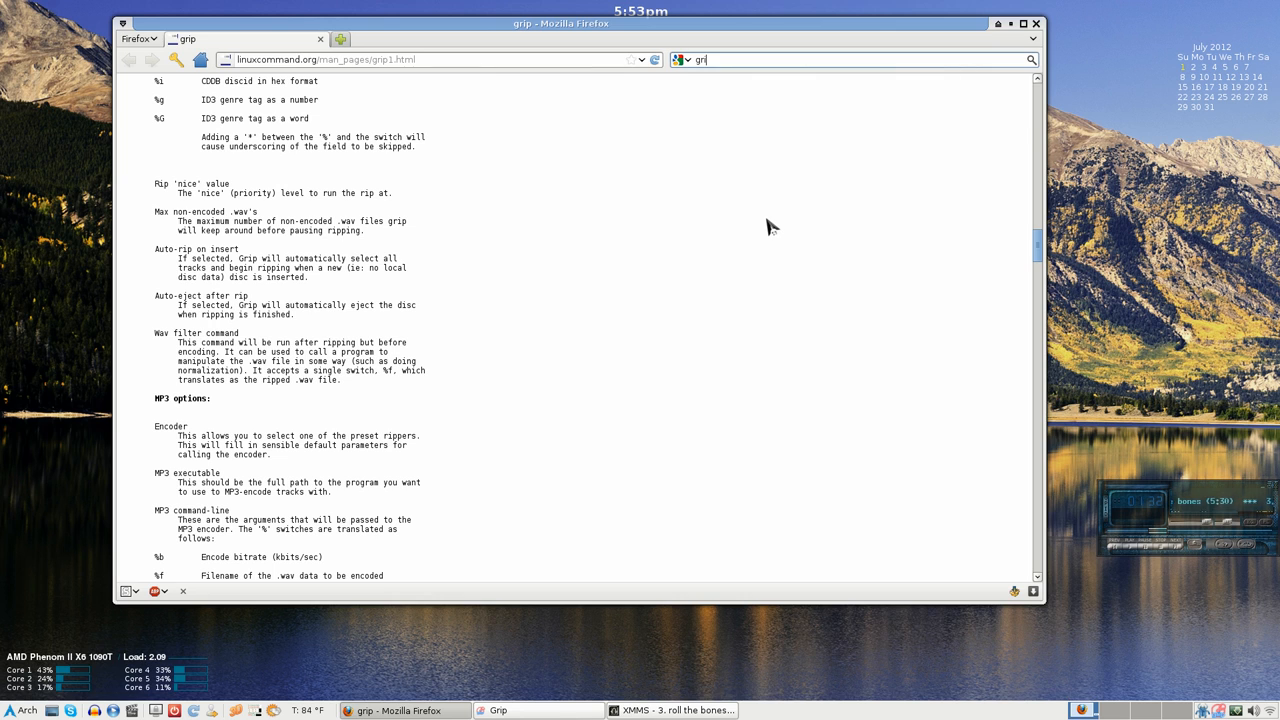
Search 'grip nostatic' and open the Internet Archive GRIP page listing grip-3.0.7.tar.gz.
type("nostatic")
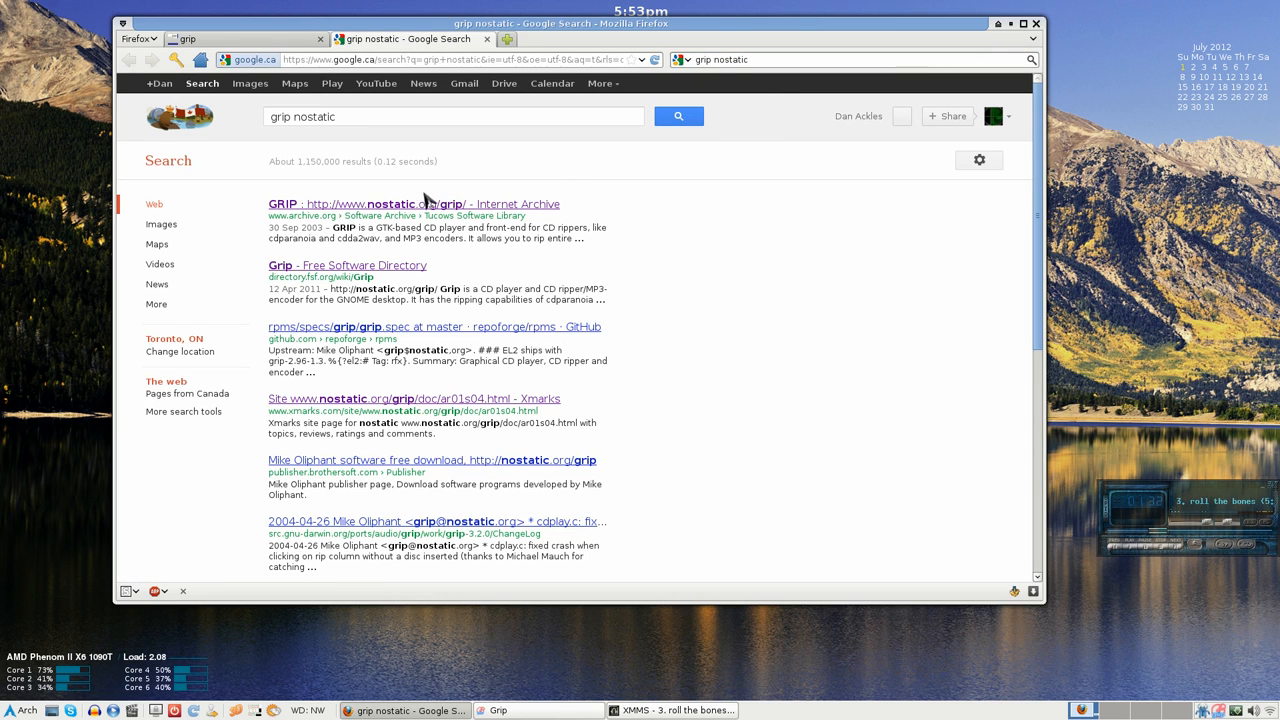
left_click(413, 204)
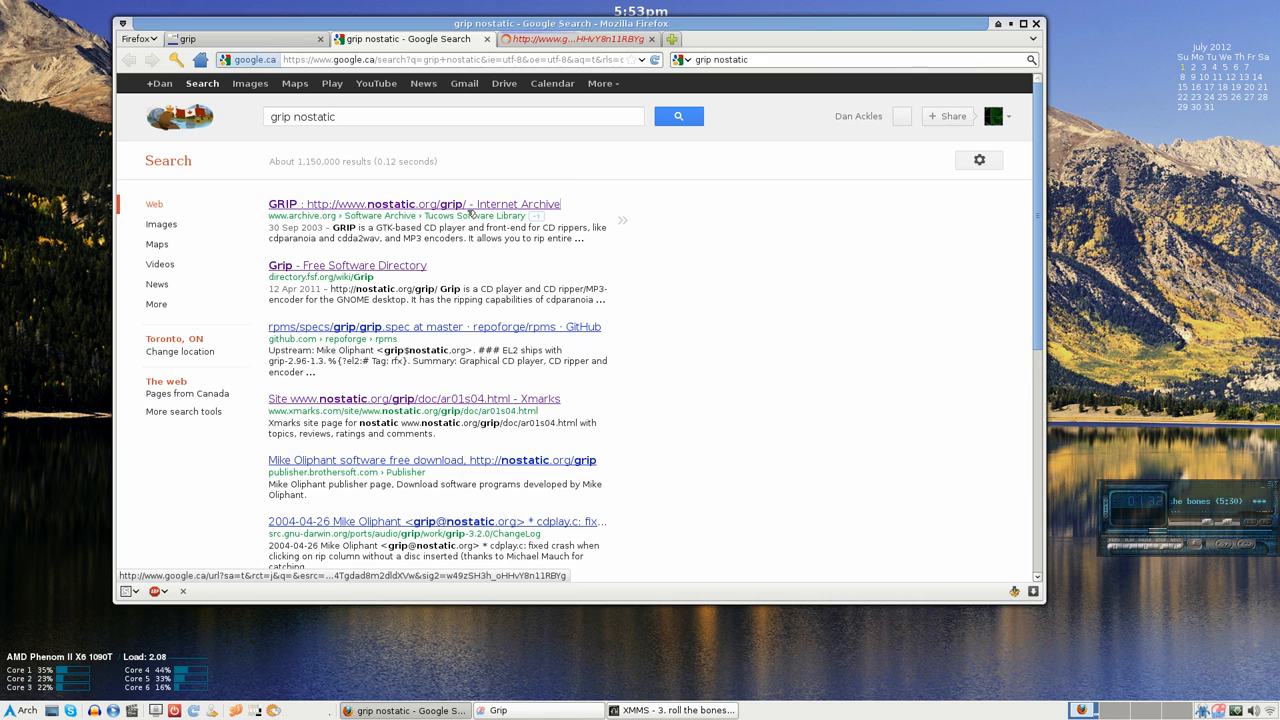
left_click(414, 204)
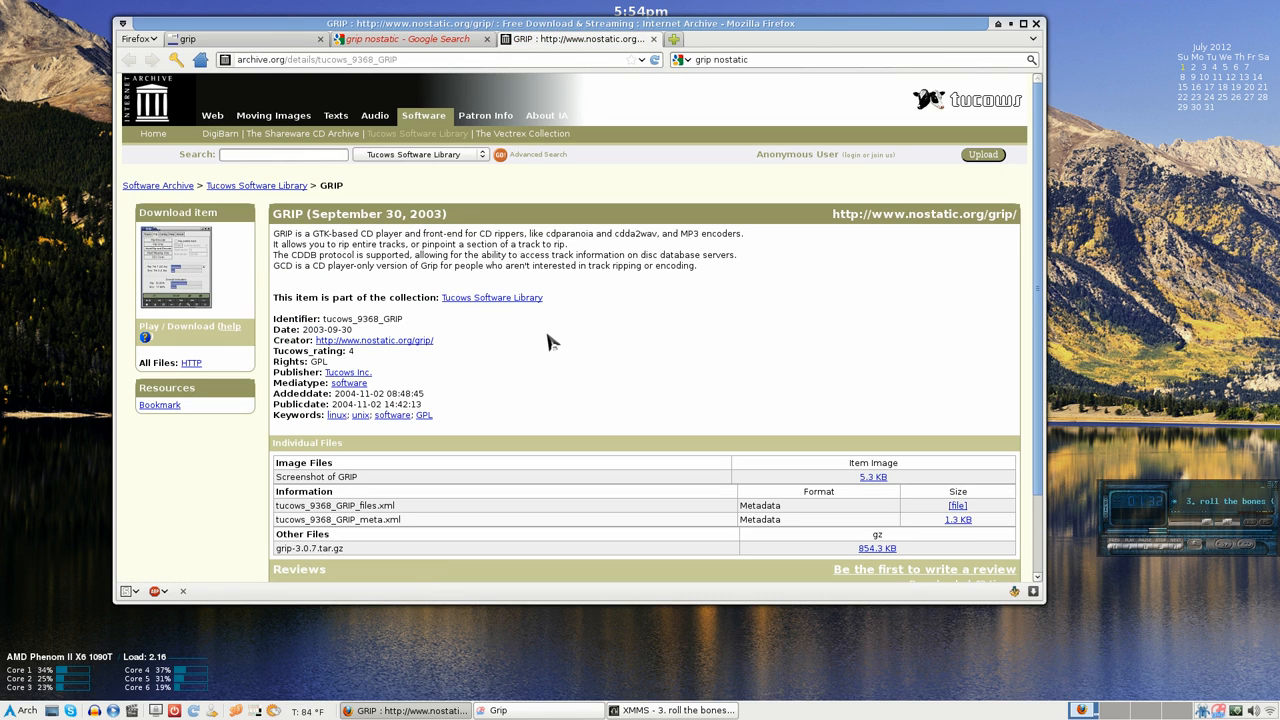
scroll("down", 3)
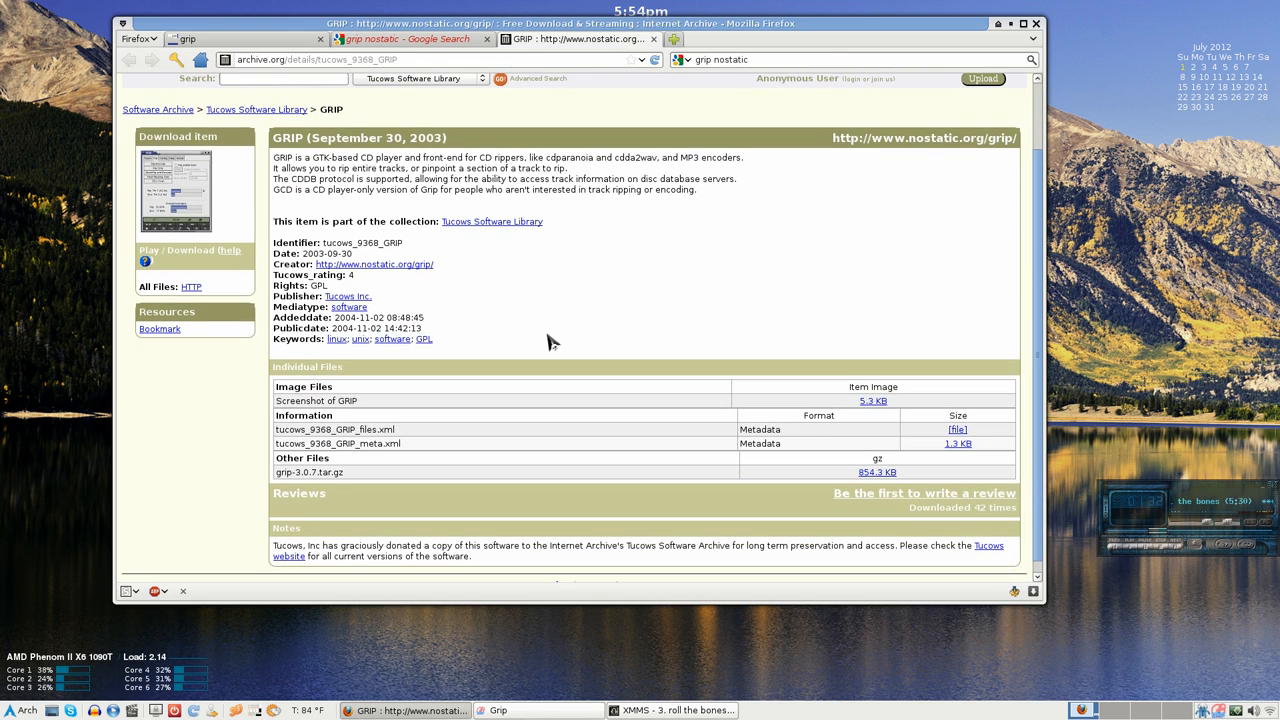
scroll("up", 3)
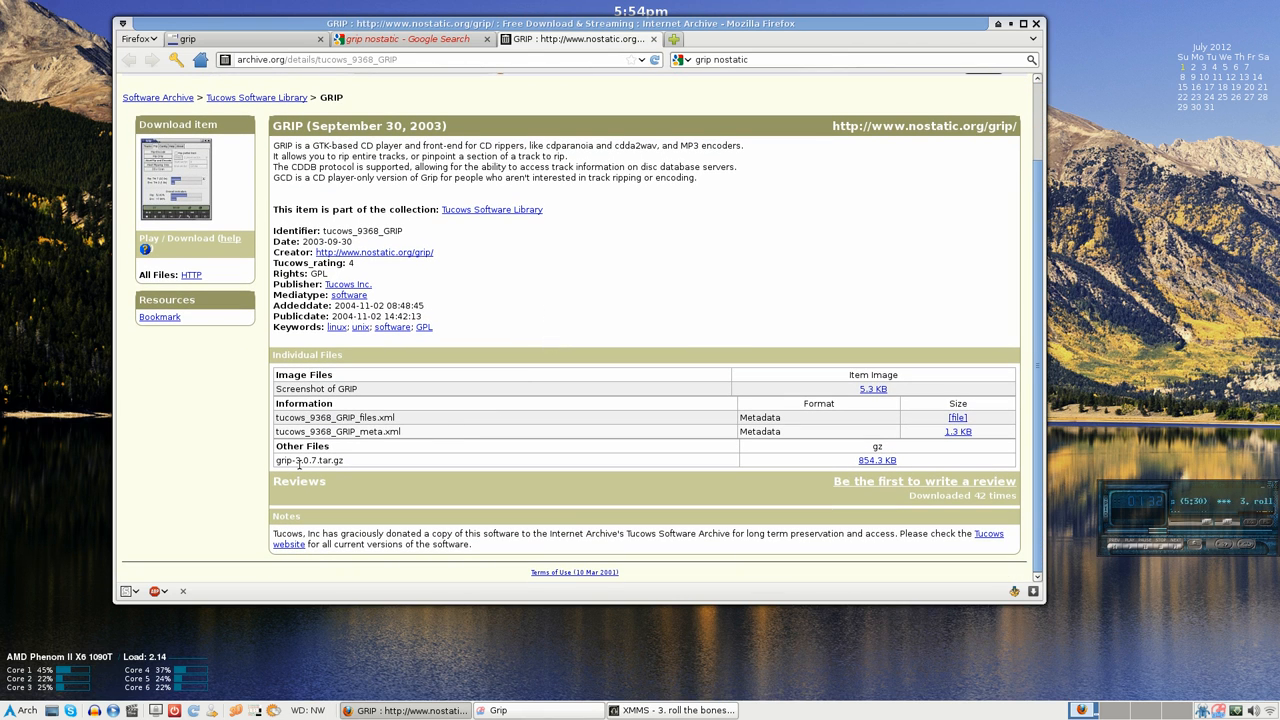
mouse_move(855, 475)
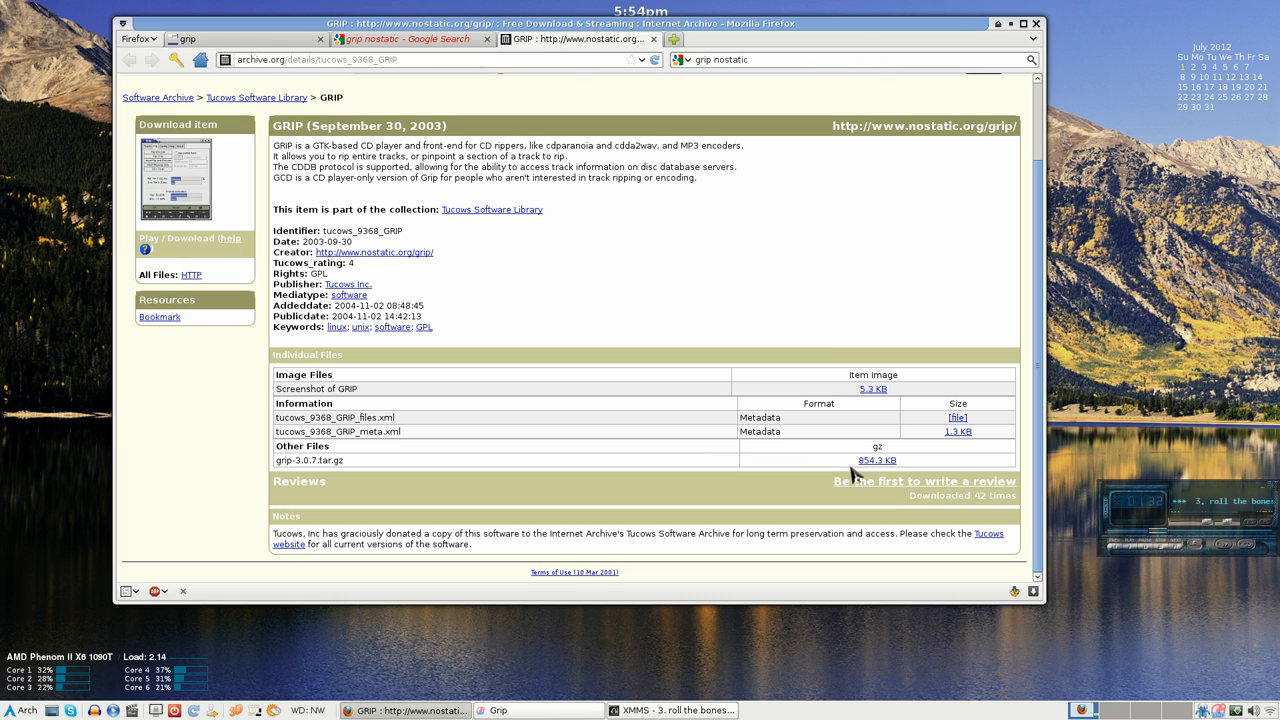
mouse_move(877, 460)
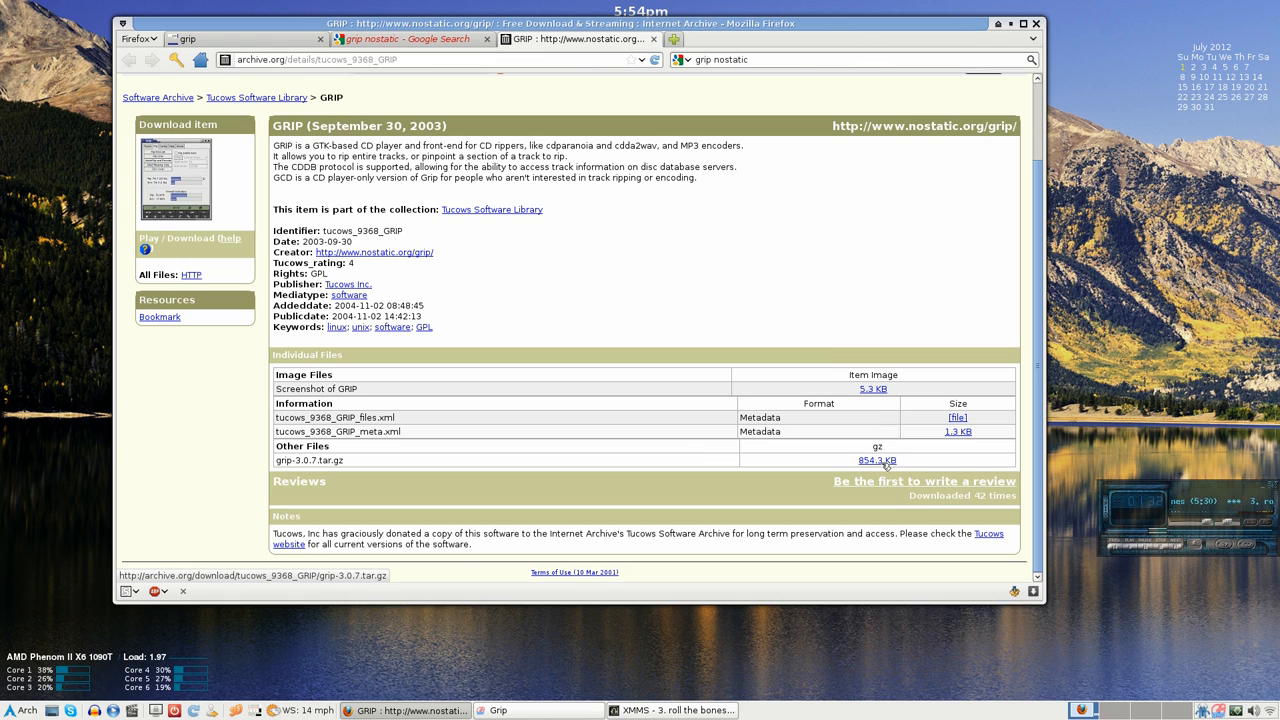
Save grip-3.0.7.tar.gz (854.3 KB) to disk and clear the Downloads list.
left_click(876, 460)
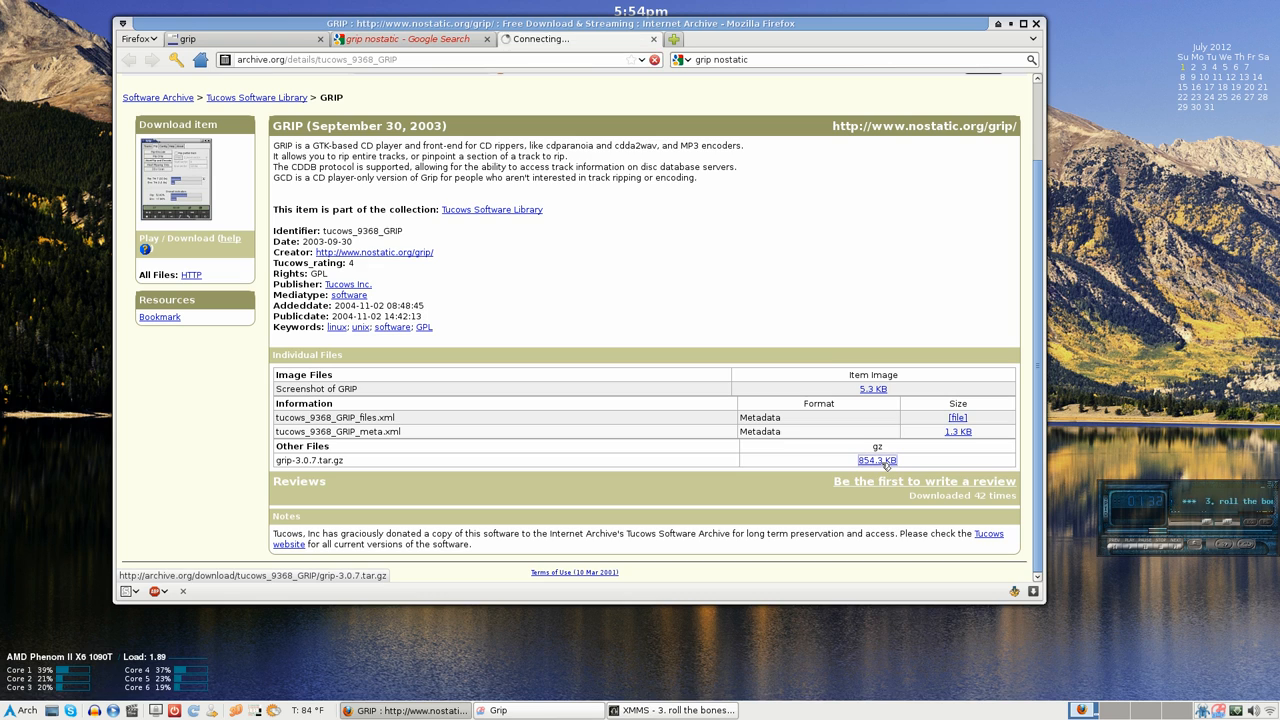
left_click(877, 460)
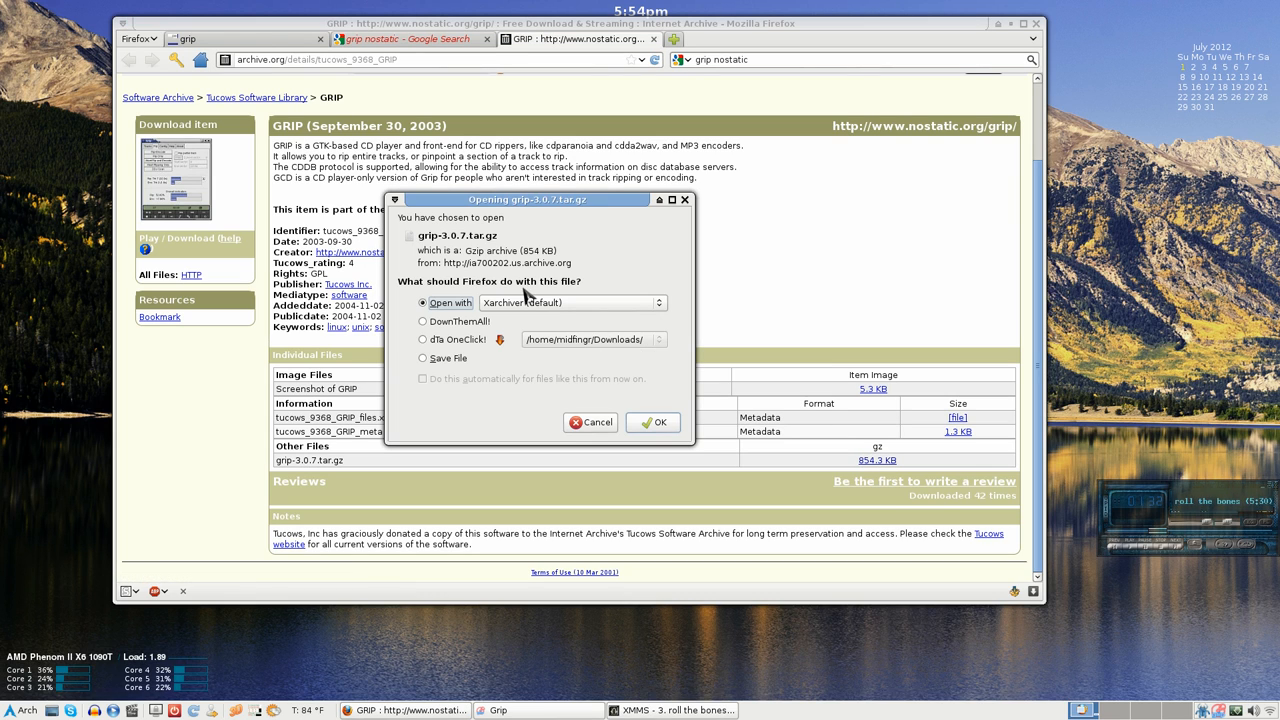
left_click(423, 358)
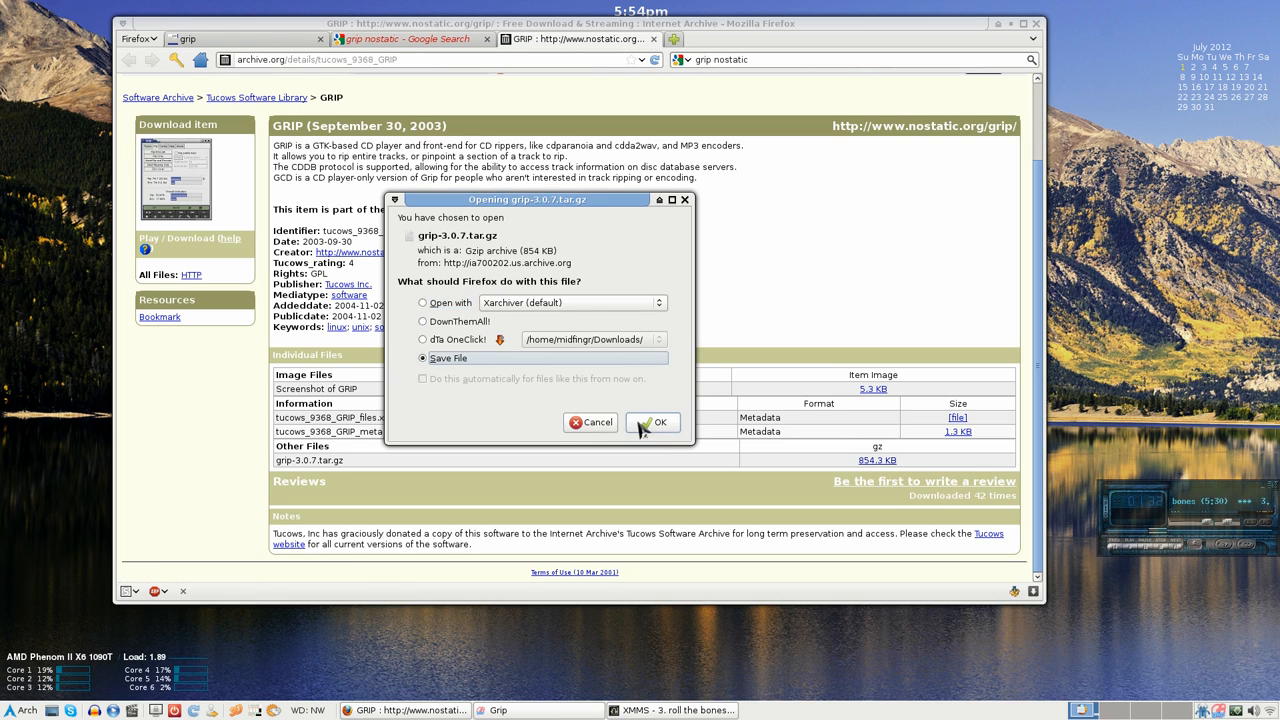
left_click(659, 422)
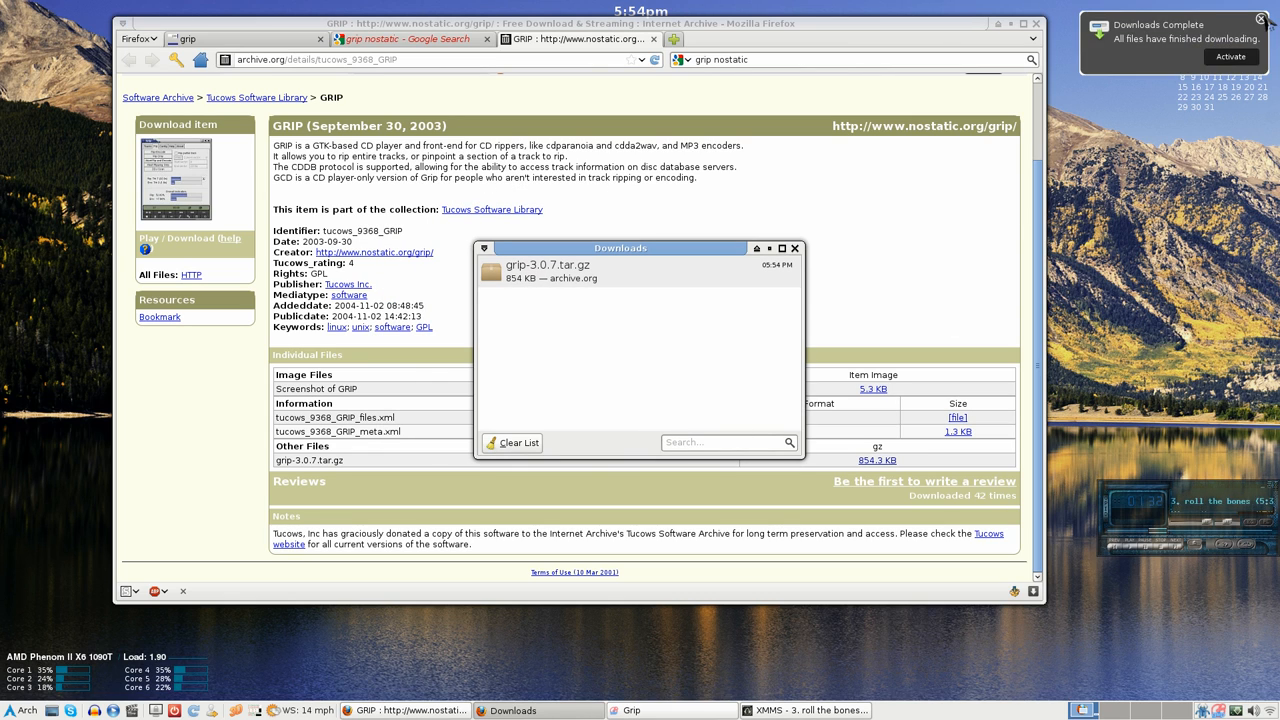
left_click(511, 442)
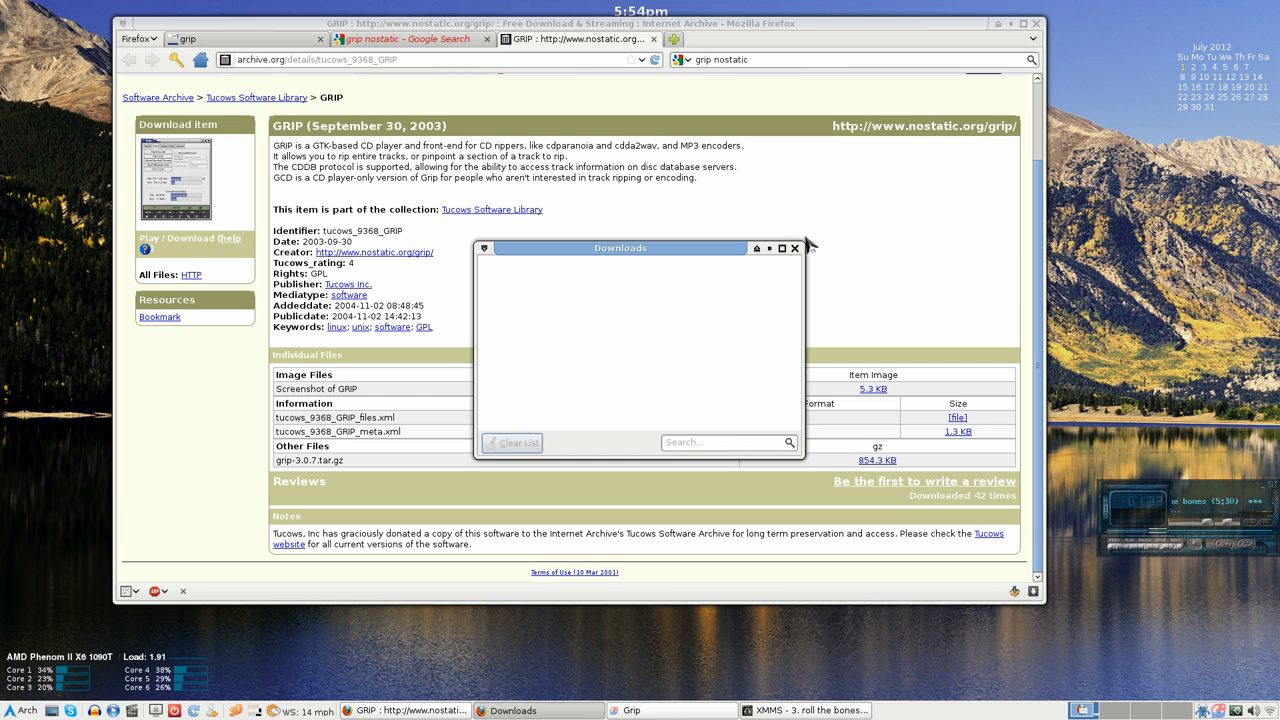
left_click(794, 247)
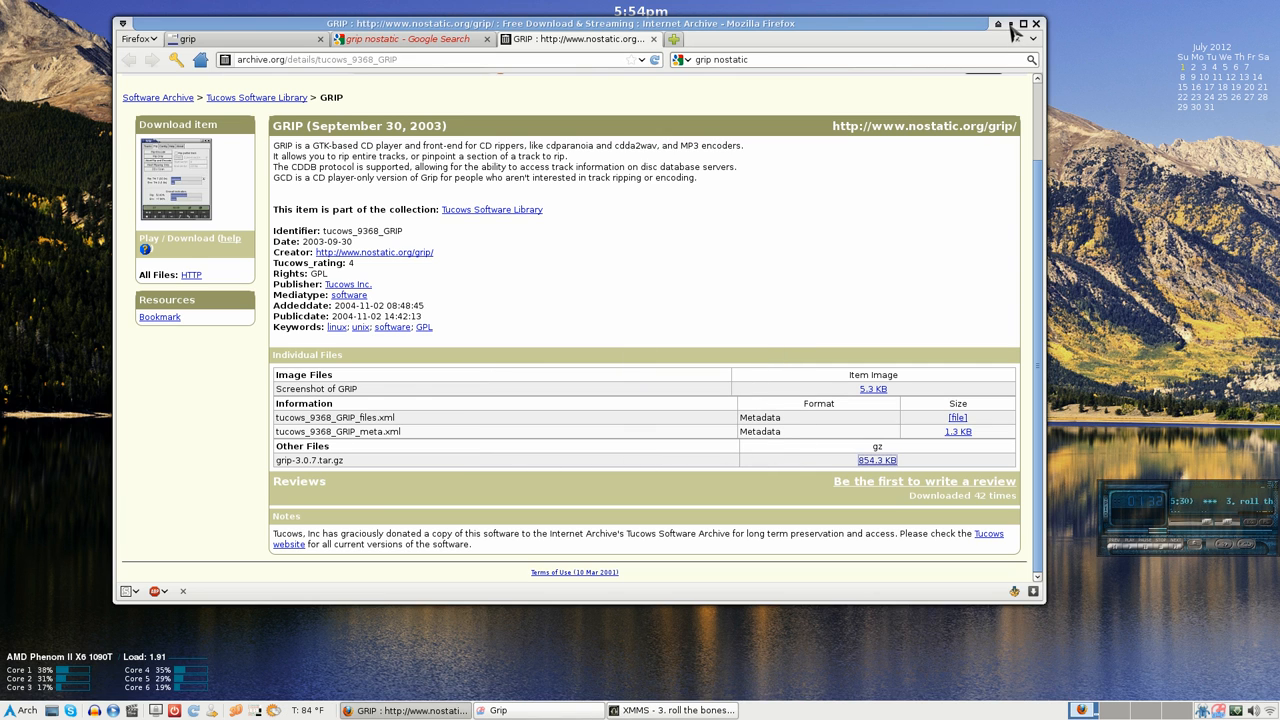
Minimize Firefox and view Grip's Test For Echo track list.
left_click(497, 710)
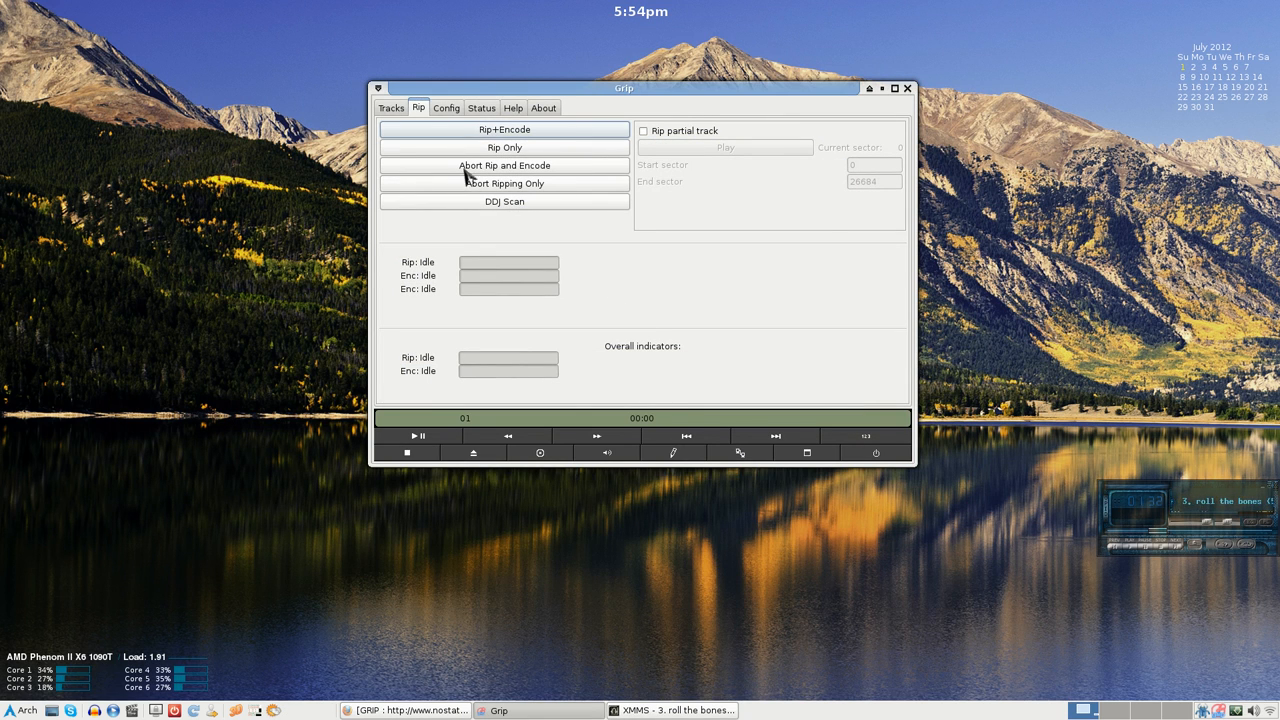
left_click(391, 107)
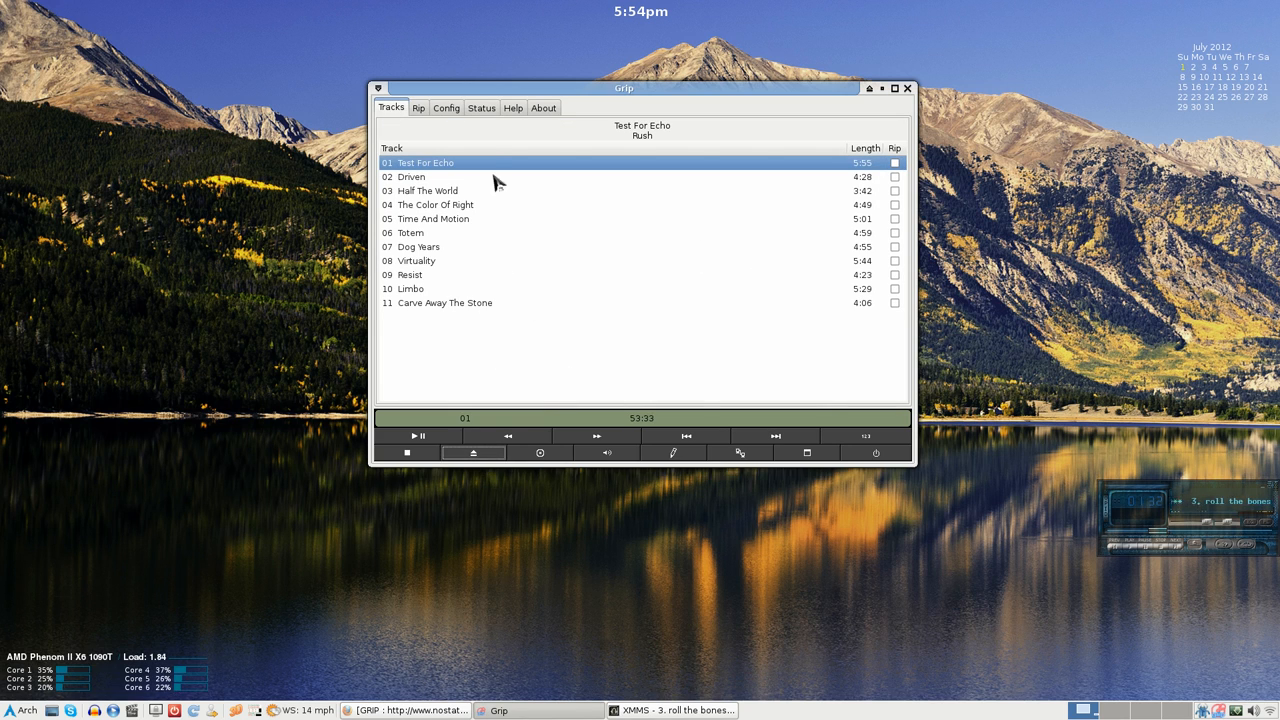
left_click(481, 107)
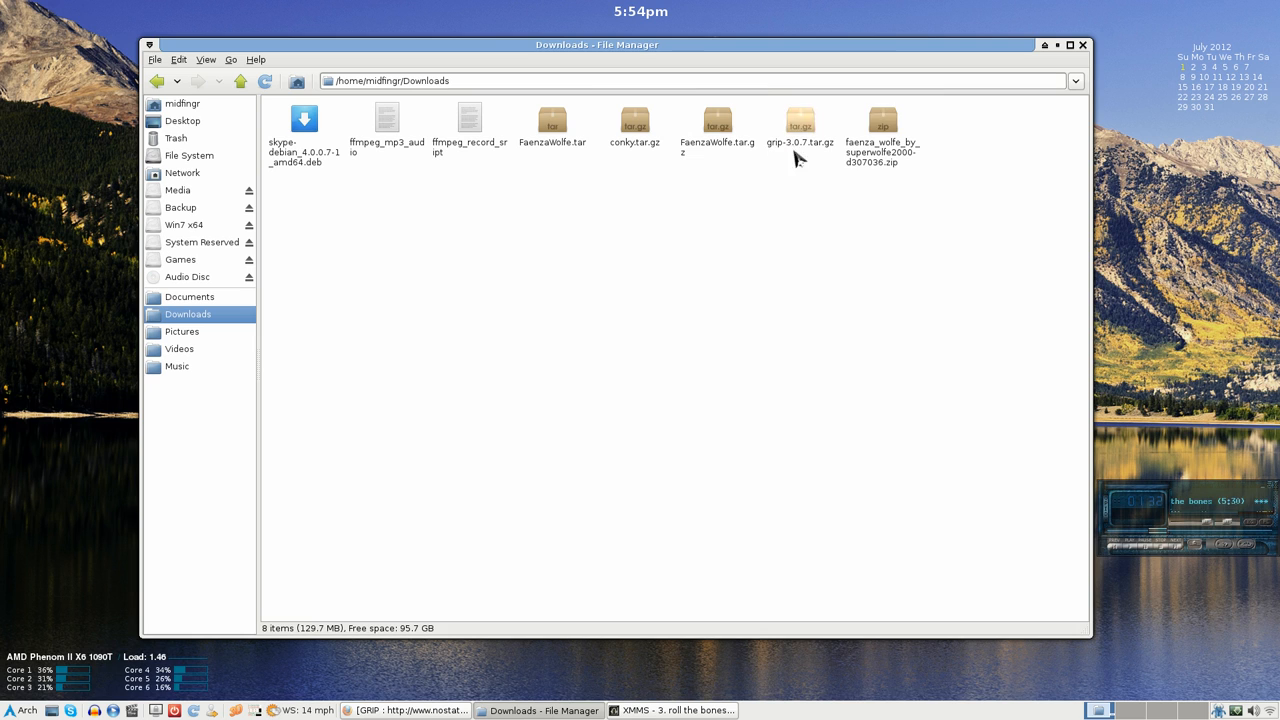
Open grip-3.0.7.tar.gz in 7-Zip and extract grip-3.0.7.tar into Downloads.
left_click(800, 117)
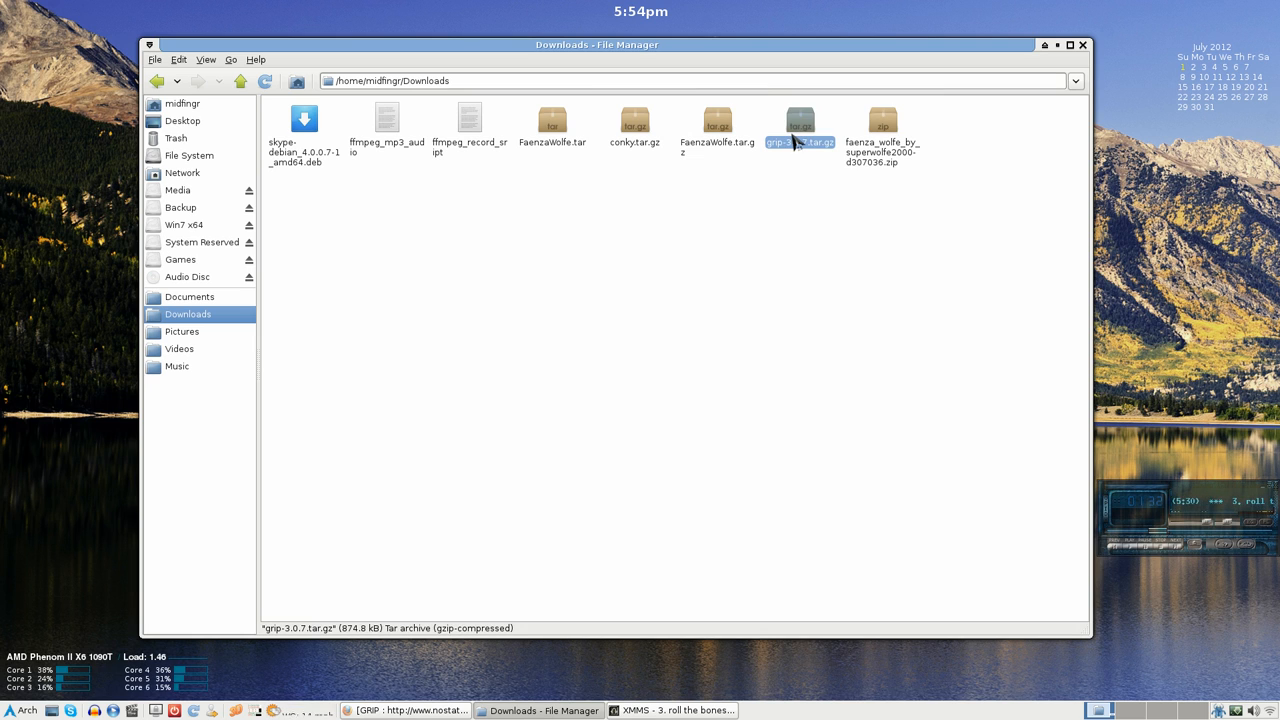
double_click(800, 118)
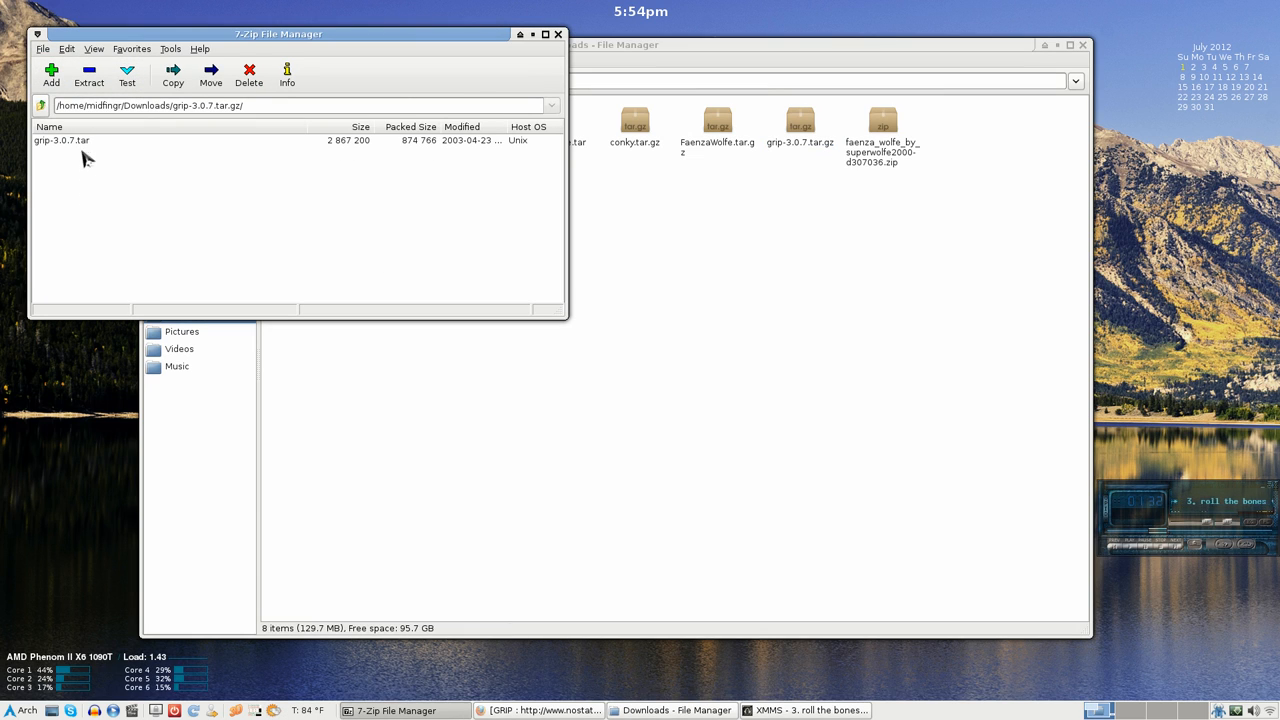
left_click(172, 73)
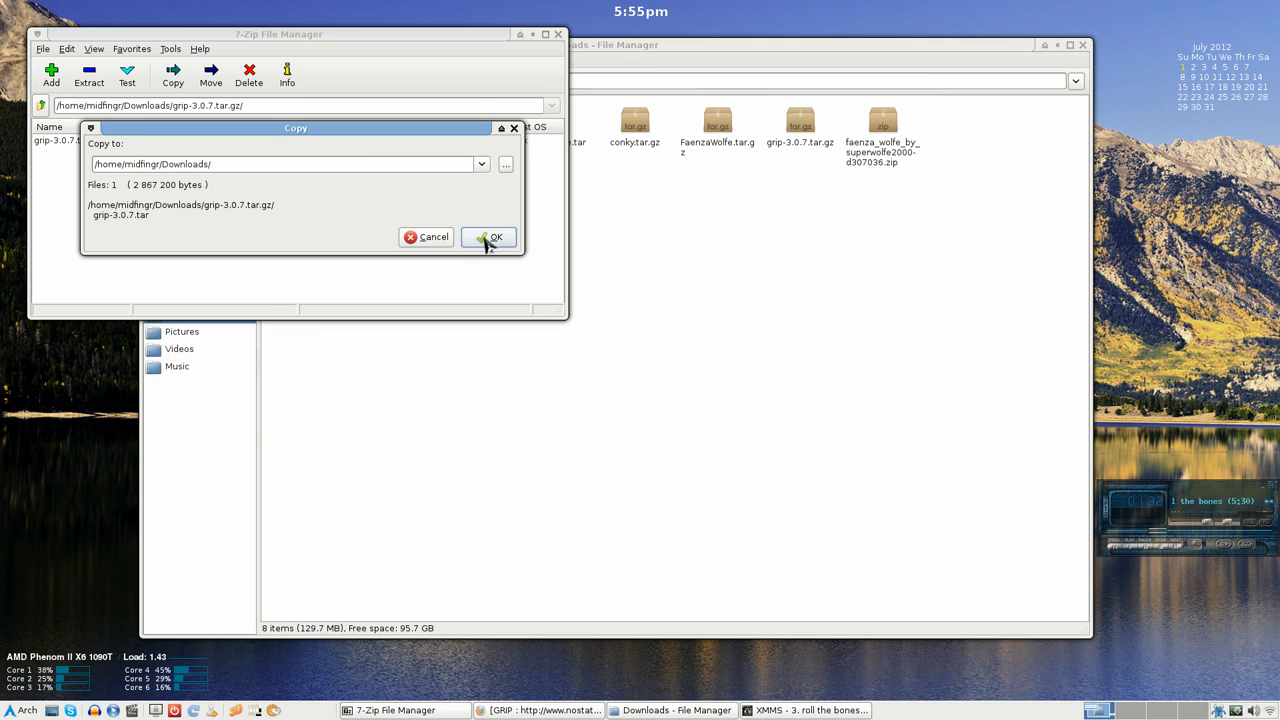
left_click(489, 237)
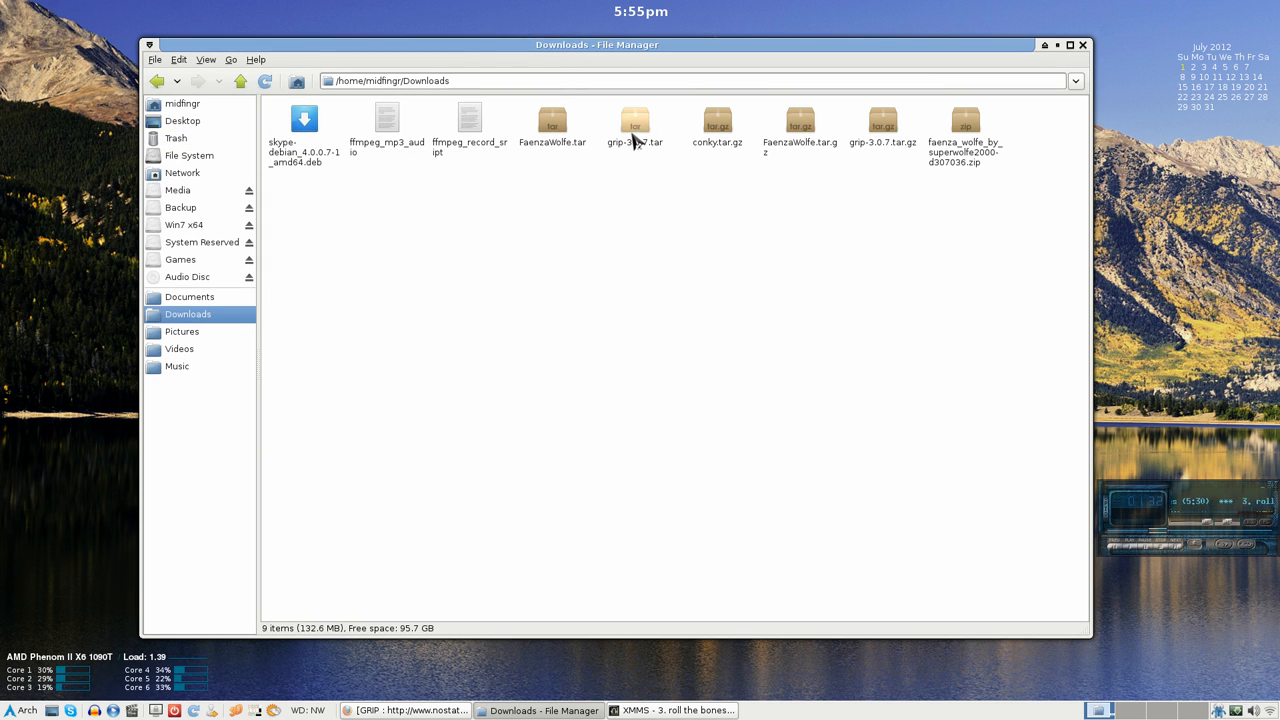
Open grip-3.0.7.tar, extract the grip-3.0.7 folder into Downloads, and close 7-Zip.
double_click(634, 120)
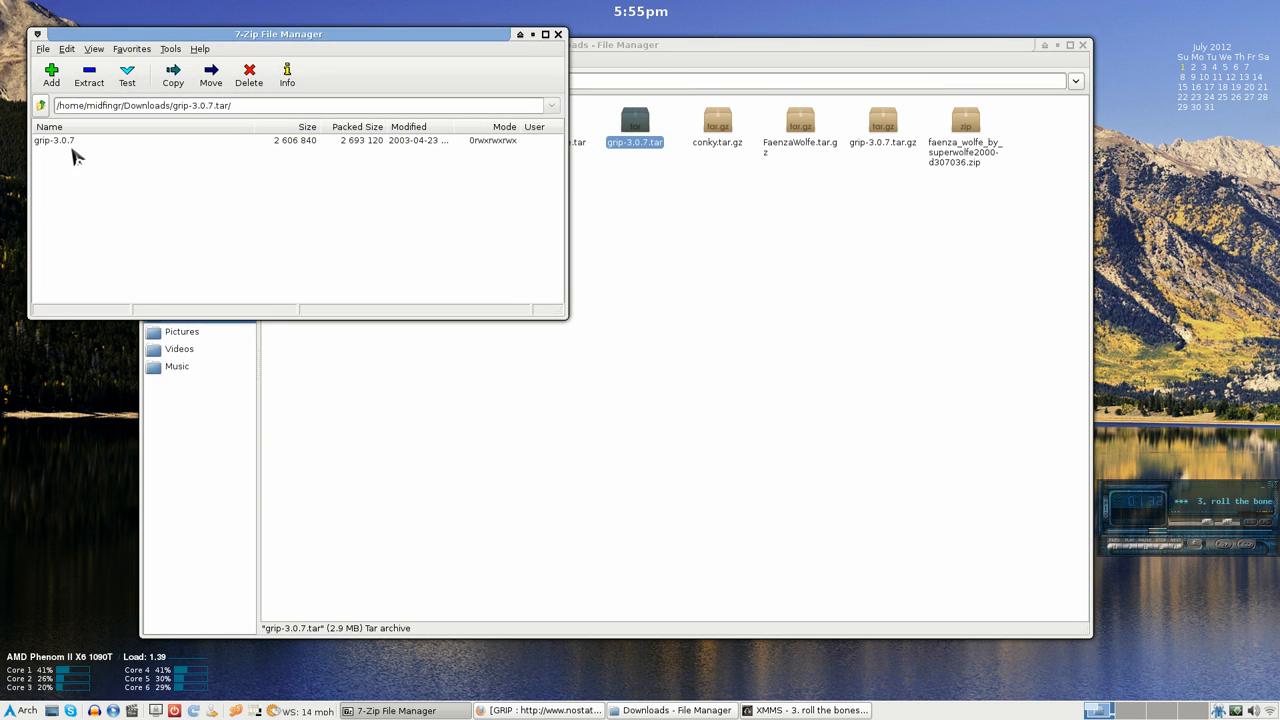
left_click(172, 75)
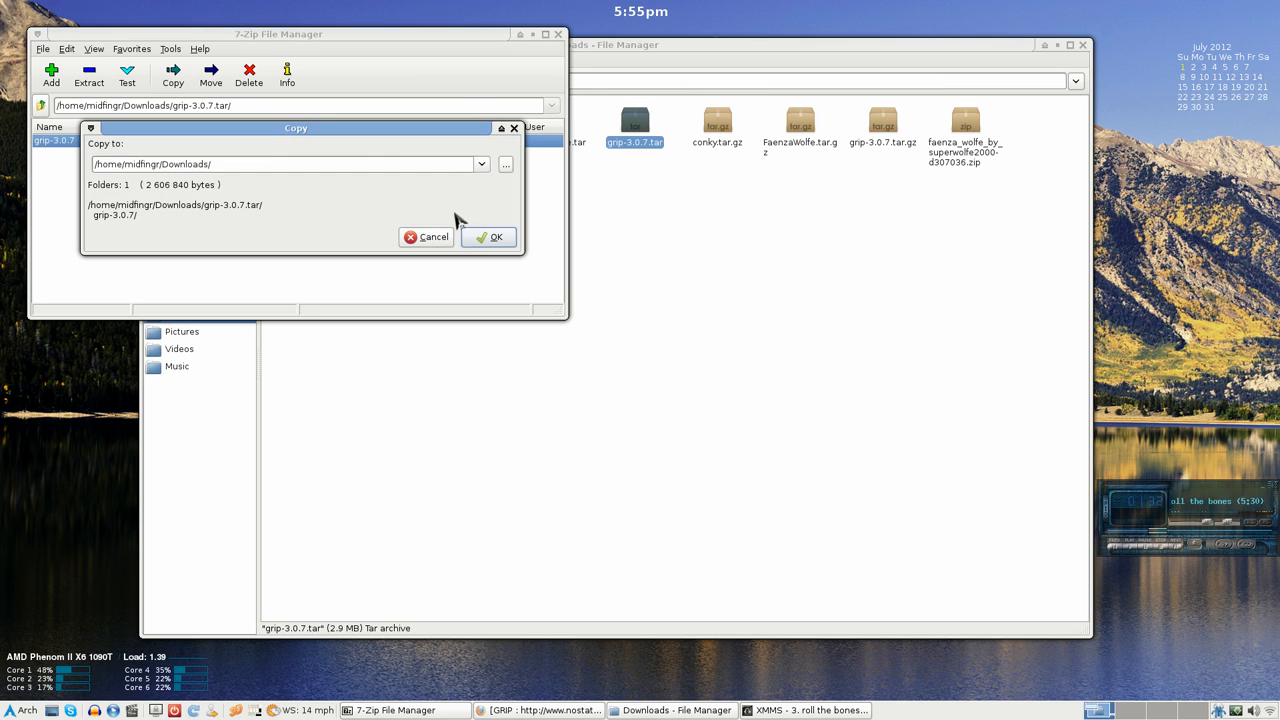
left_click(489, 237)
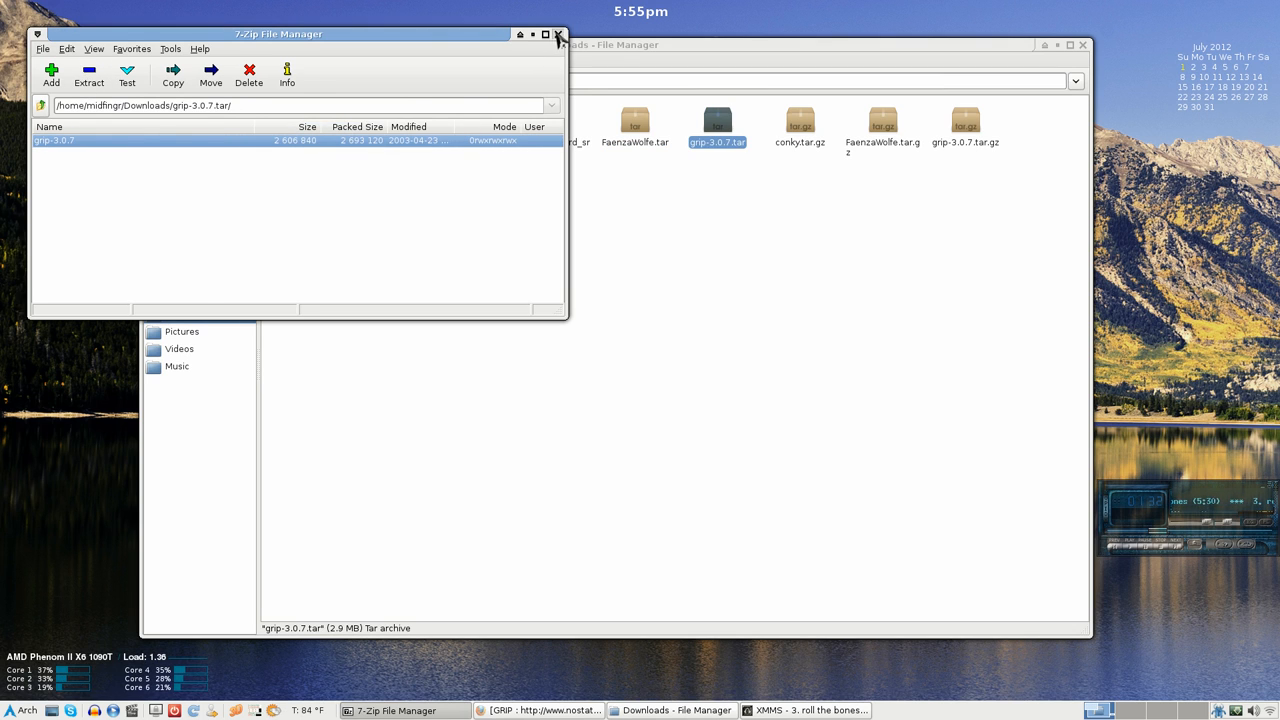
left_click(559, 33)
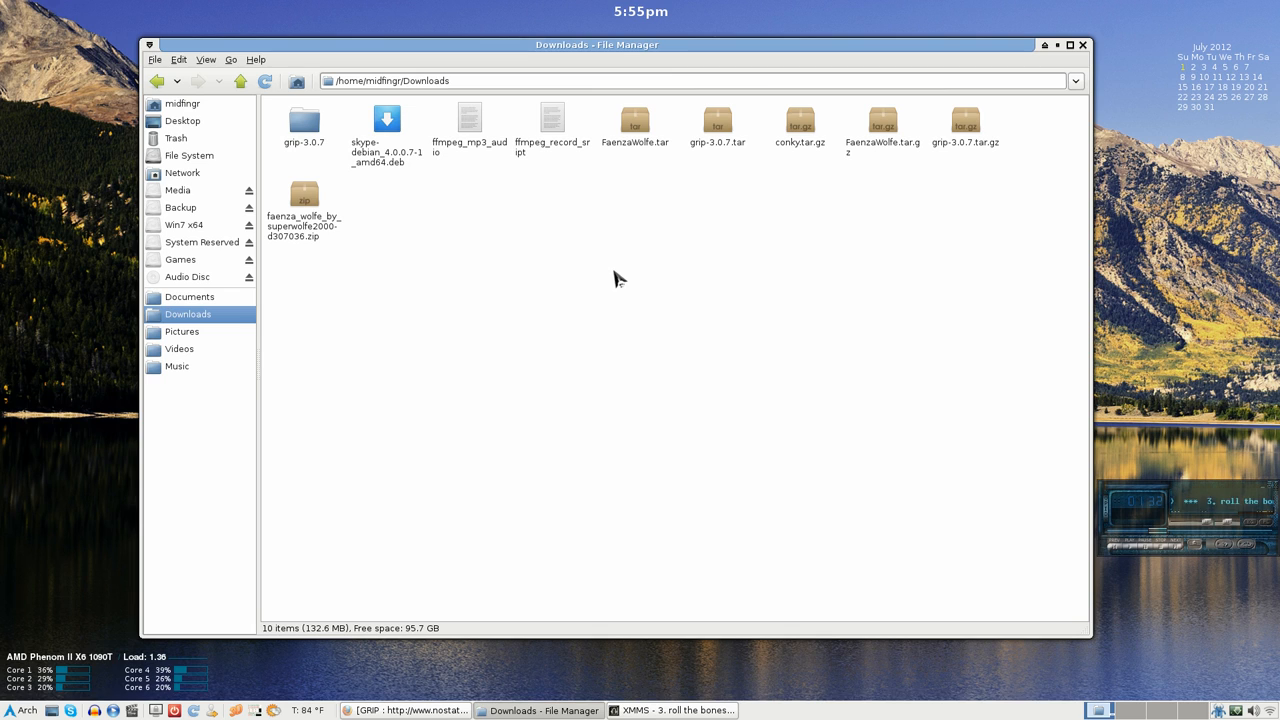
Browse the extracted grip-3.0.7 folder's 33 items in File Manager, then close the window.
left_click(717, 120)
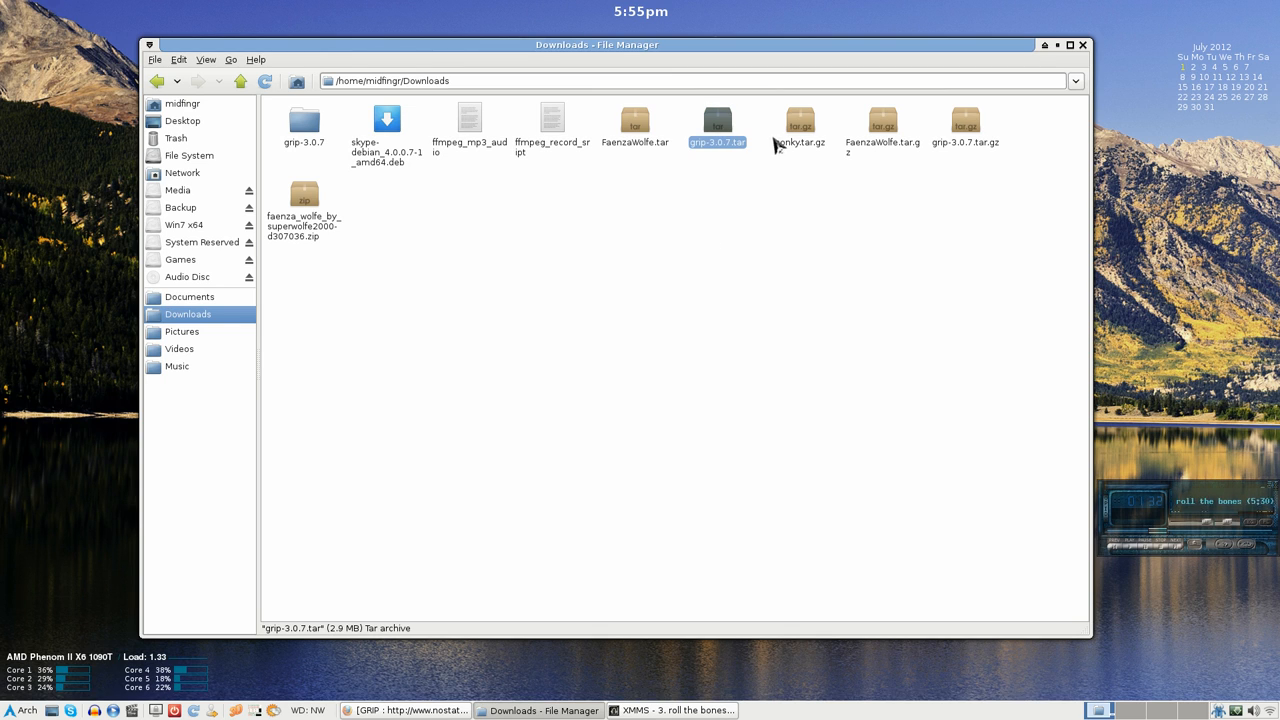
left_click(847, 236)
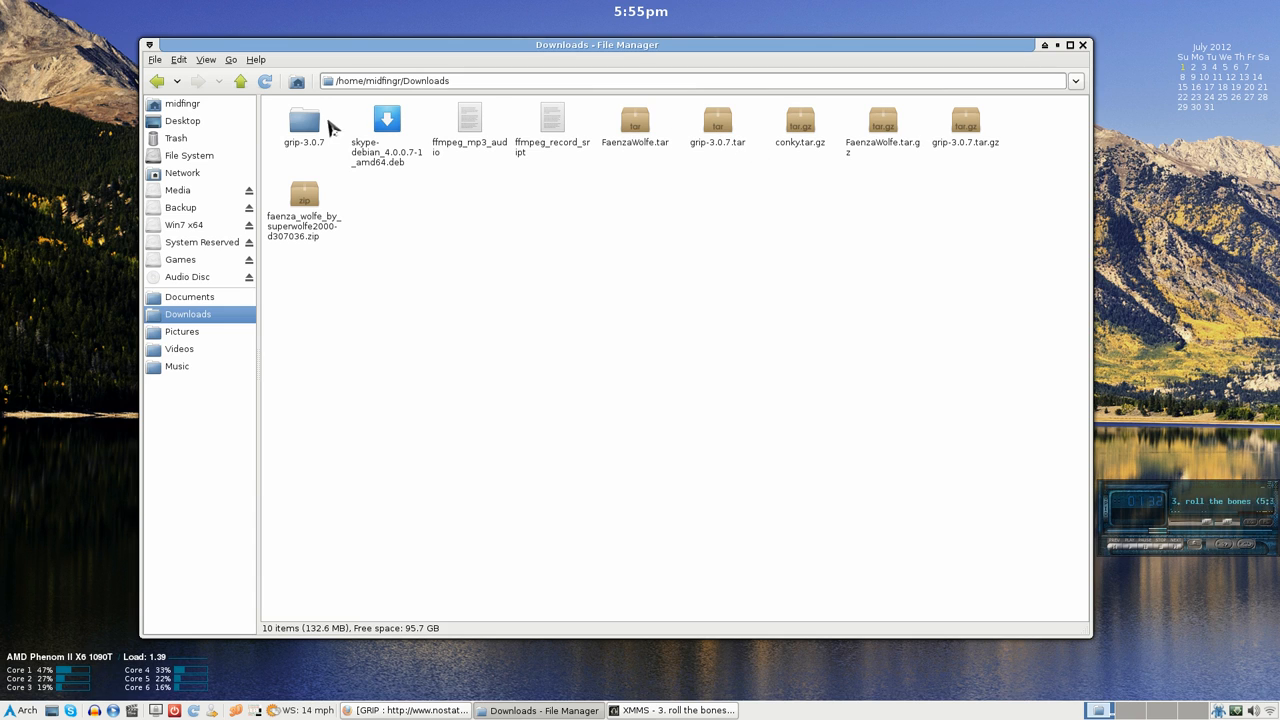
double_click(304, 119)
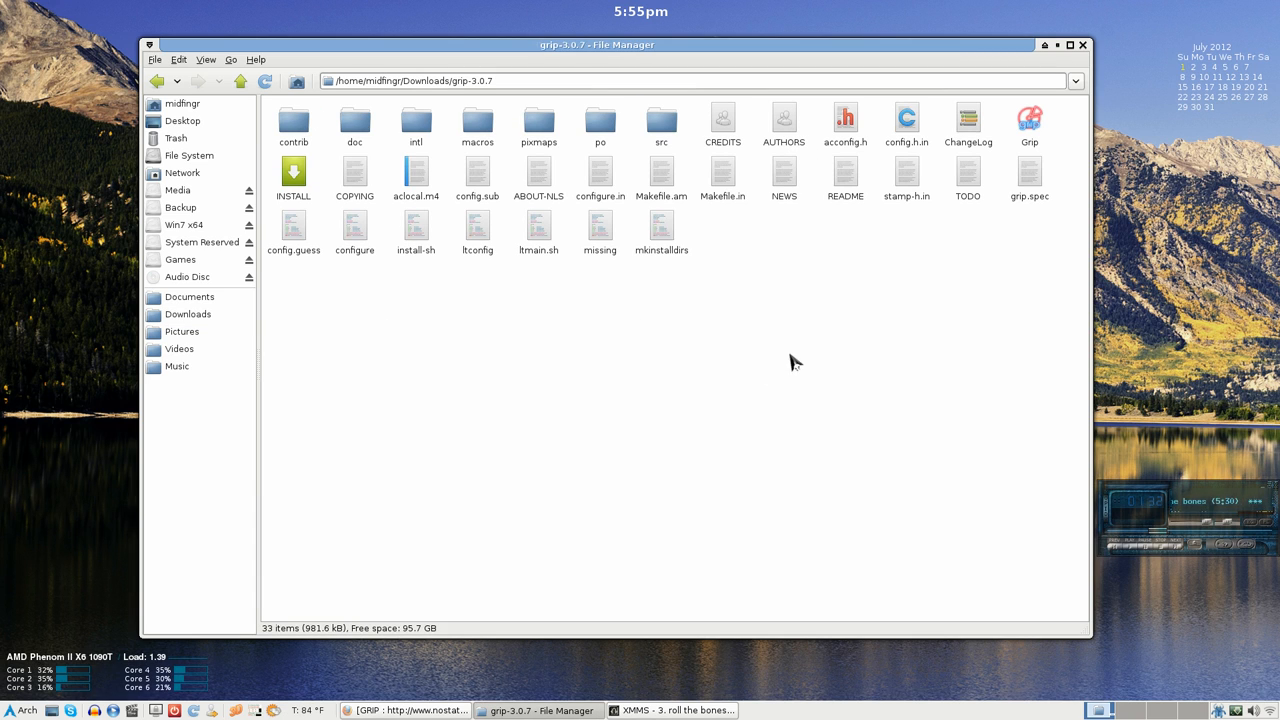
mouse_move(298, 211)
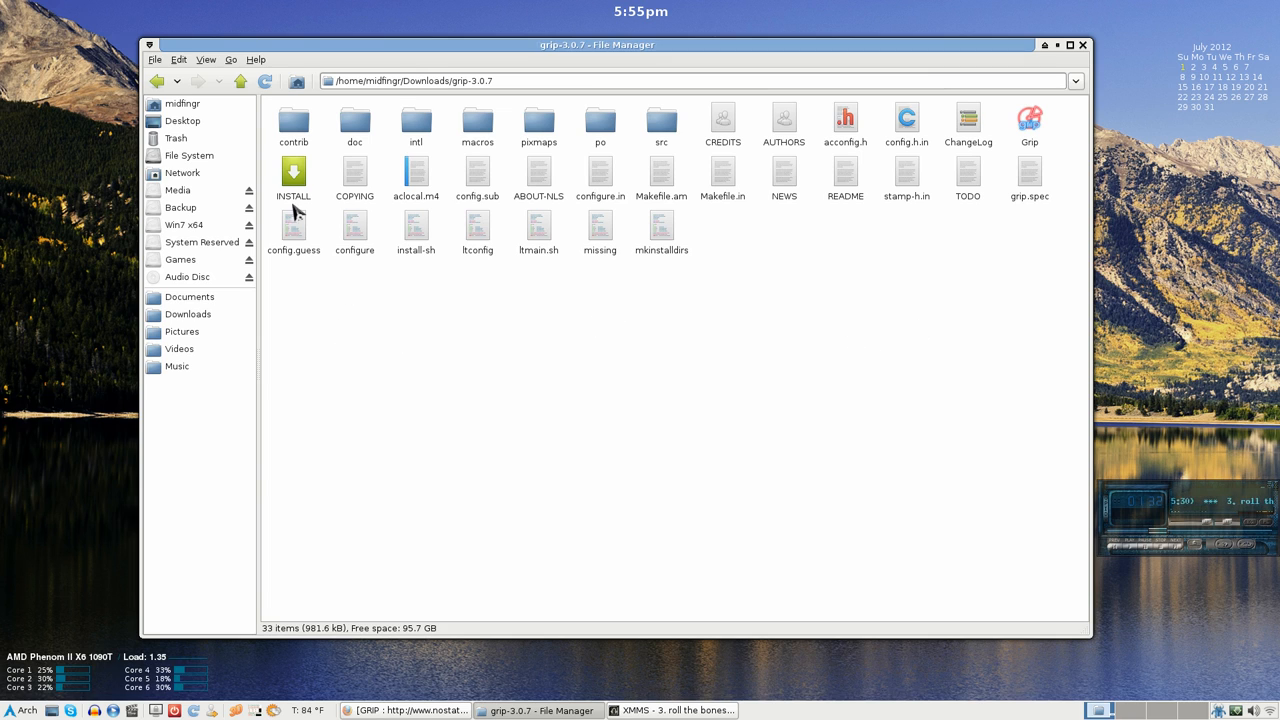
mouse_move(640, 255)
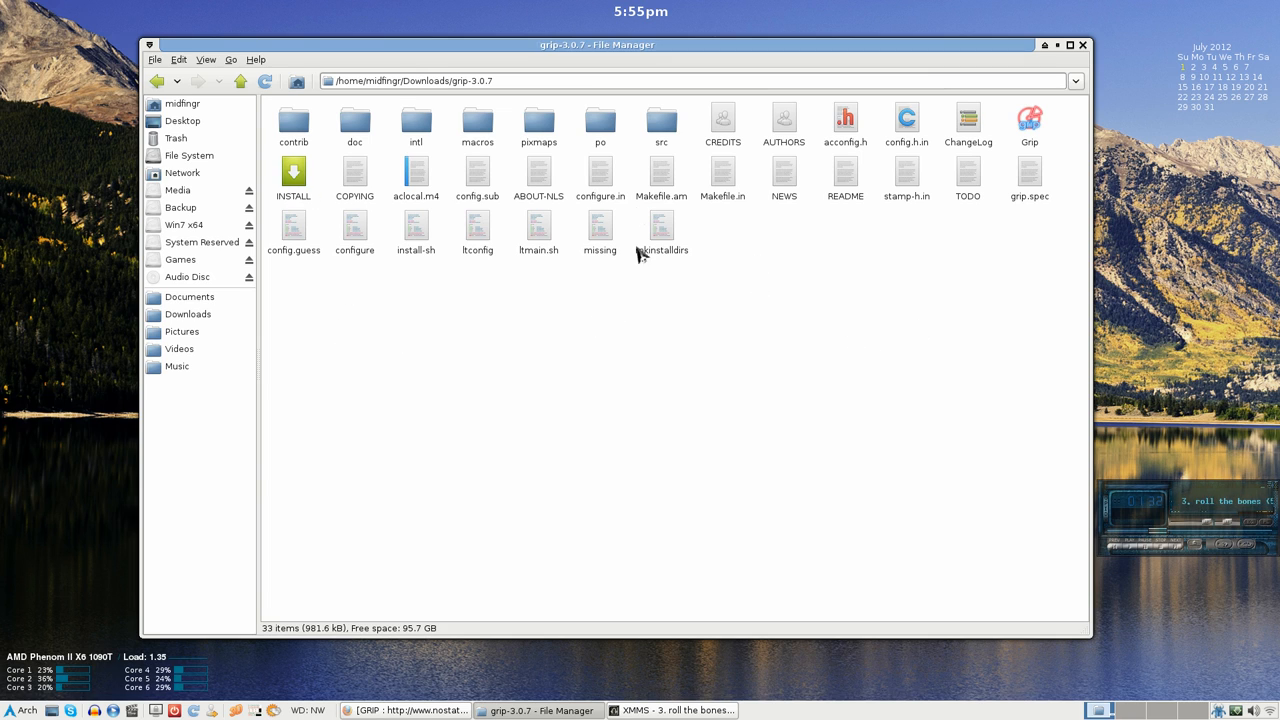
mouse_move(1140, 95)
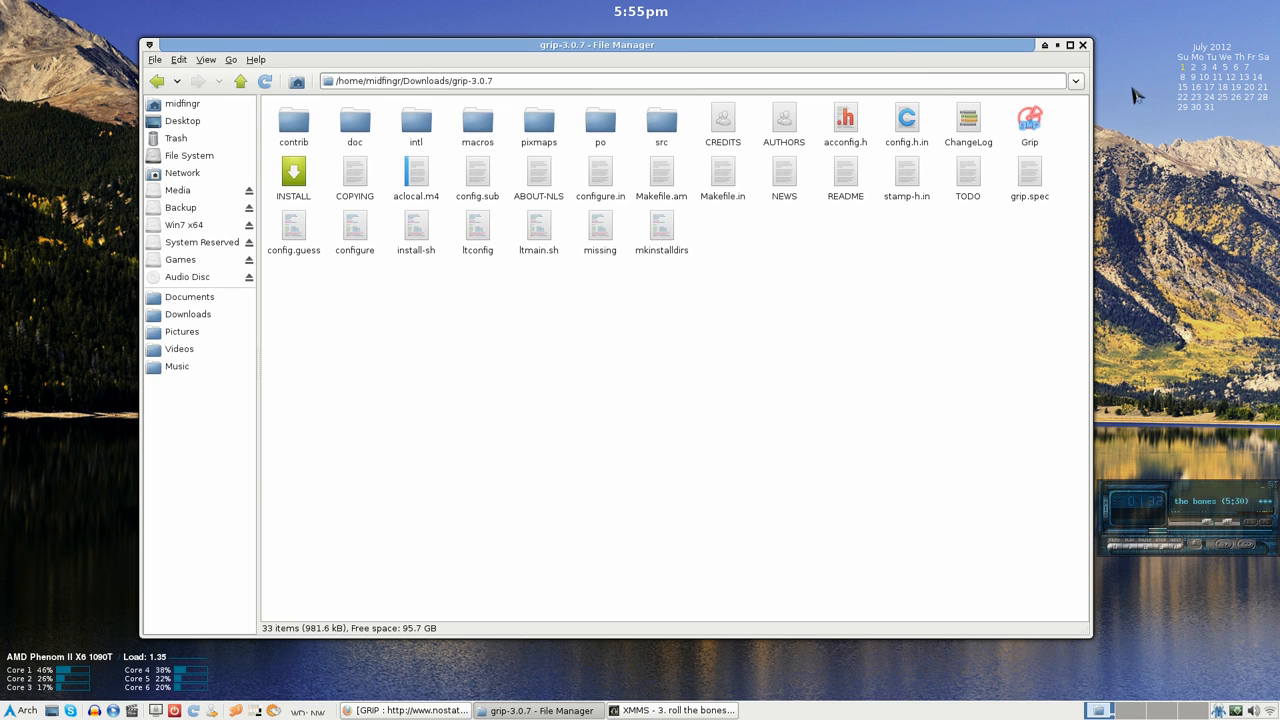
left_click(1082, 44)
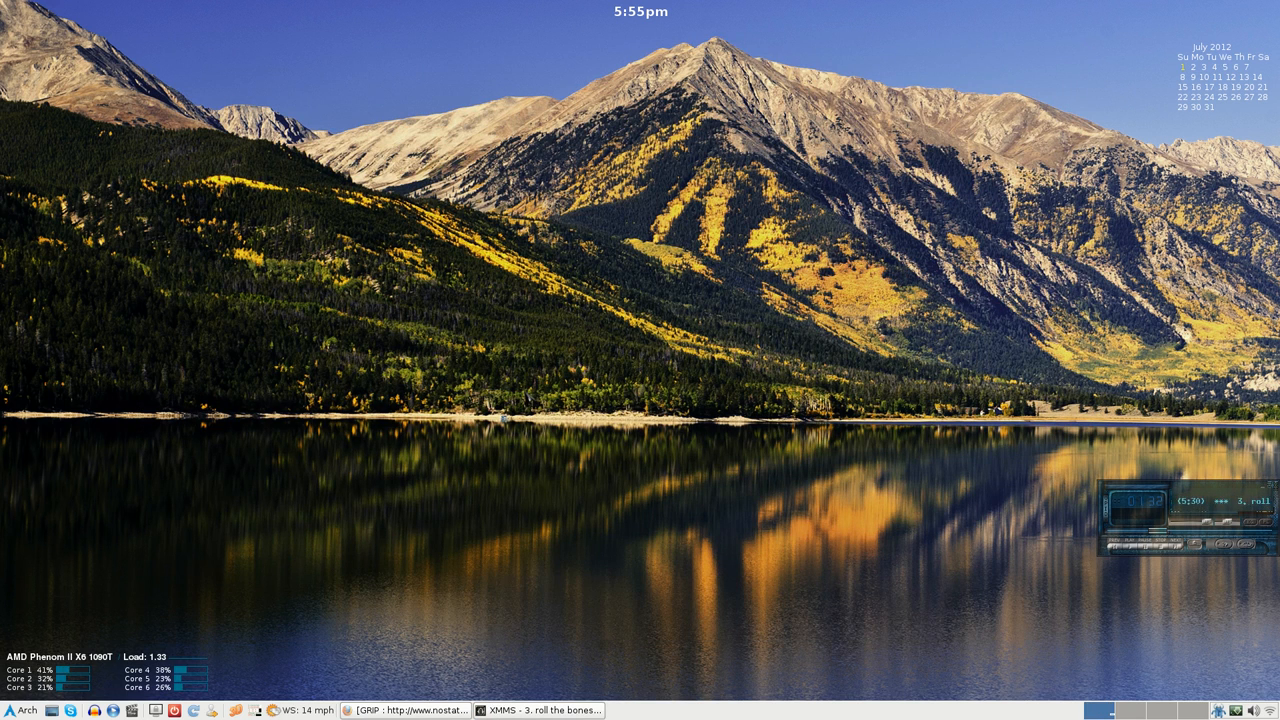